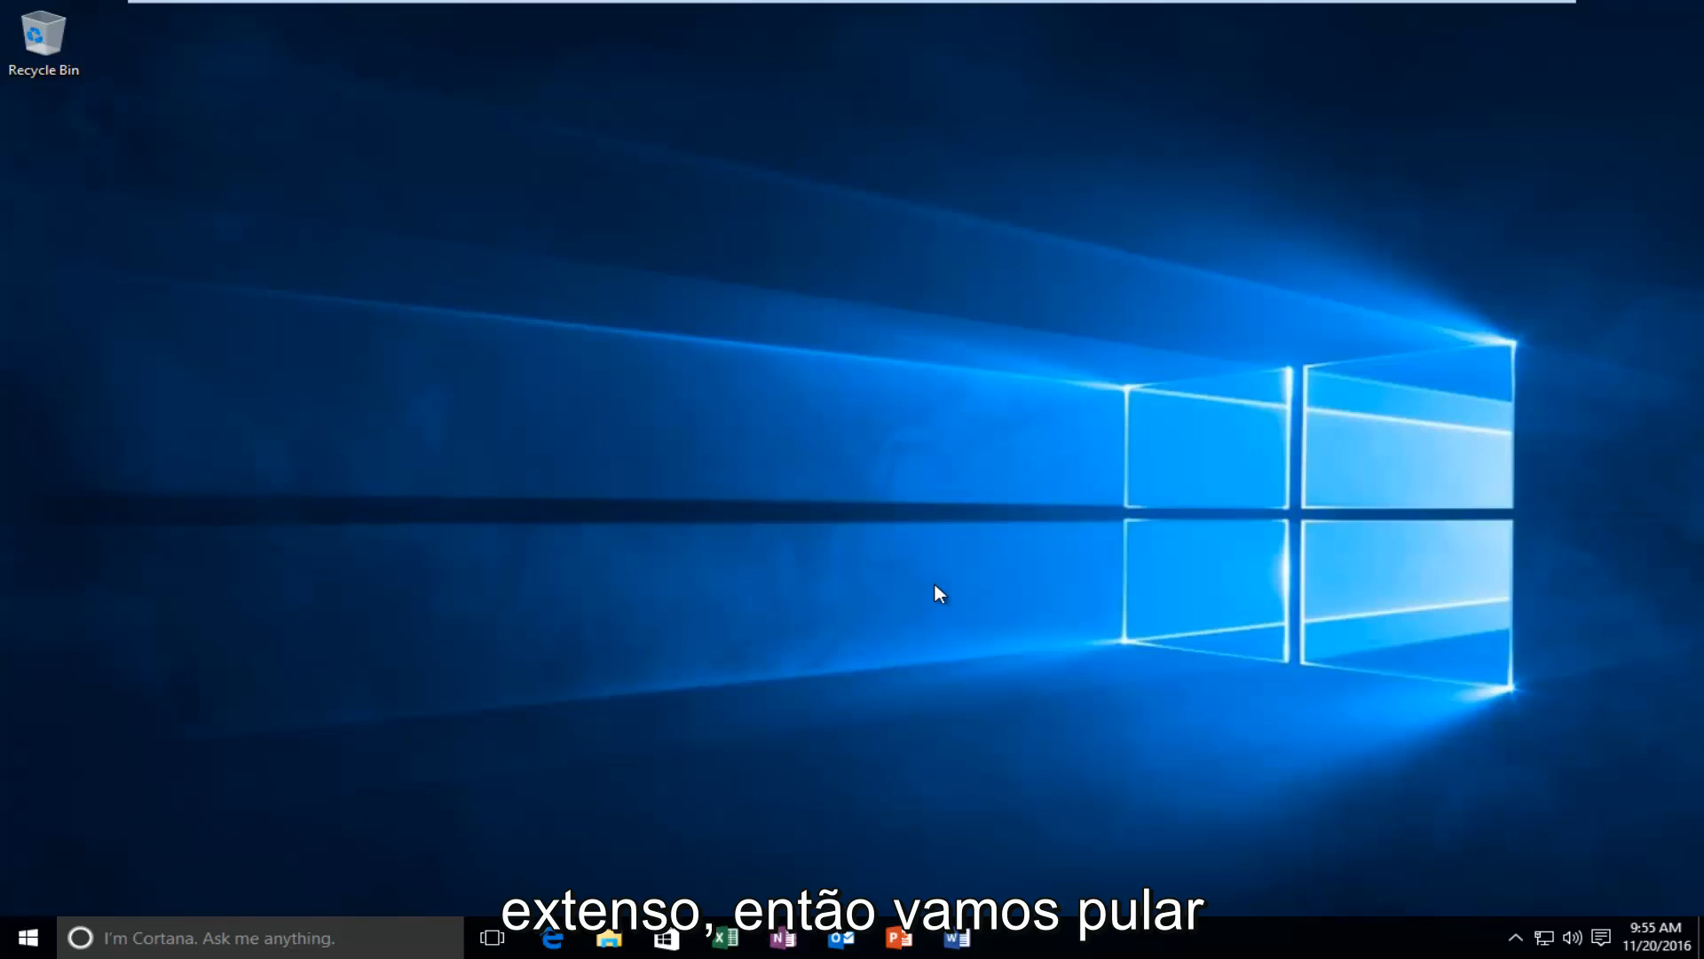
{"action": "mouse_move", "coordinate": [668, 774]}
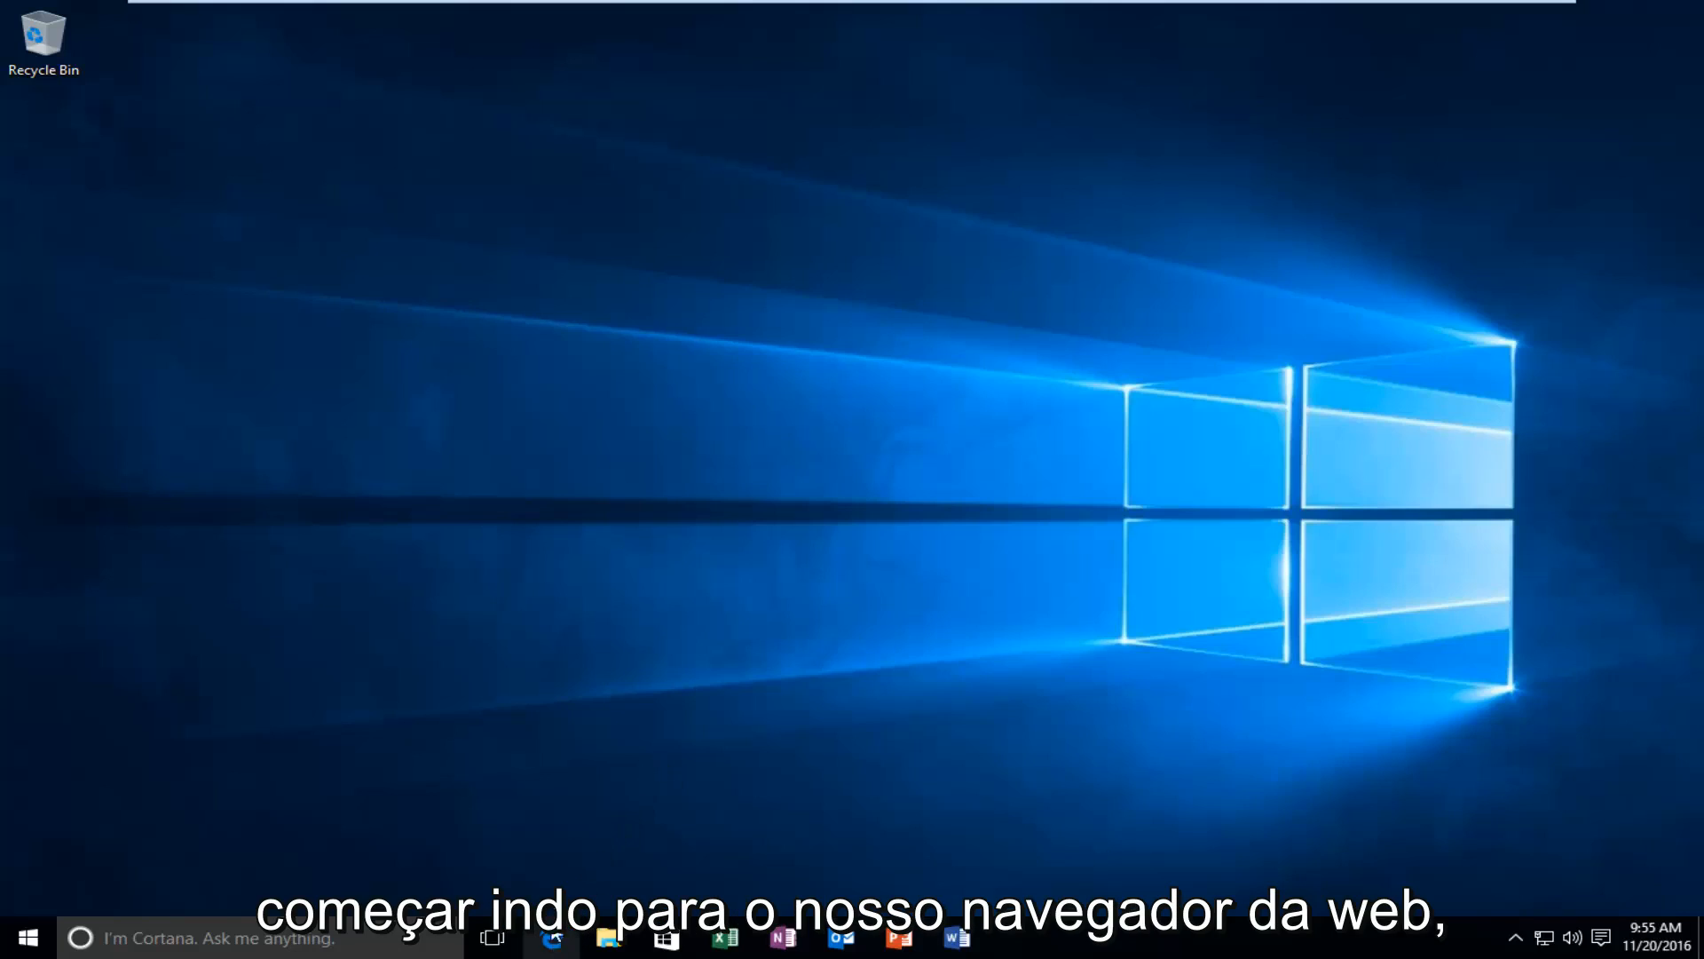
Open Edge and search Google for 'directx'.
{"action": "left_click", "coordinate": [551, 937]}
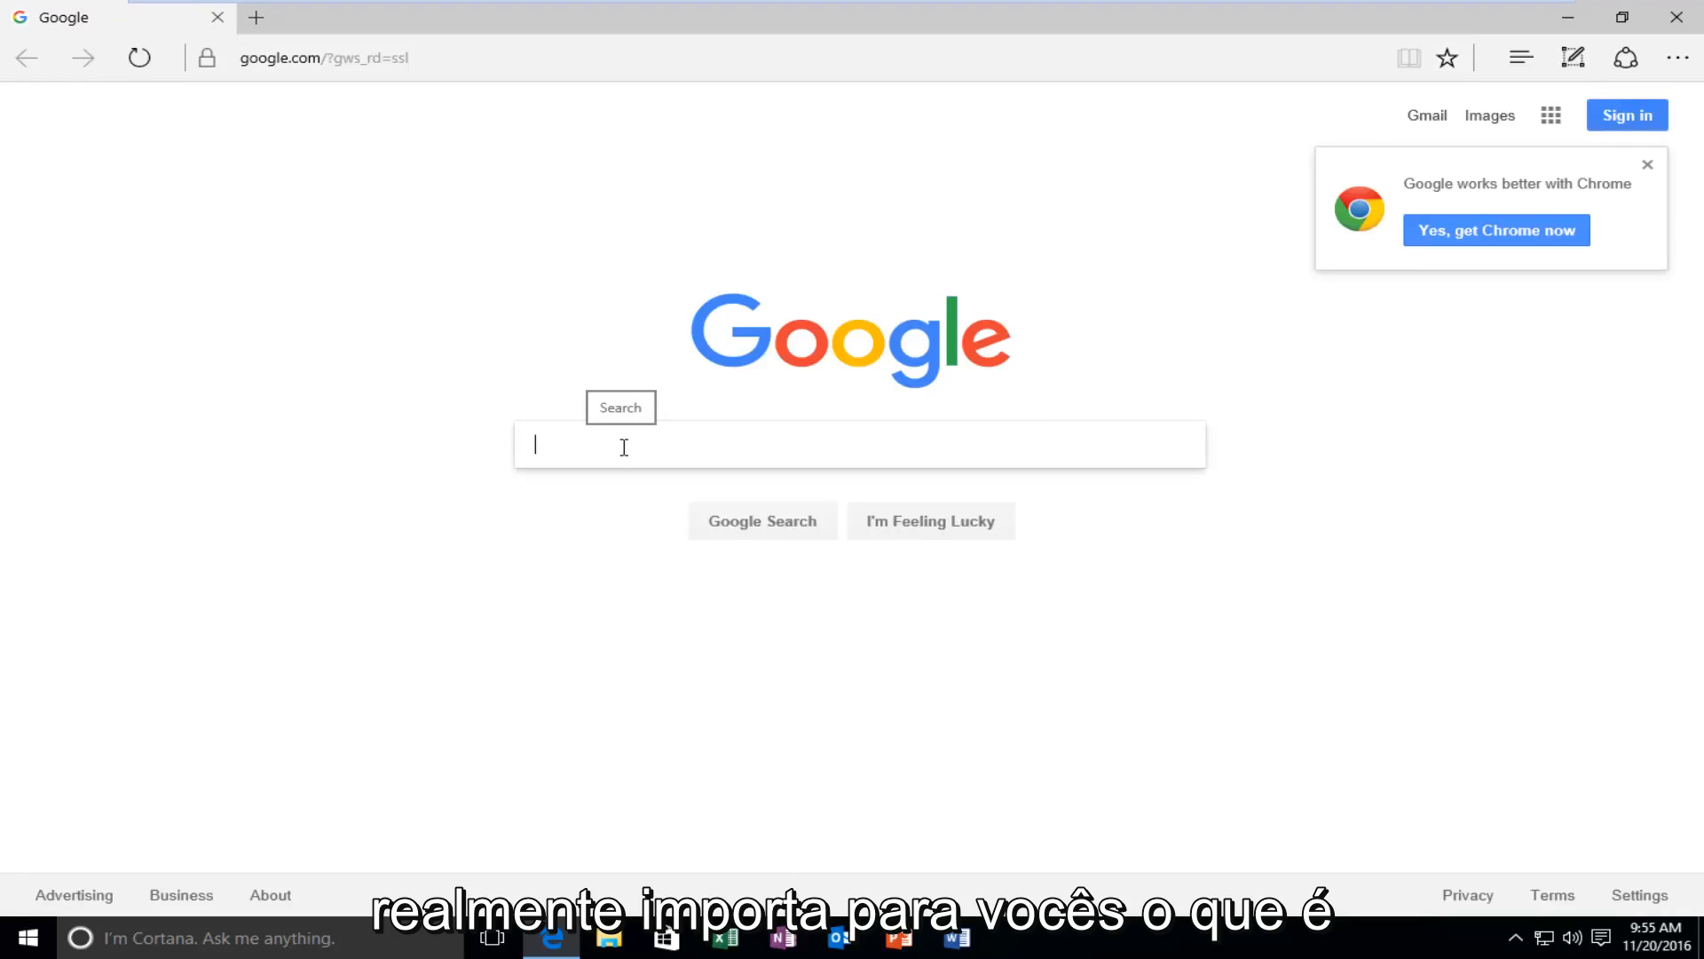
{"action": "mouse_move", "coordinate": [625, 455]}
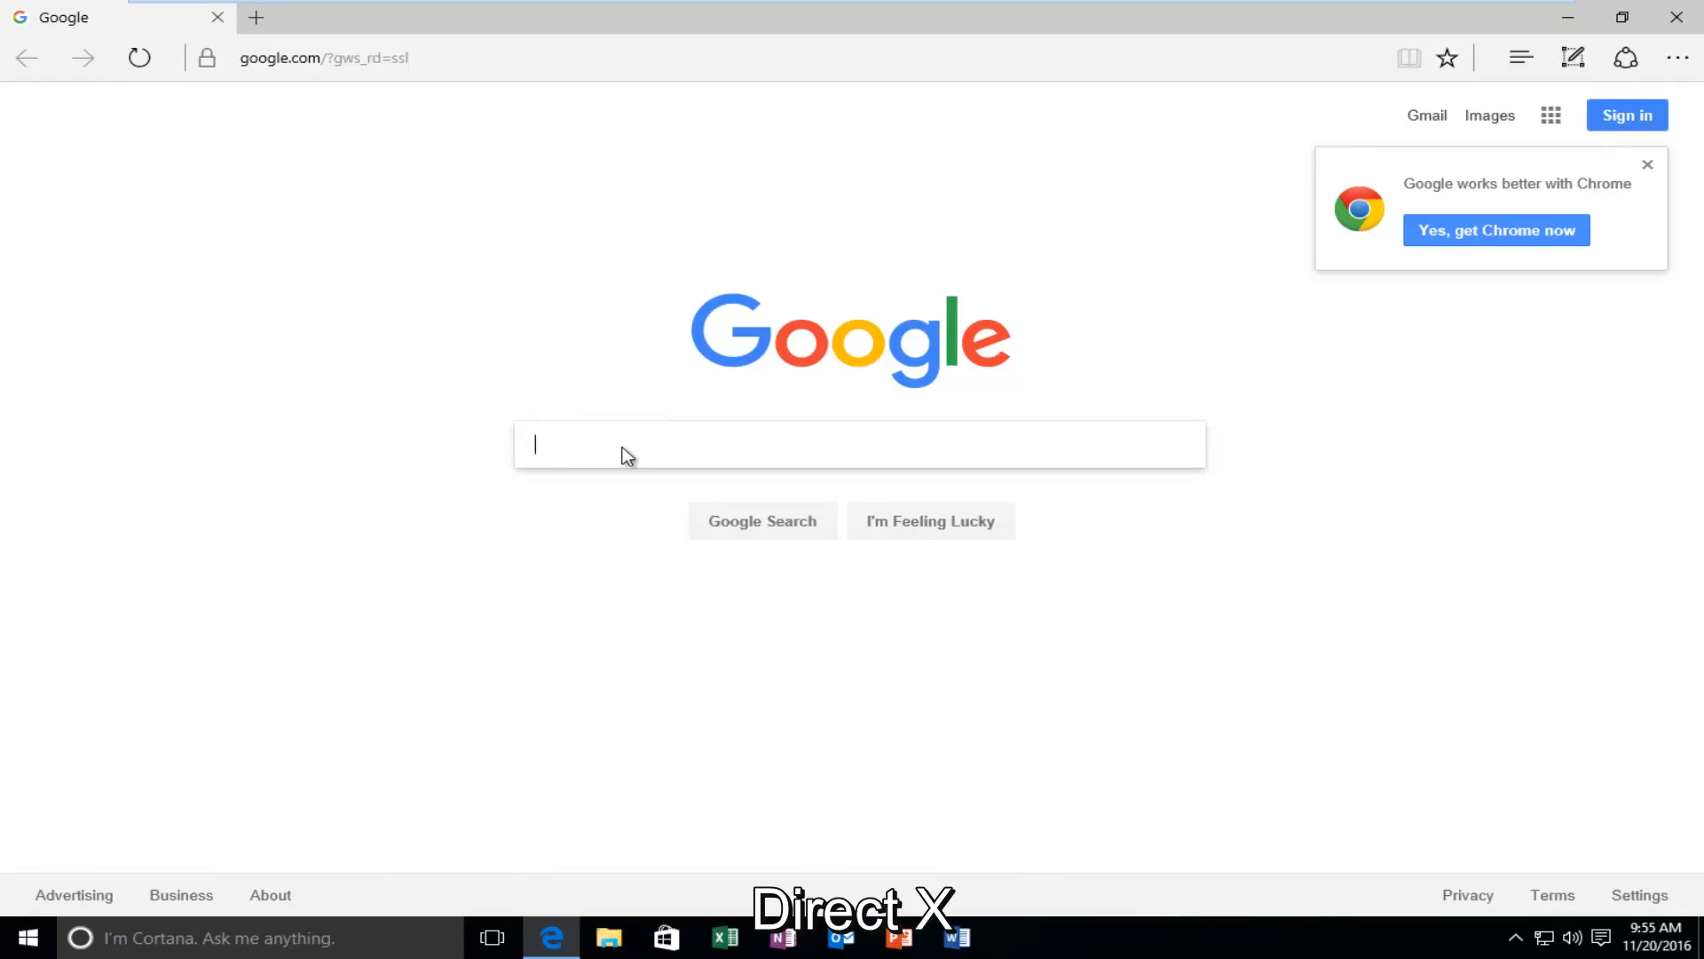
{"action": "type", "text": "directx"}
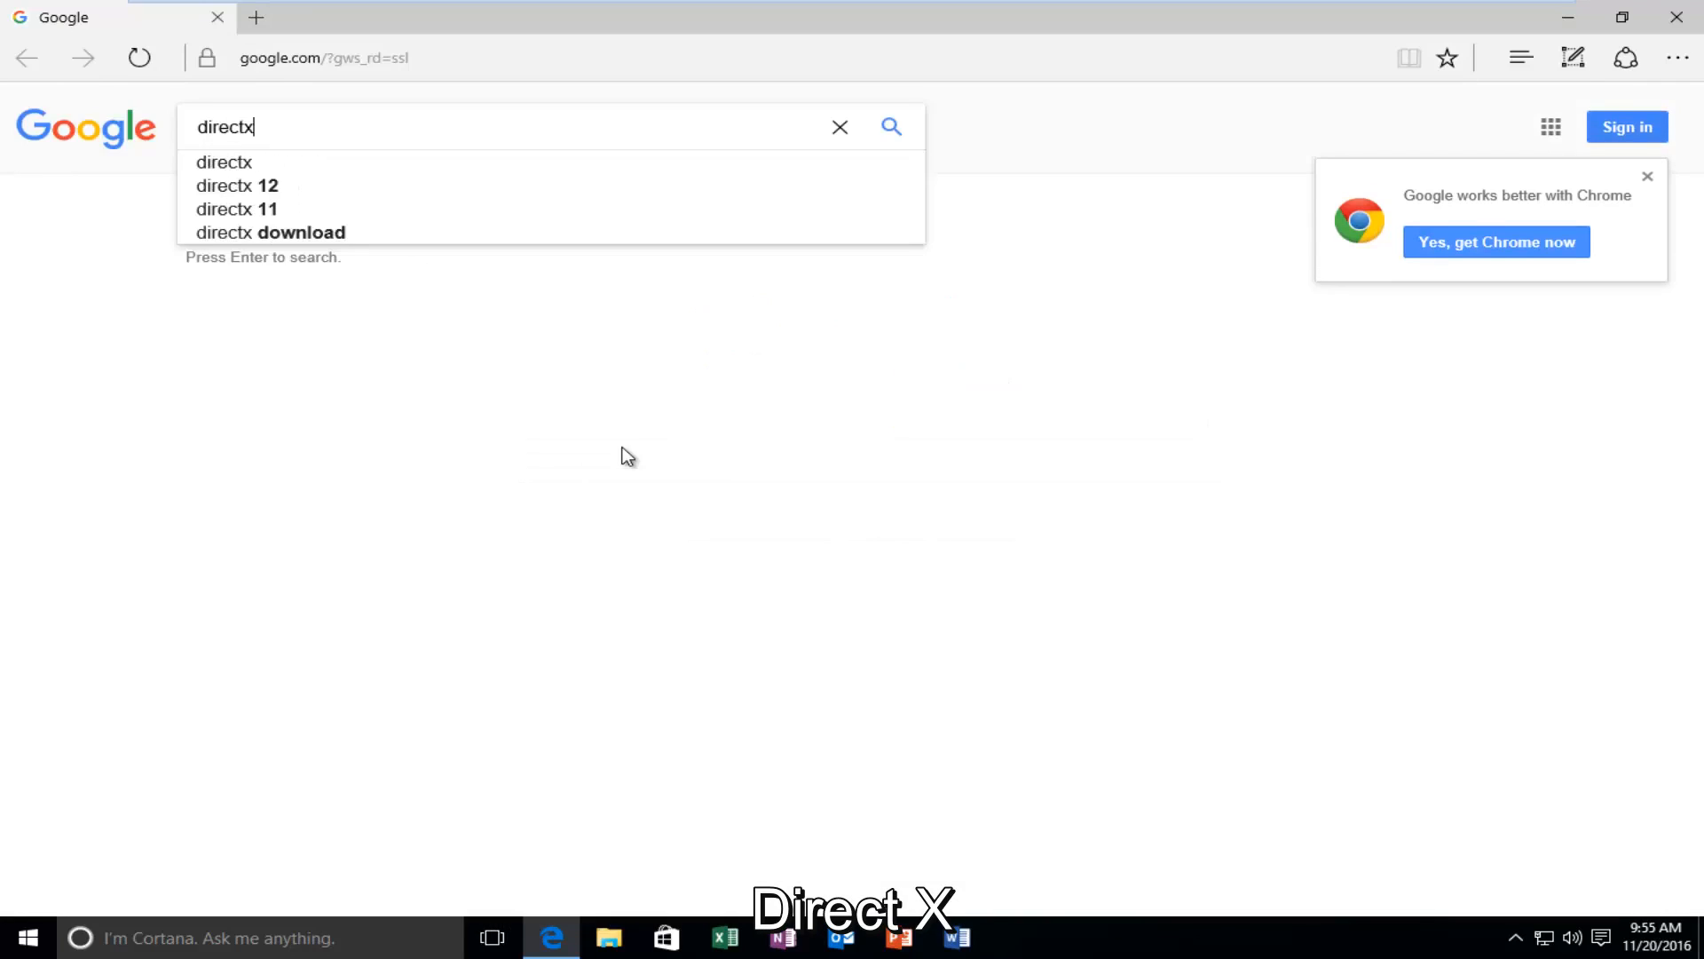
{"action": "key", "text": "Return"}
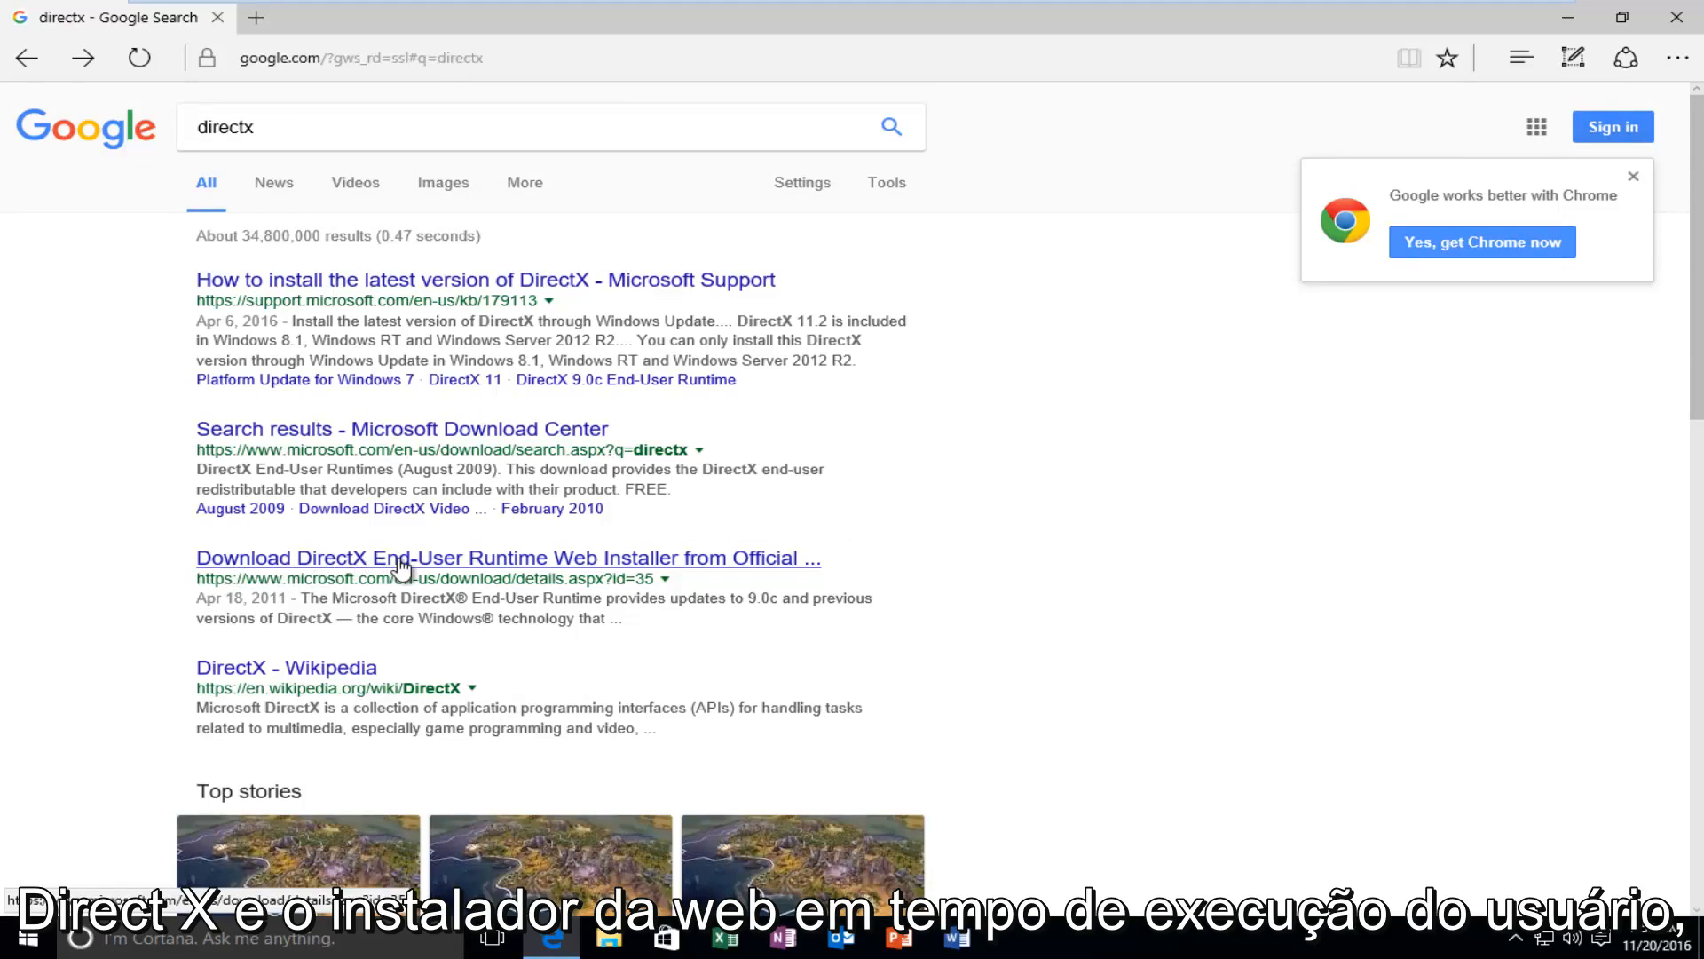
{"action": "mouse_move", "coordinate": [229, 574]}
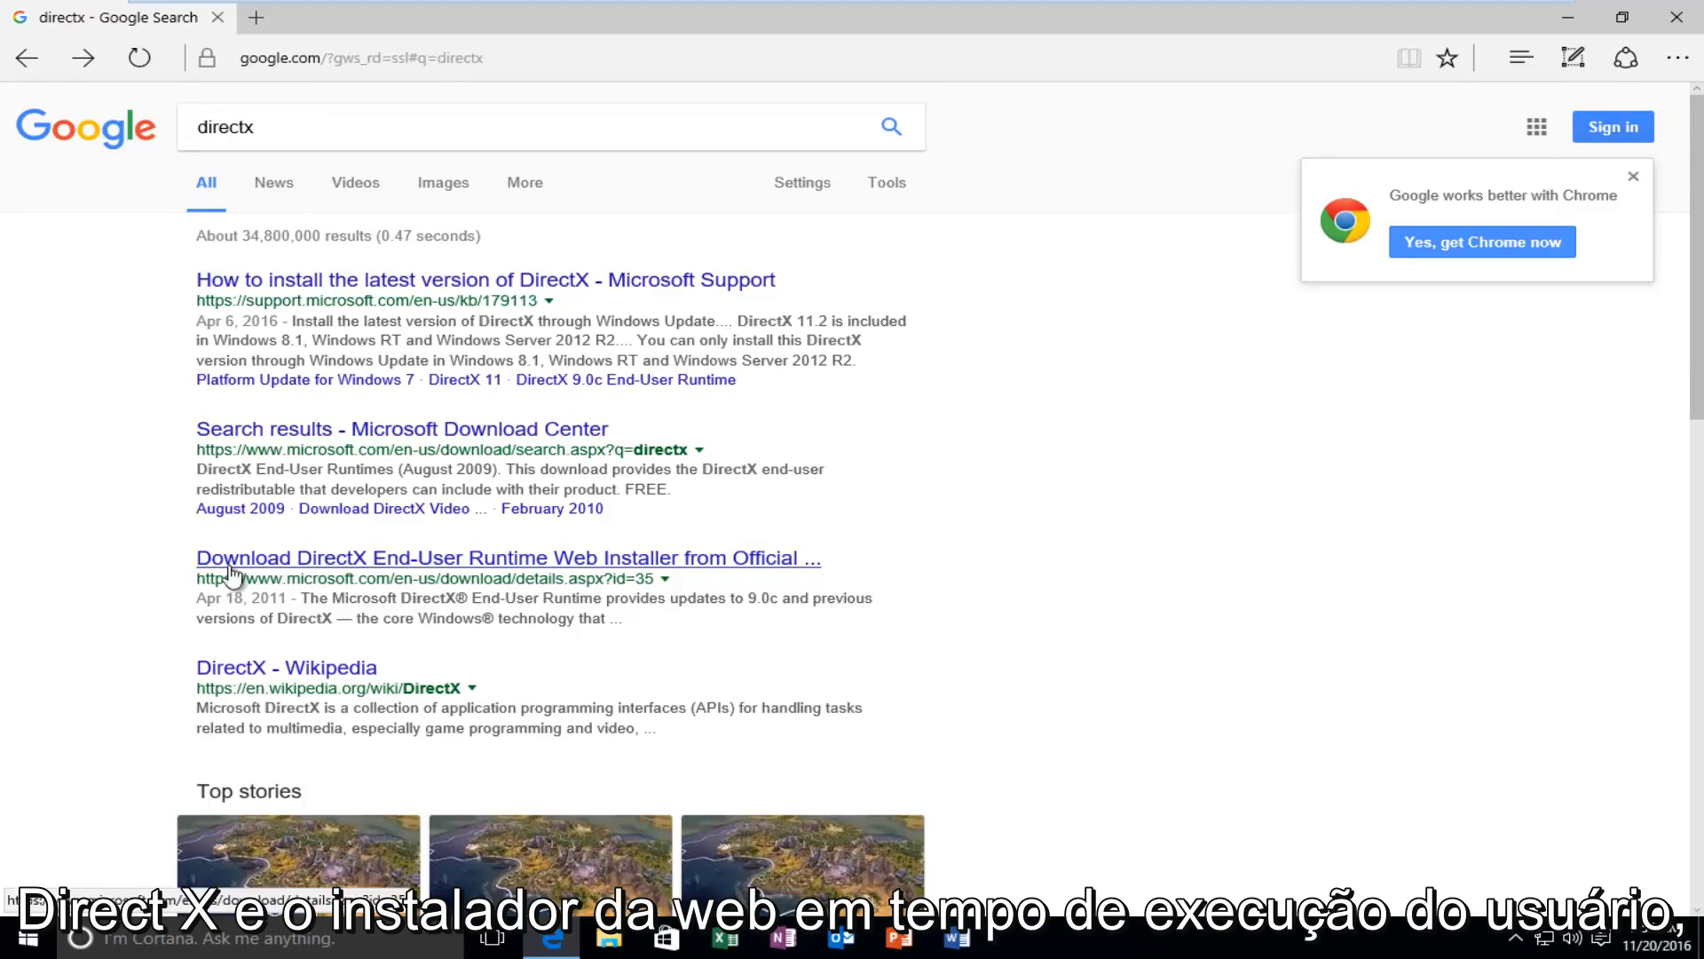
{"action": "mouse_move", "coordinate": [195, 609]}
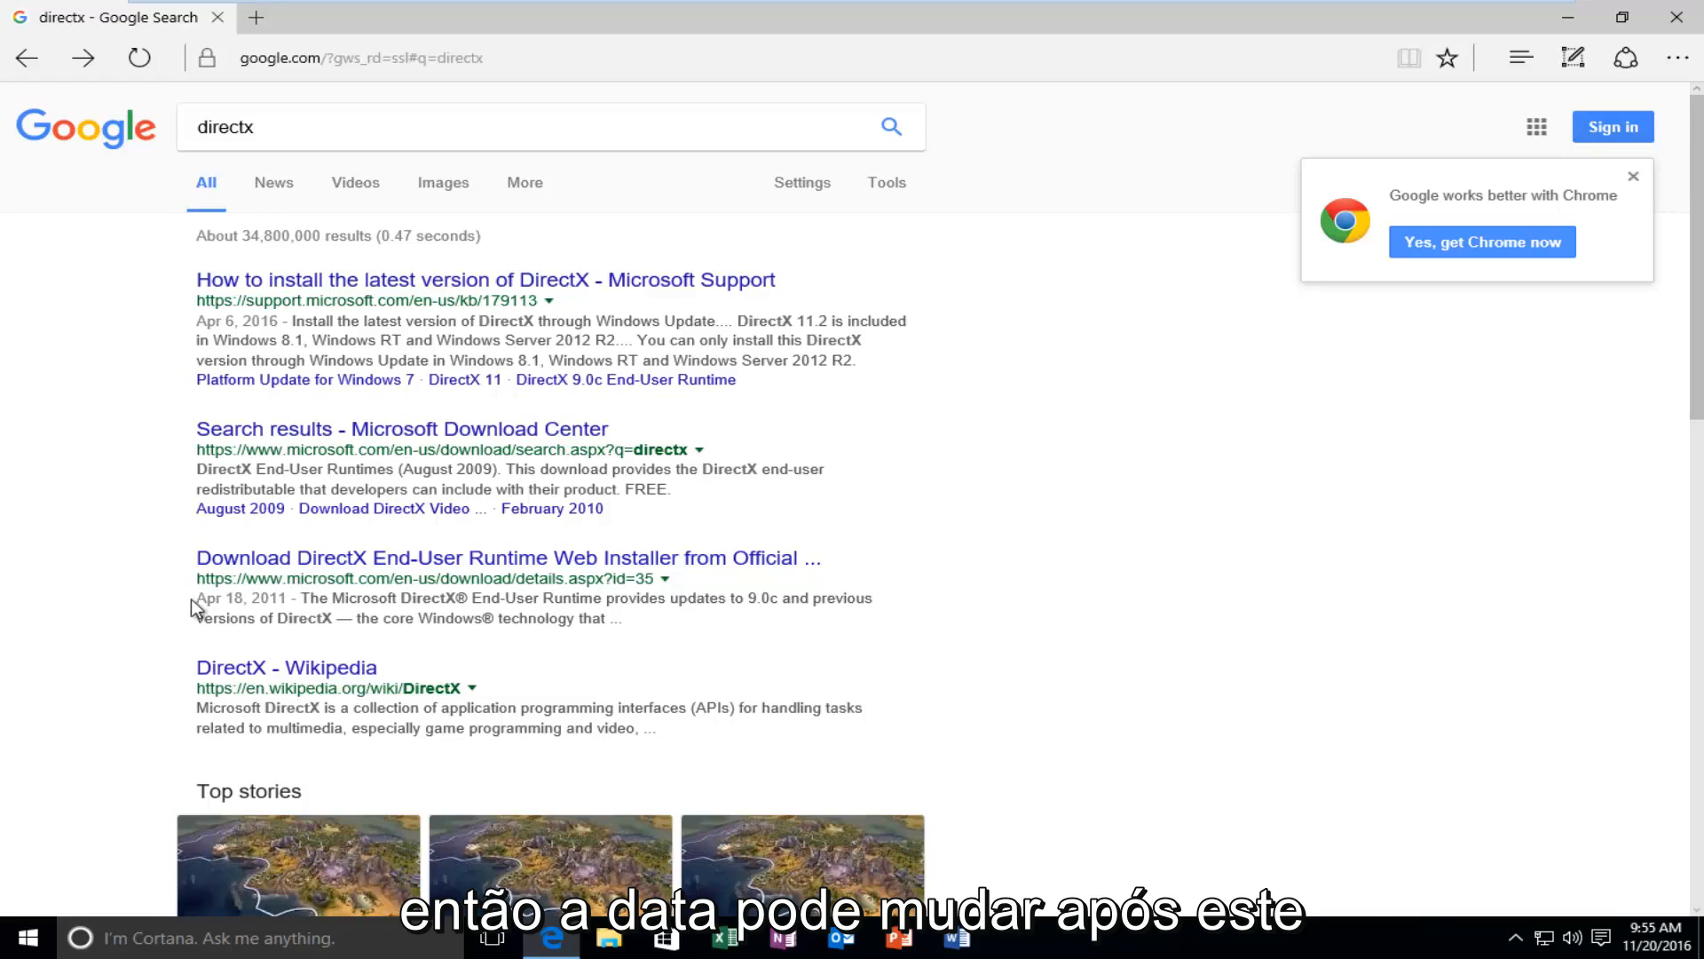
{"action": "mouse_move", "coordinate": [276, 566]}
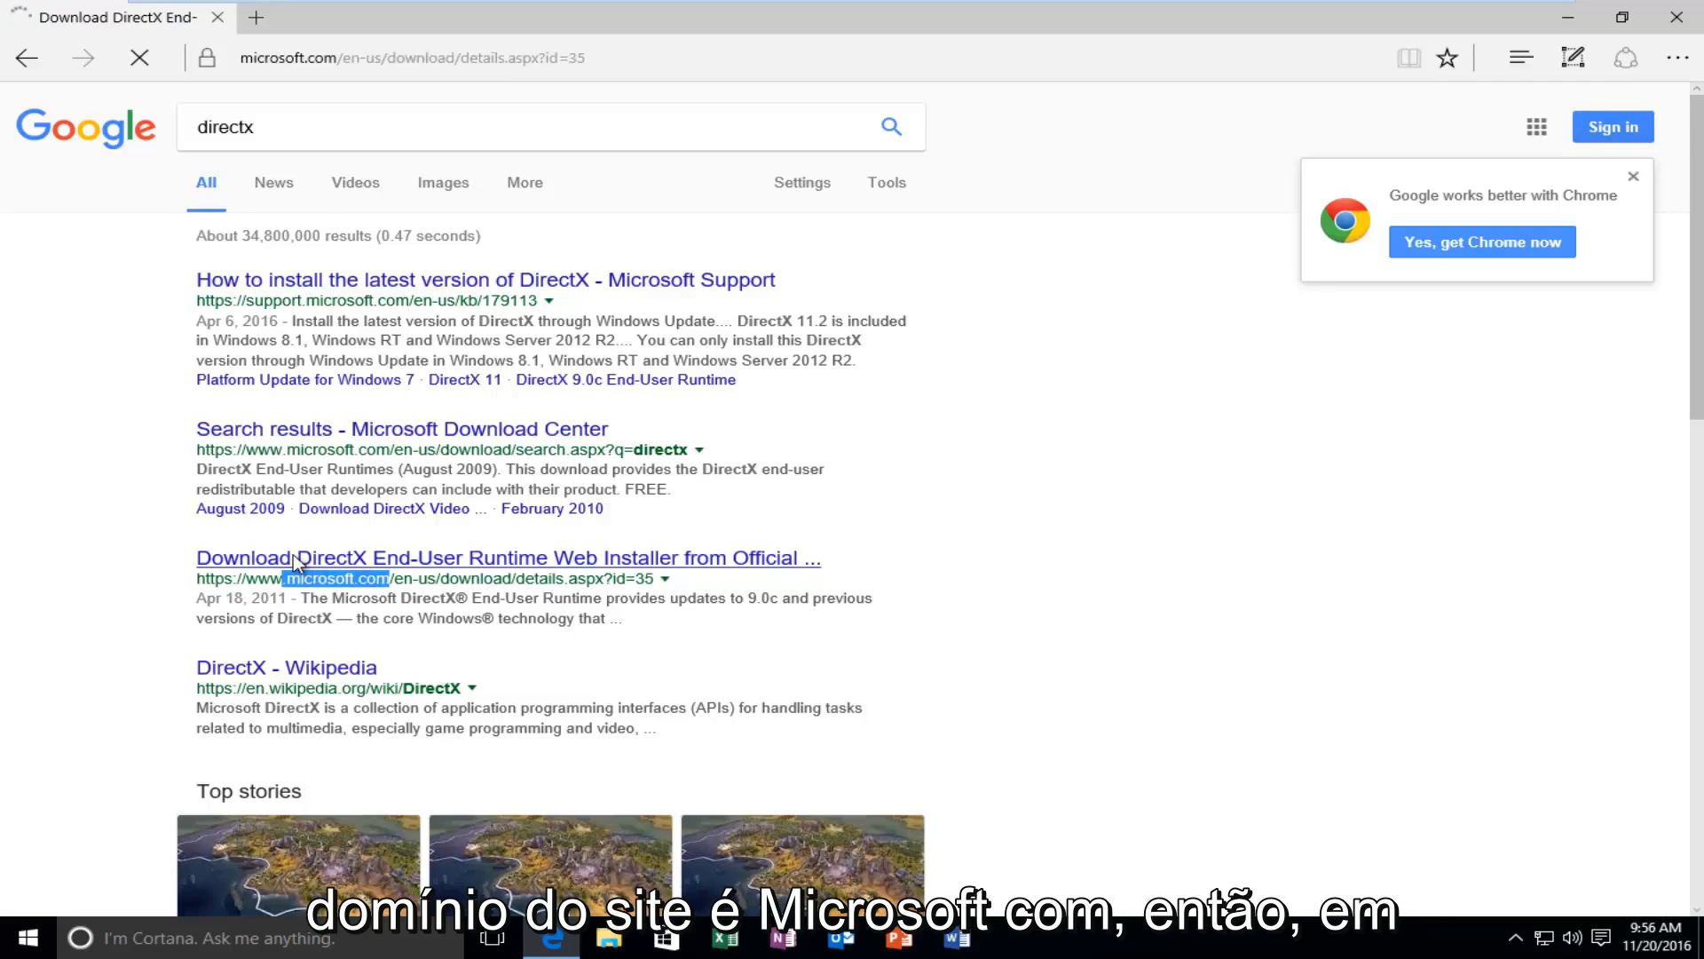
Start downloading the DirectX End-User Runtime Web Installer with English as the language.
{"action": "left_click", "coordinate": [508, 558]}
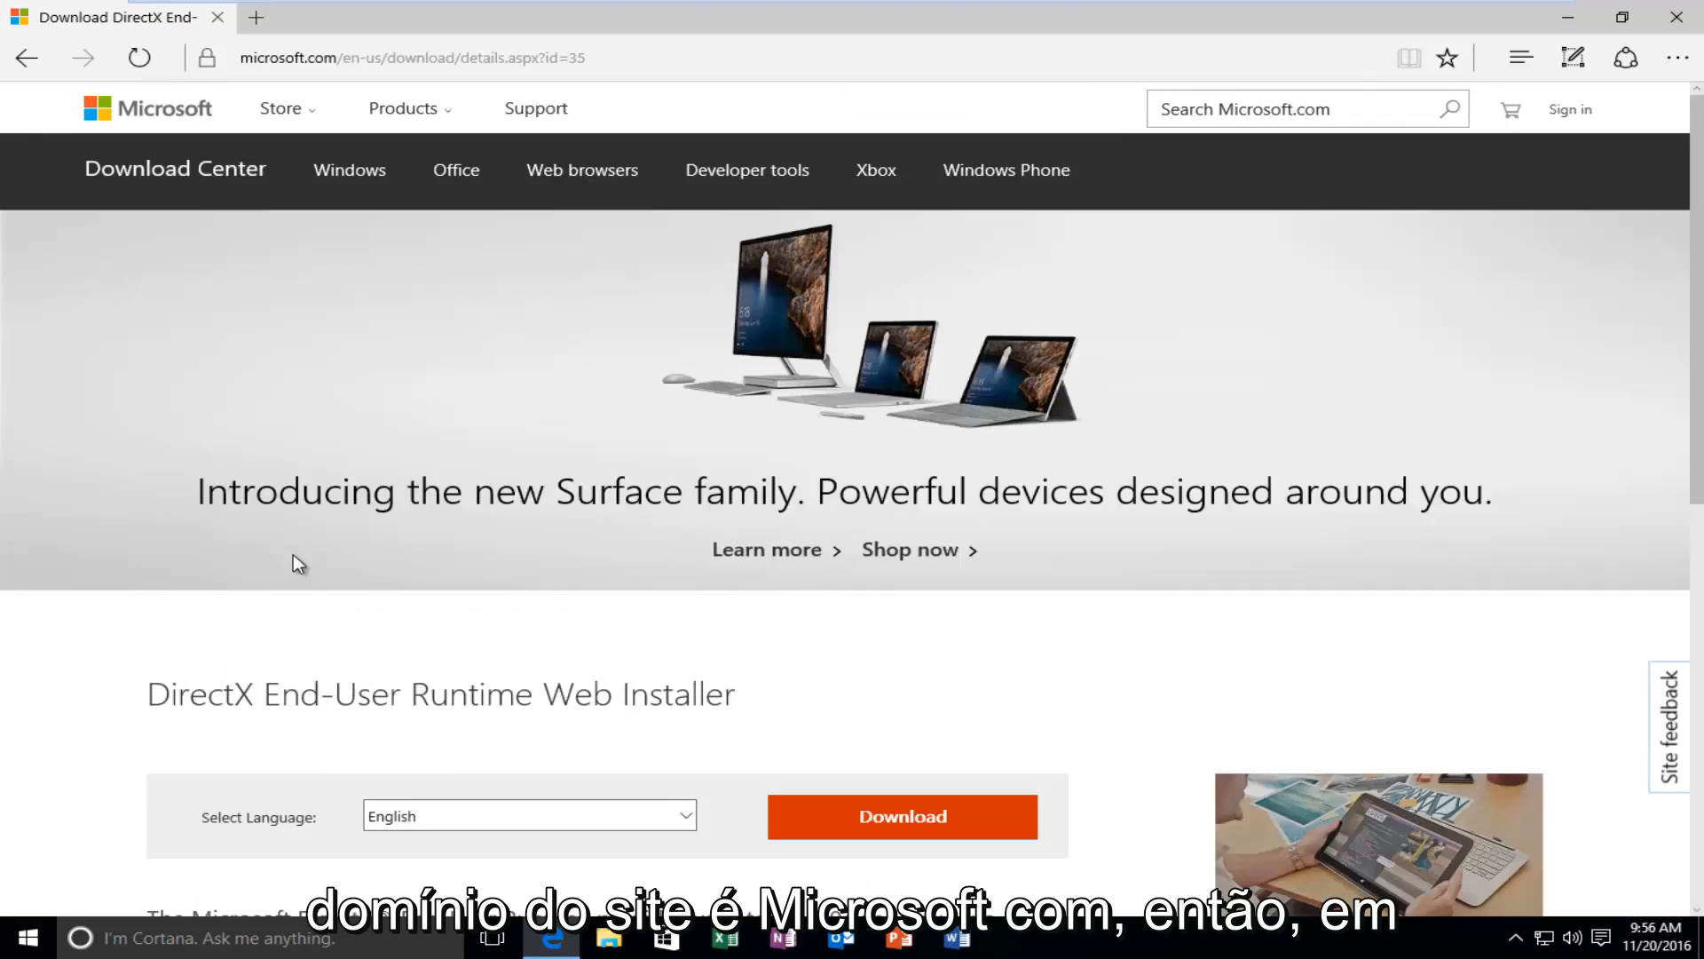
{"action": "scroll", "scroll_direction": "down", "scroll_amount": 3}
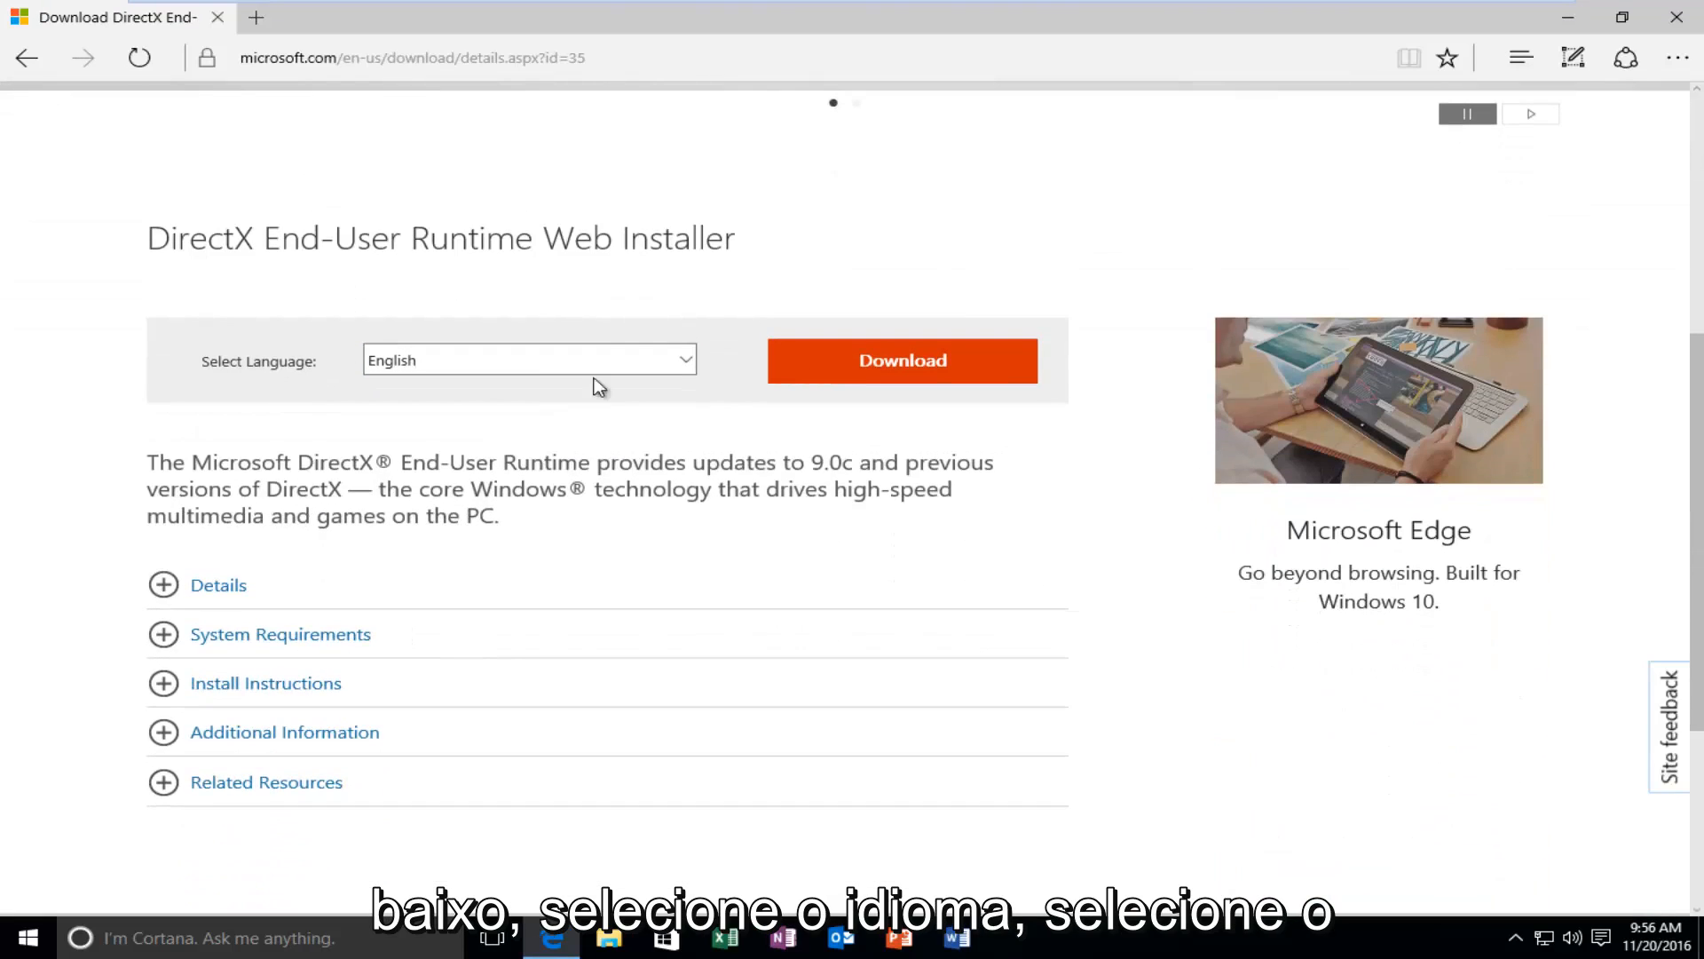
{"action": "left_click", "coordinate": [529, 359]}
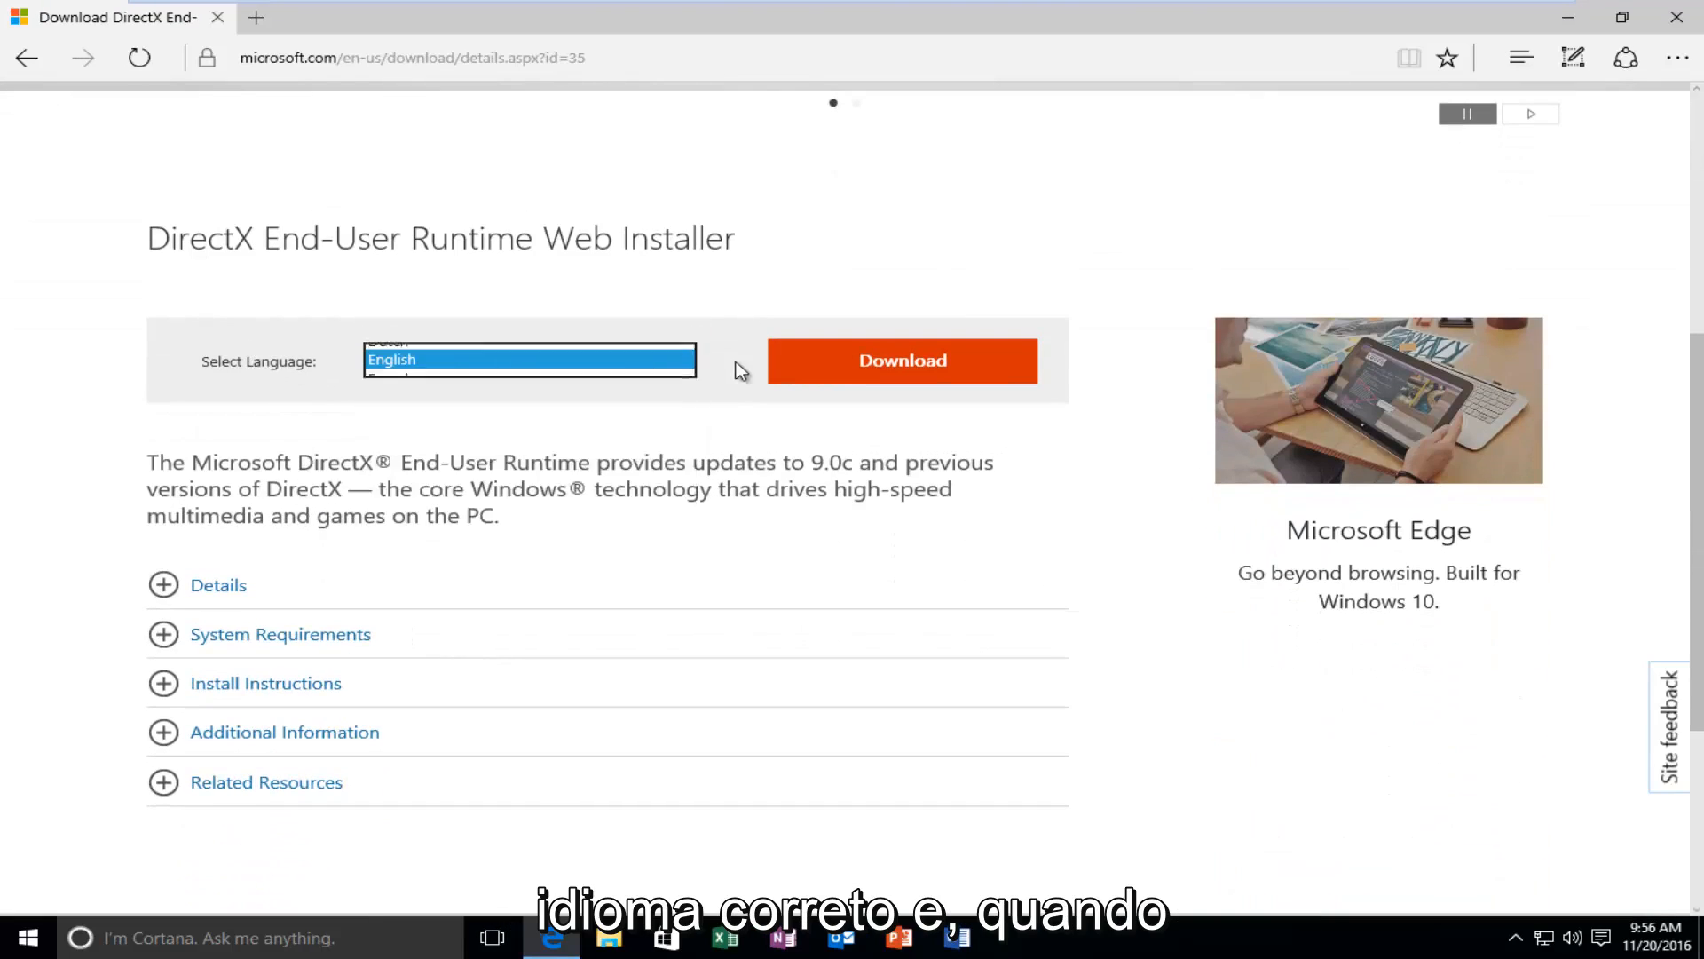
{"action": "left_click", "coordinate": [529, 360]}
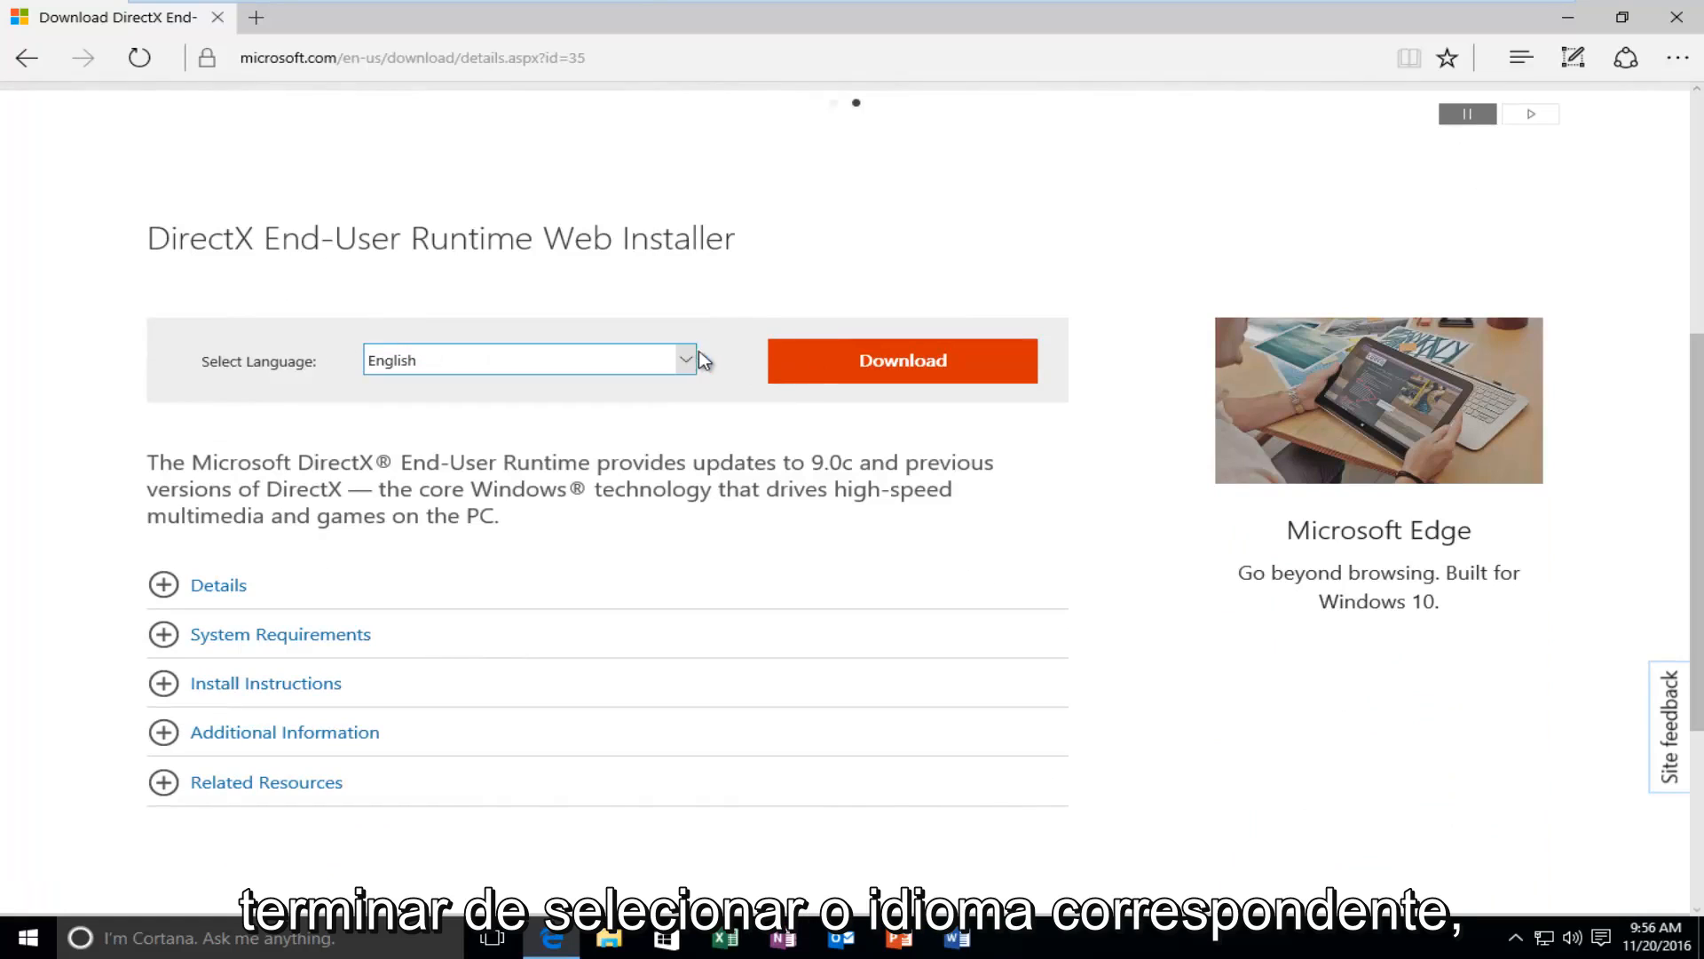
{"action": "mouse_move", "coordinate": [901, 360]}
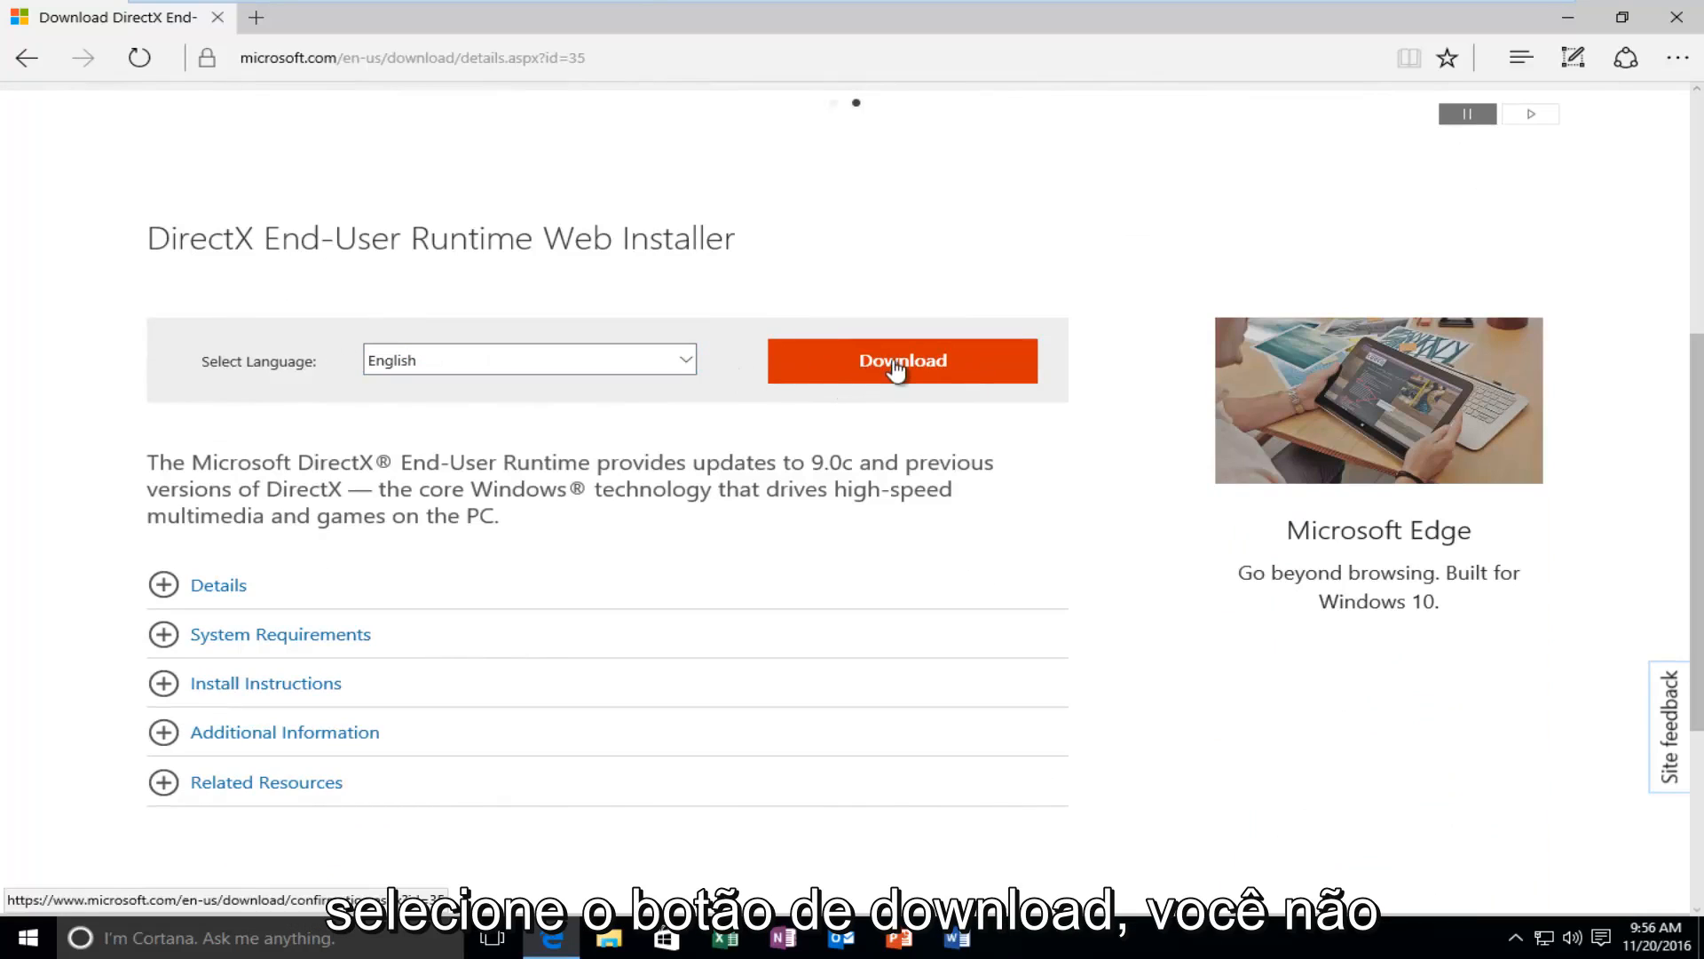
{"action": "left_click", "coordinate": [901, 359]}
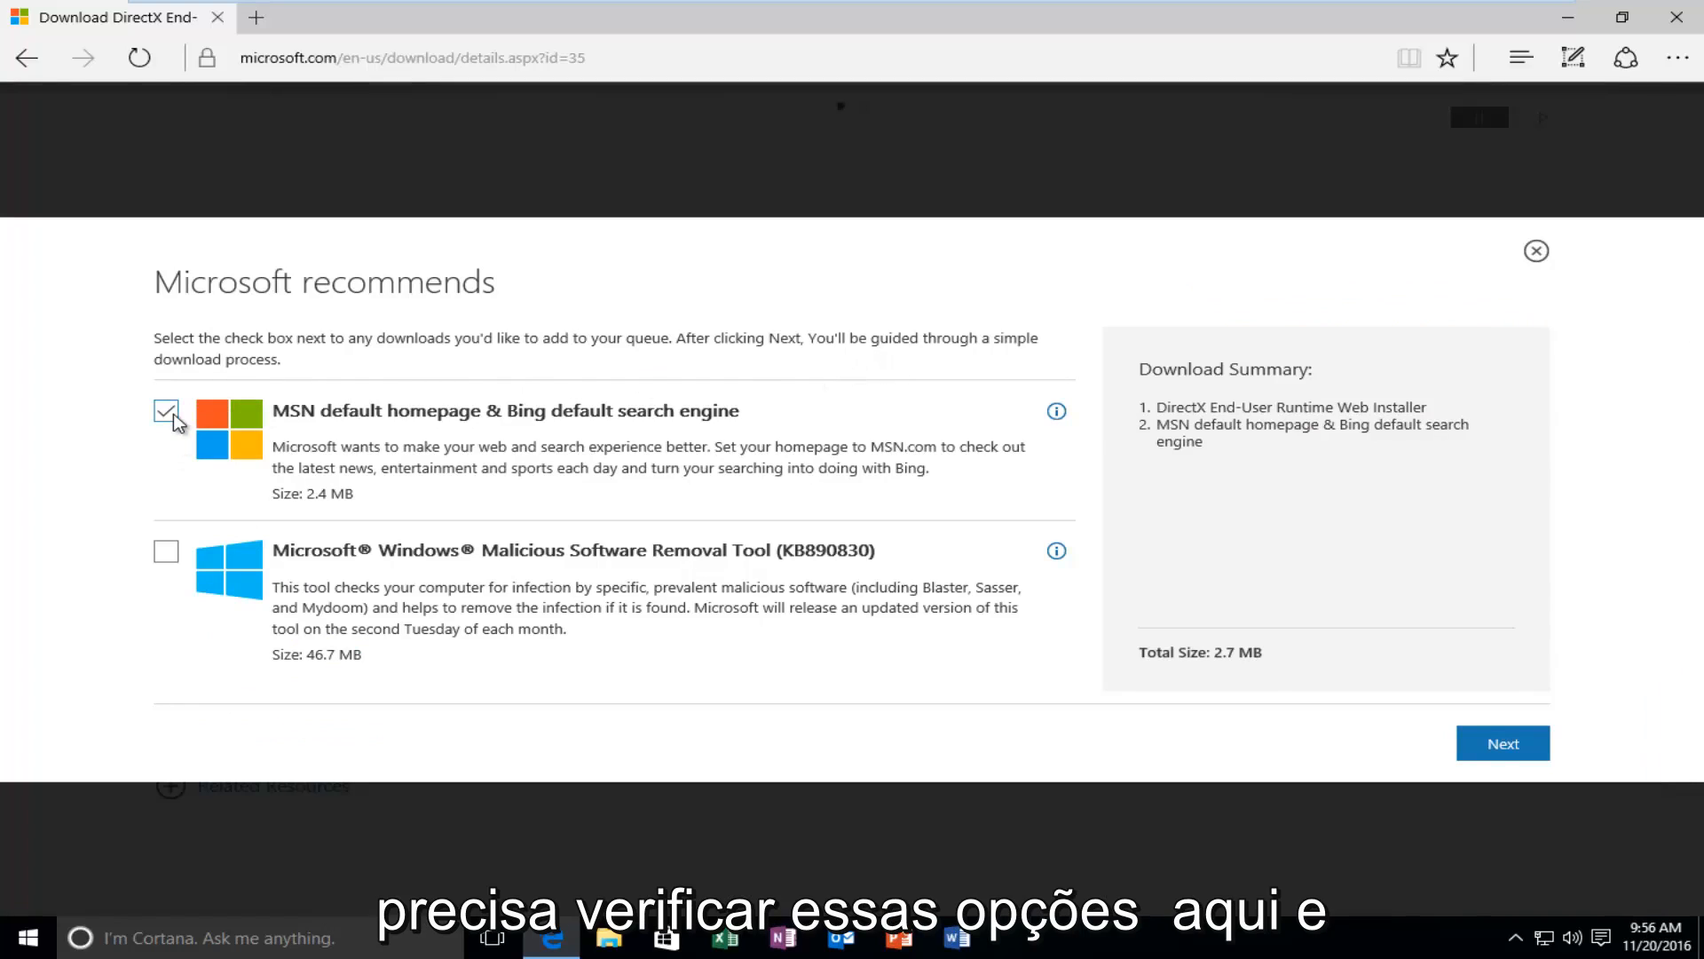
Decline the MSN homepage and Bing offer and continue without extra downloads.
{"action": "left_click", "coordinate": [165, 412]}
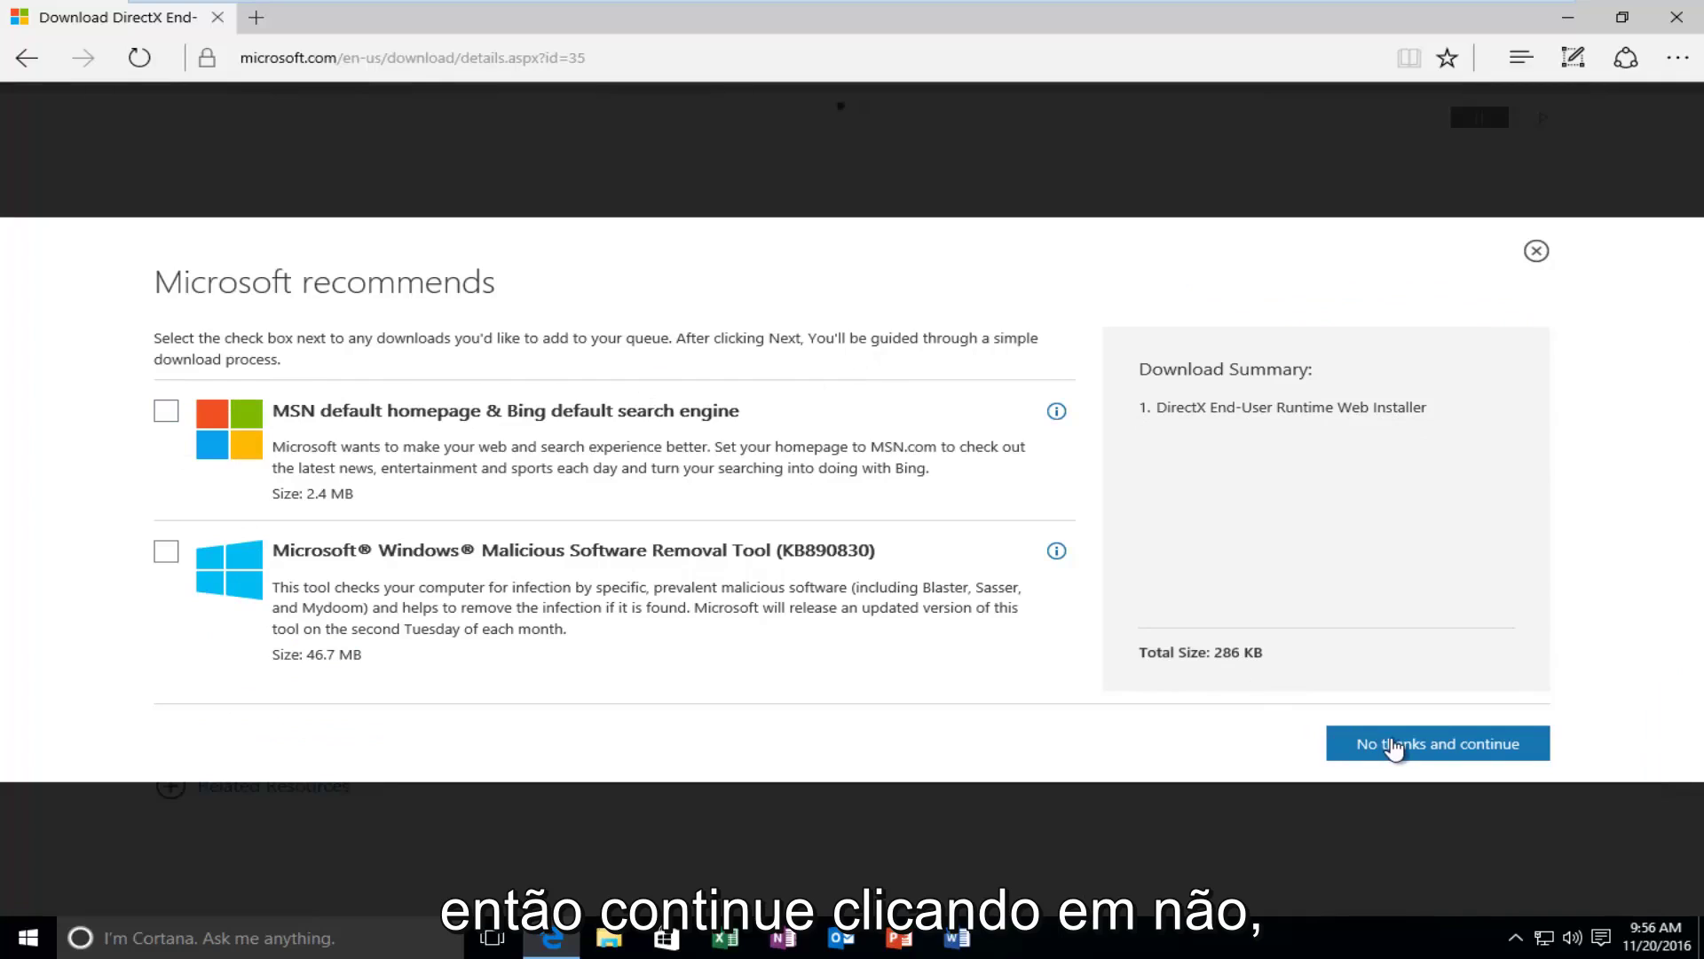
{"action": "left_click", "coordinate": [1437, 744]}
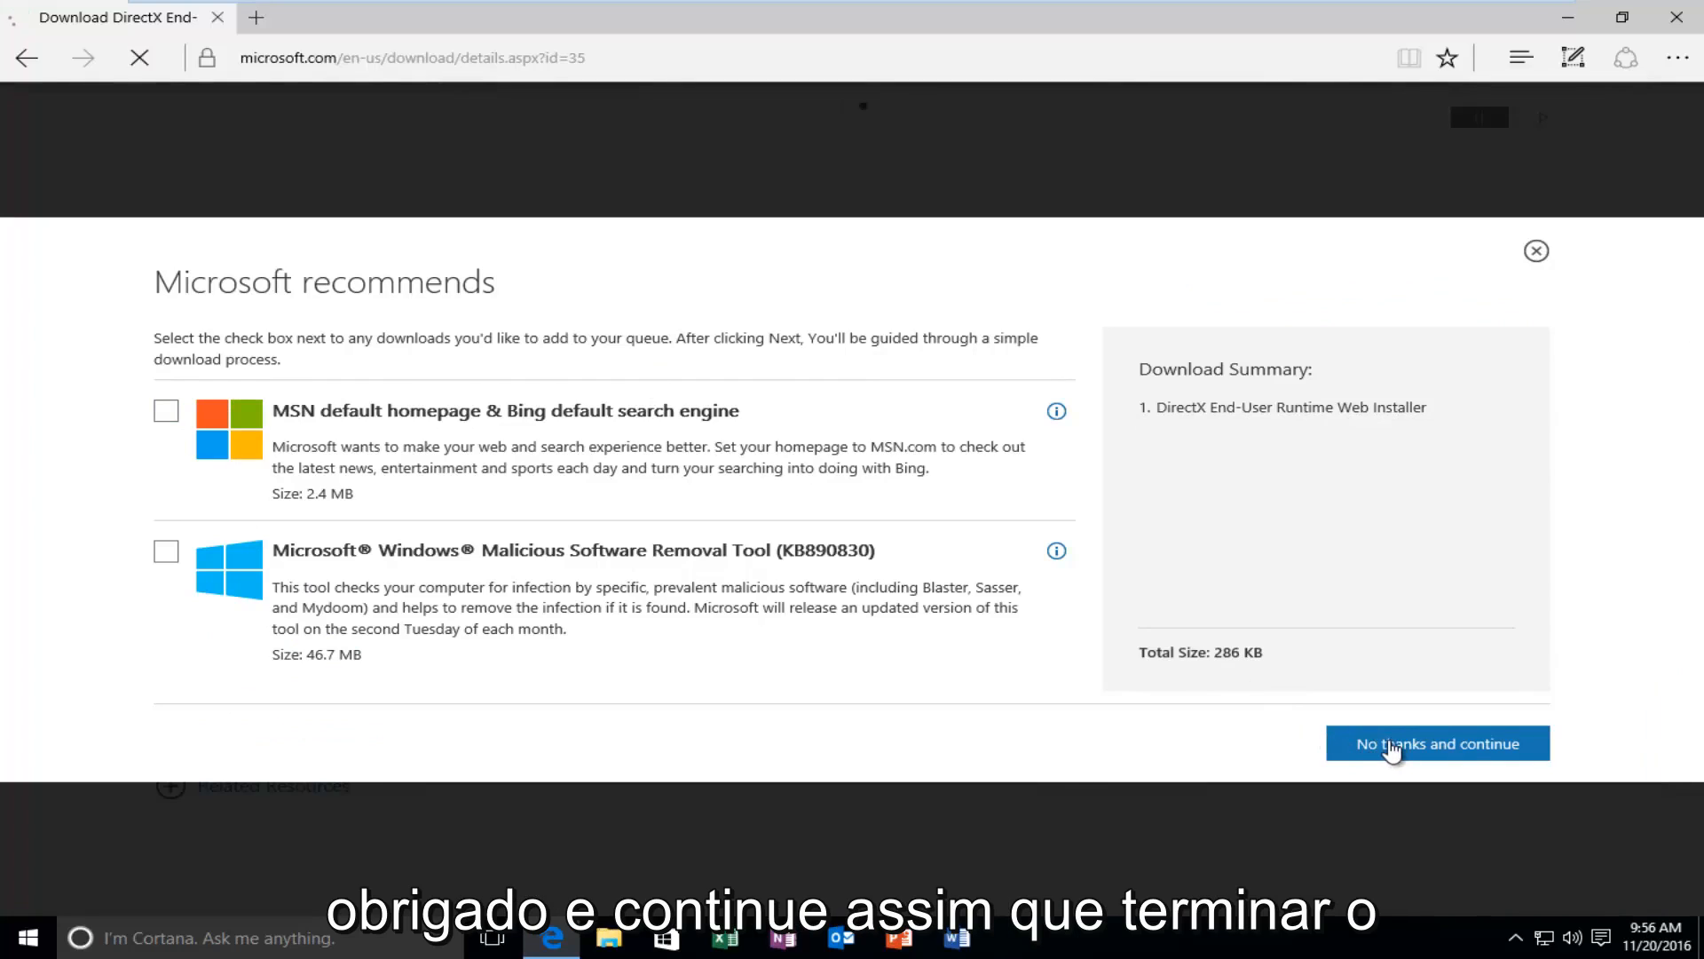
{"action": "left_click", "coordinate": [1437, 744]}
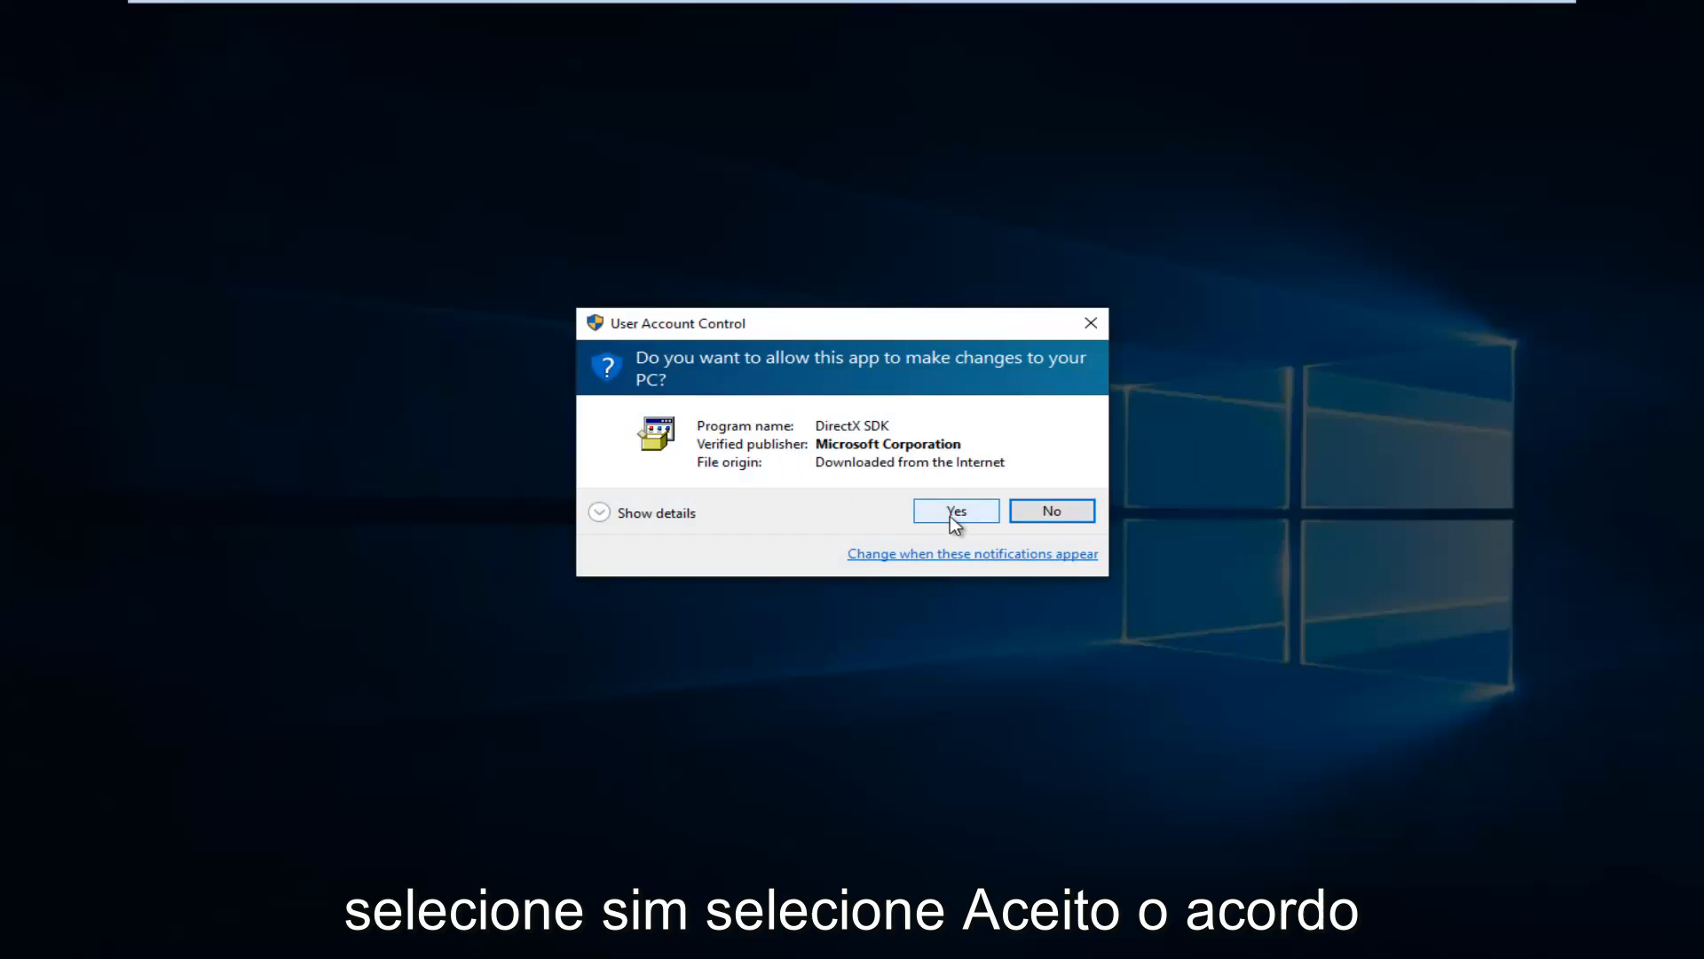
Allow the installer, accept the license agreement, and untick 'Install the Bing Bar'.
{"action": "left_click", "coordinate": [954, 510]}
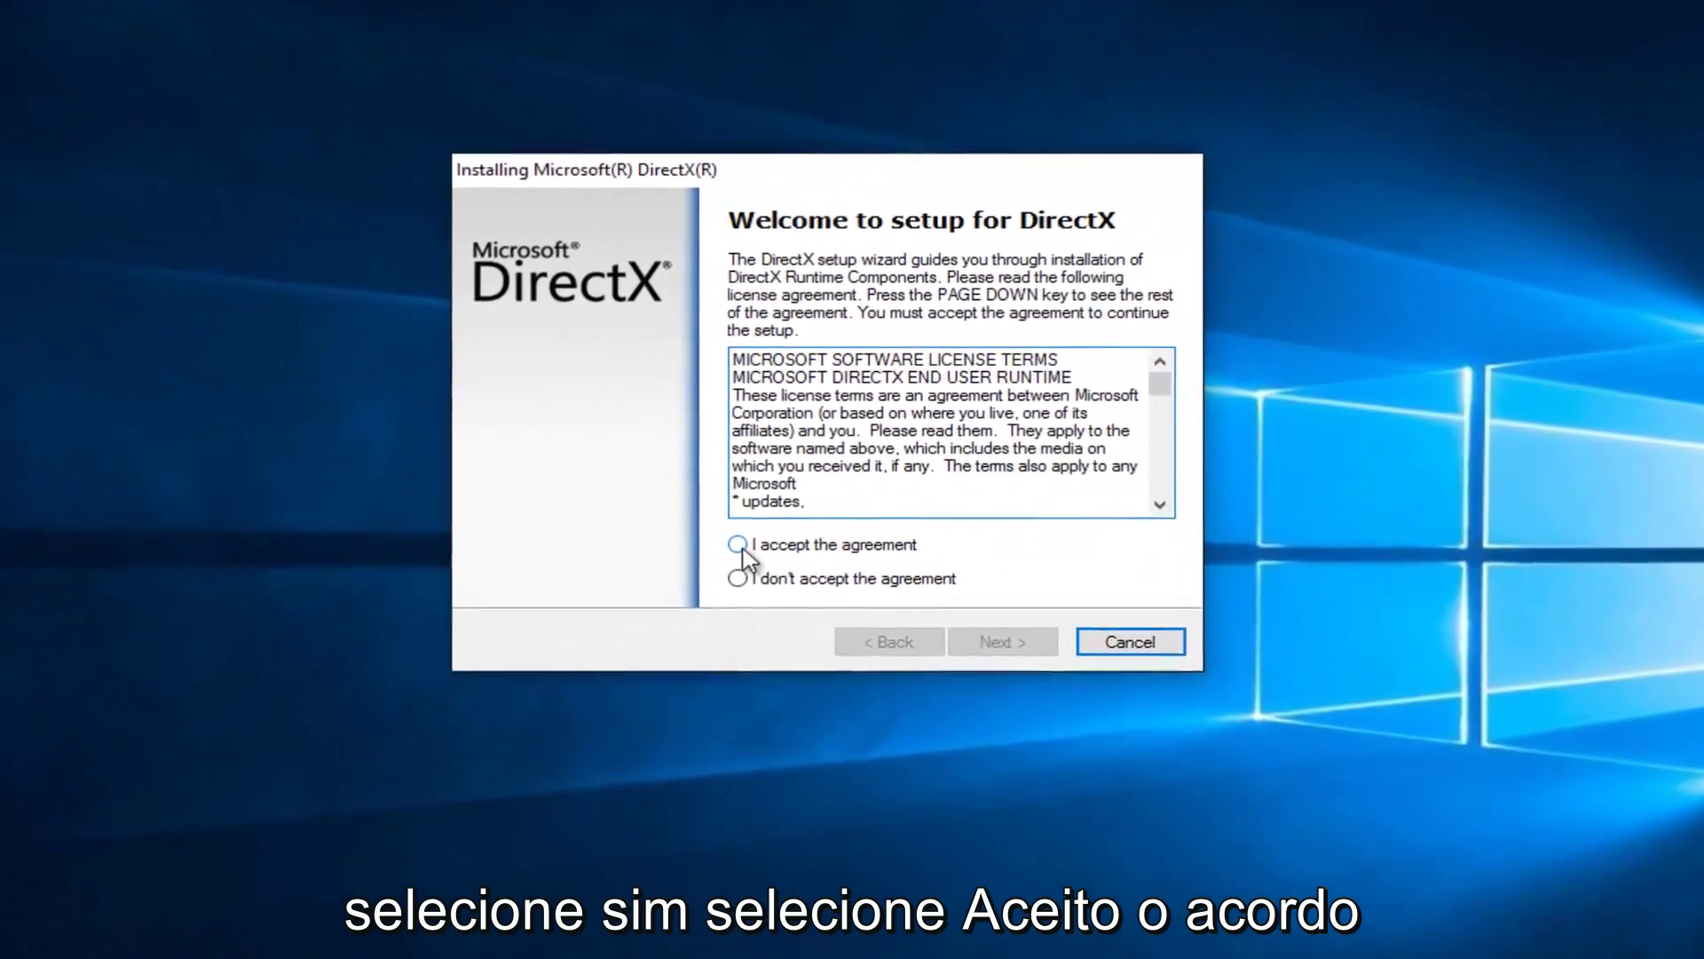
{"action": "left_click", "coordinate": [744, 560]}
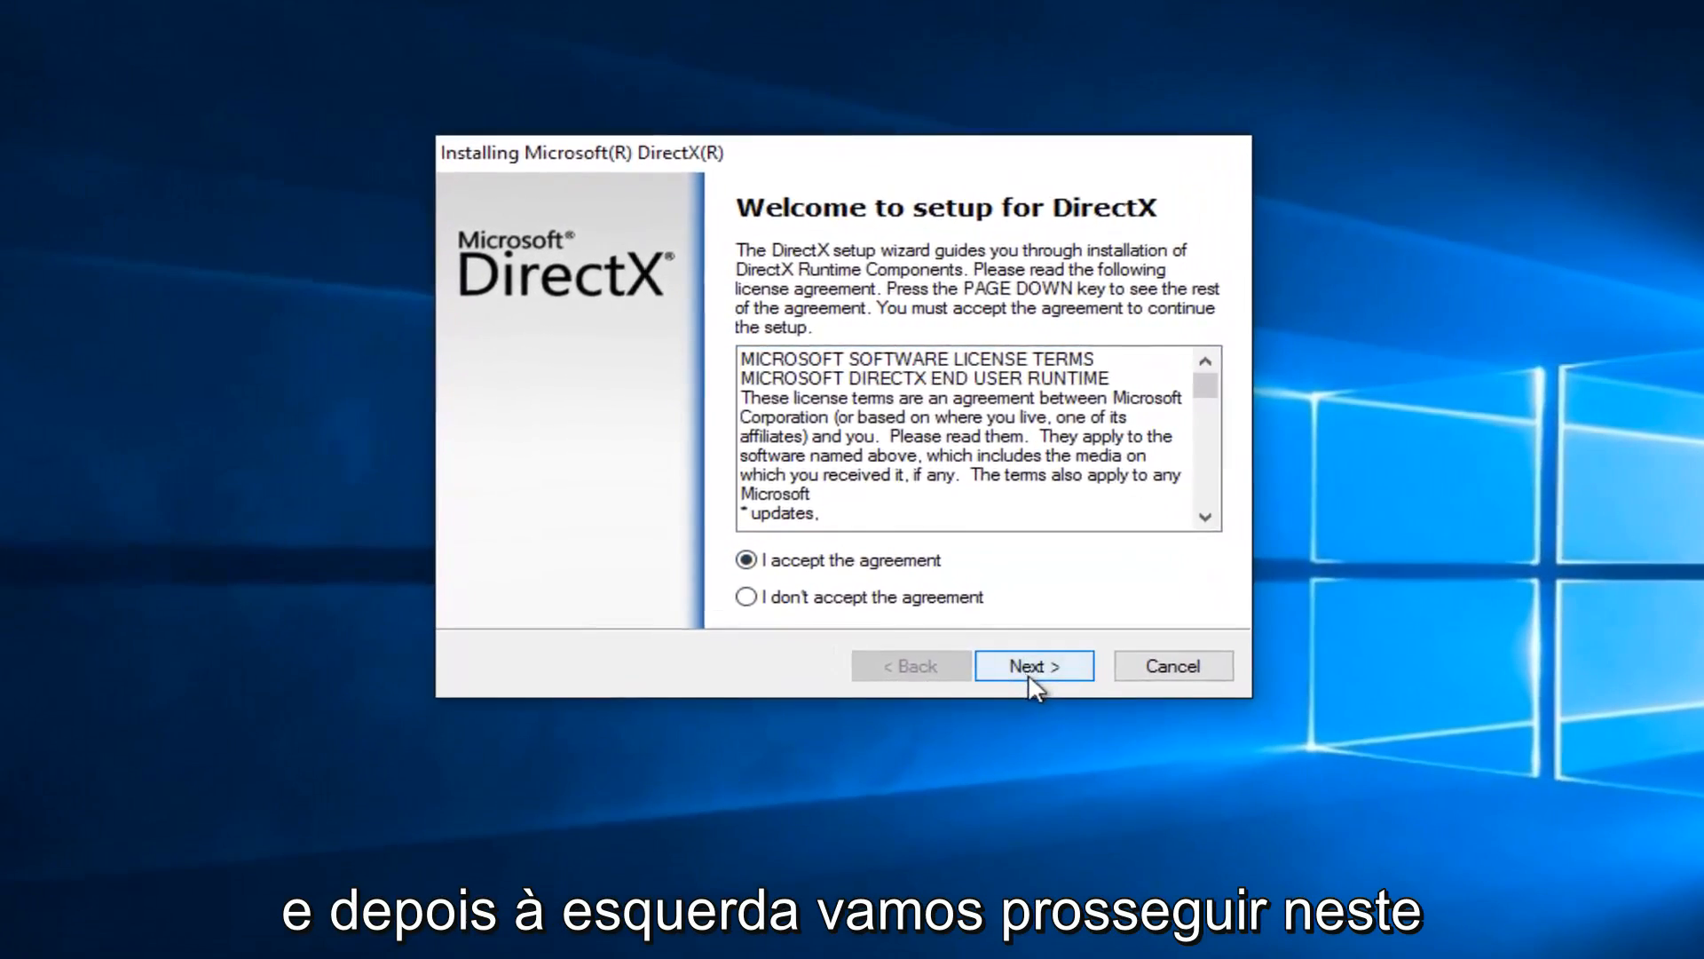
{"action": "left_click", "coordinate": [1033, 665]}
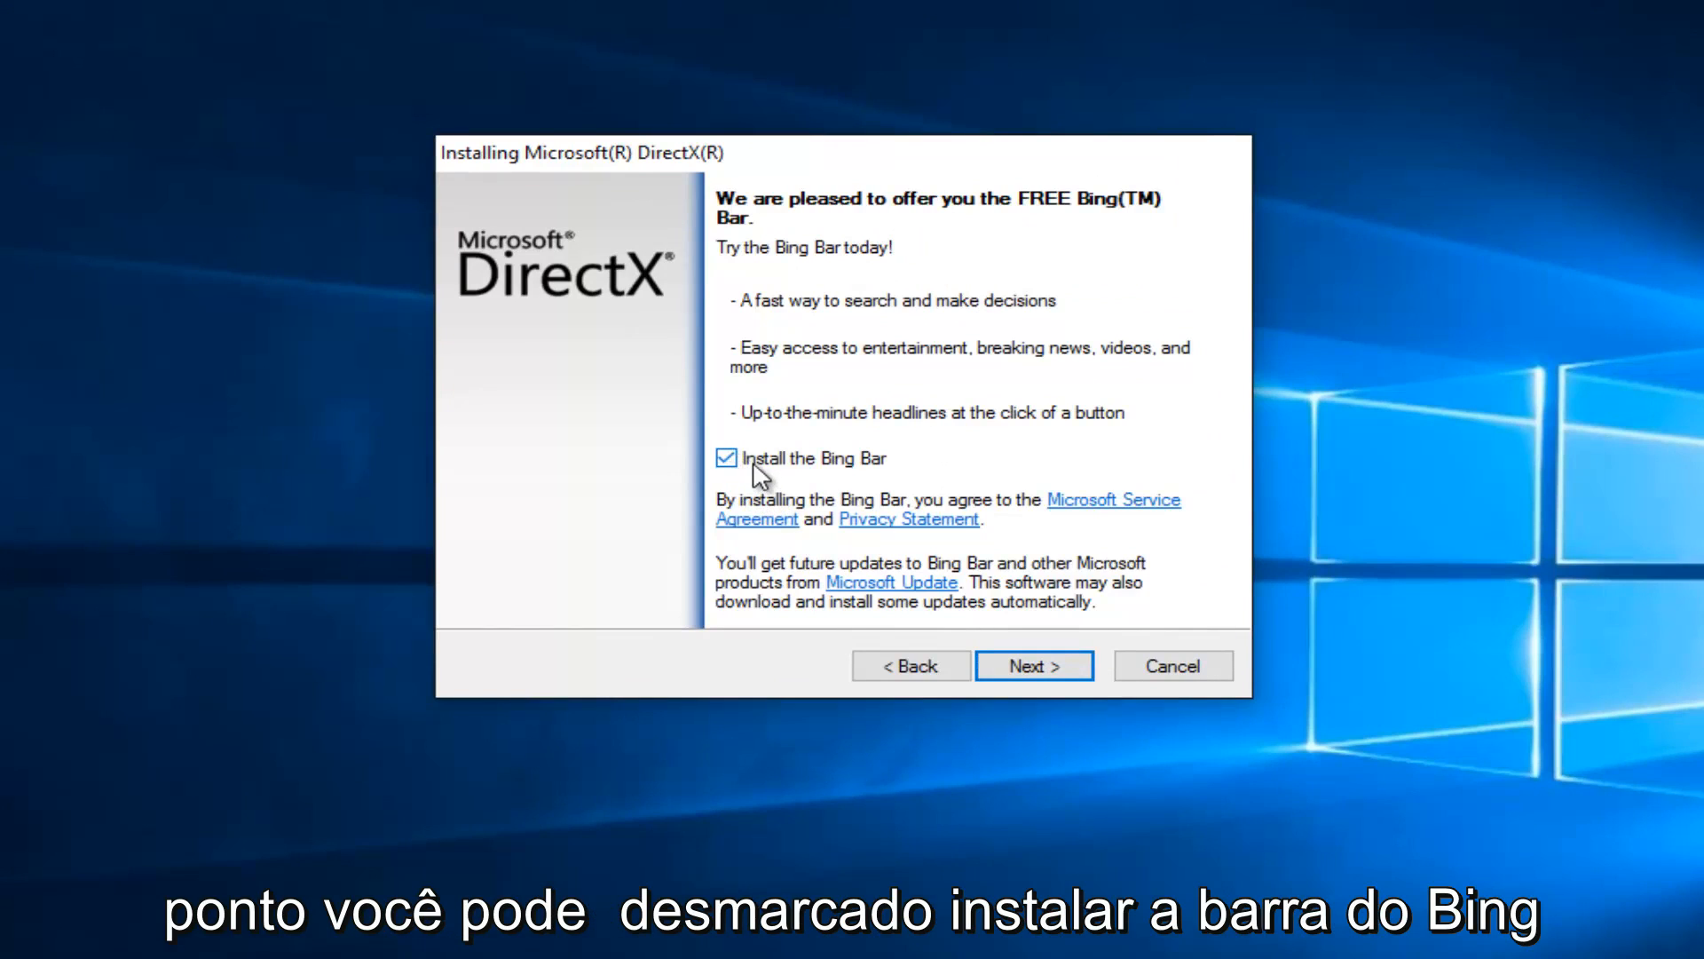
{"action": "left_click", "coordinate": [725, 458]}
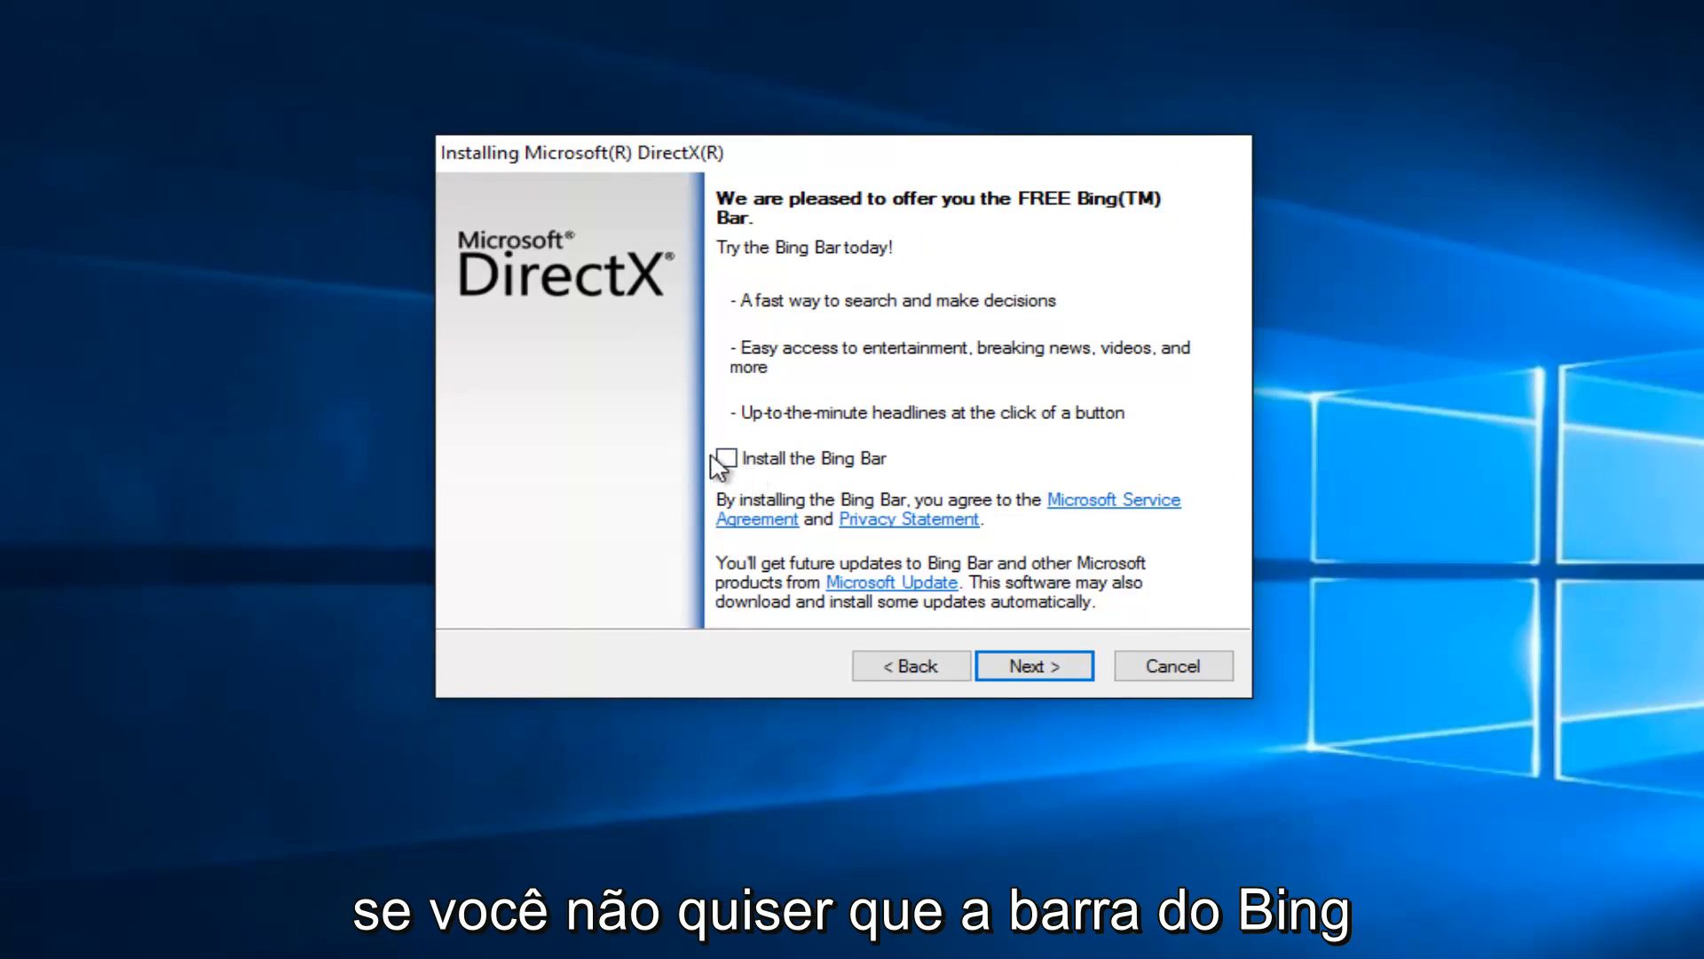
{"action": "mouse_move", "coordinate": [1042, 692]}
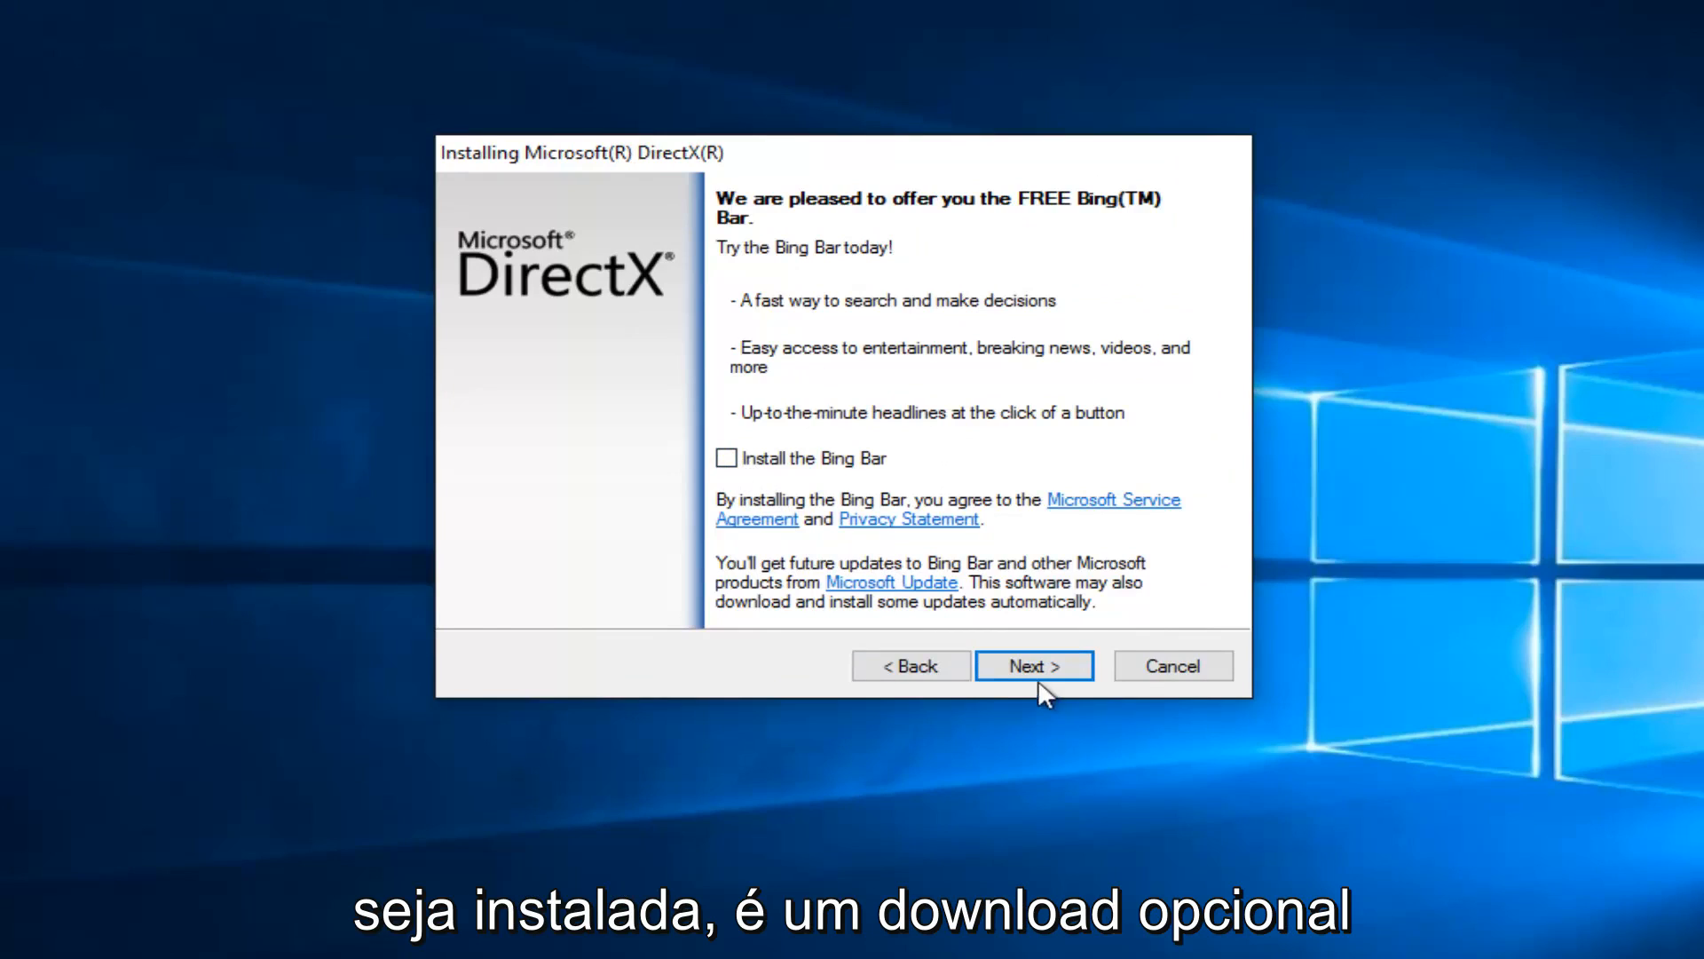
{"action": "left_click", "coordinate": [1034, 665]}
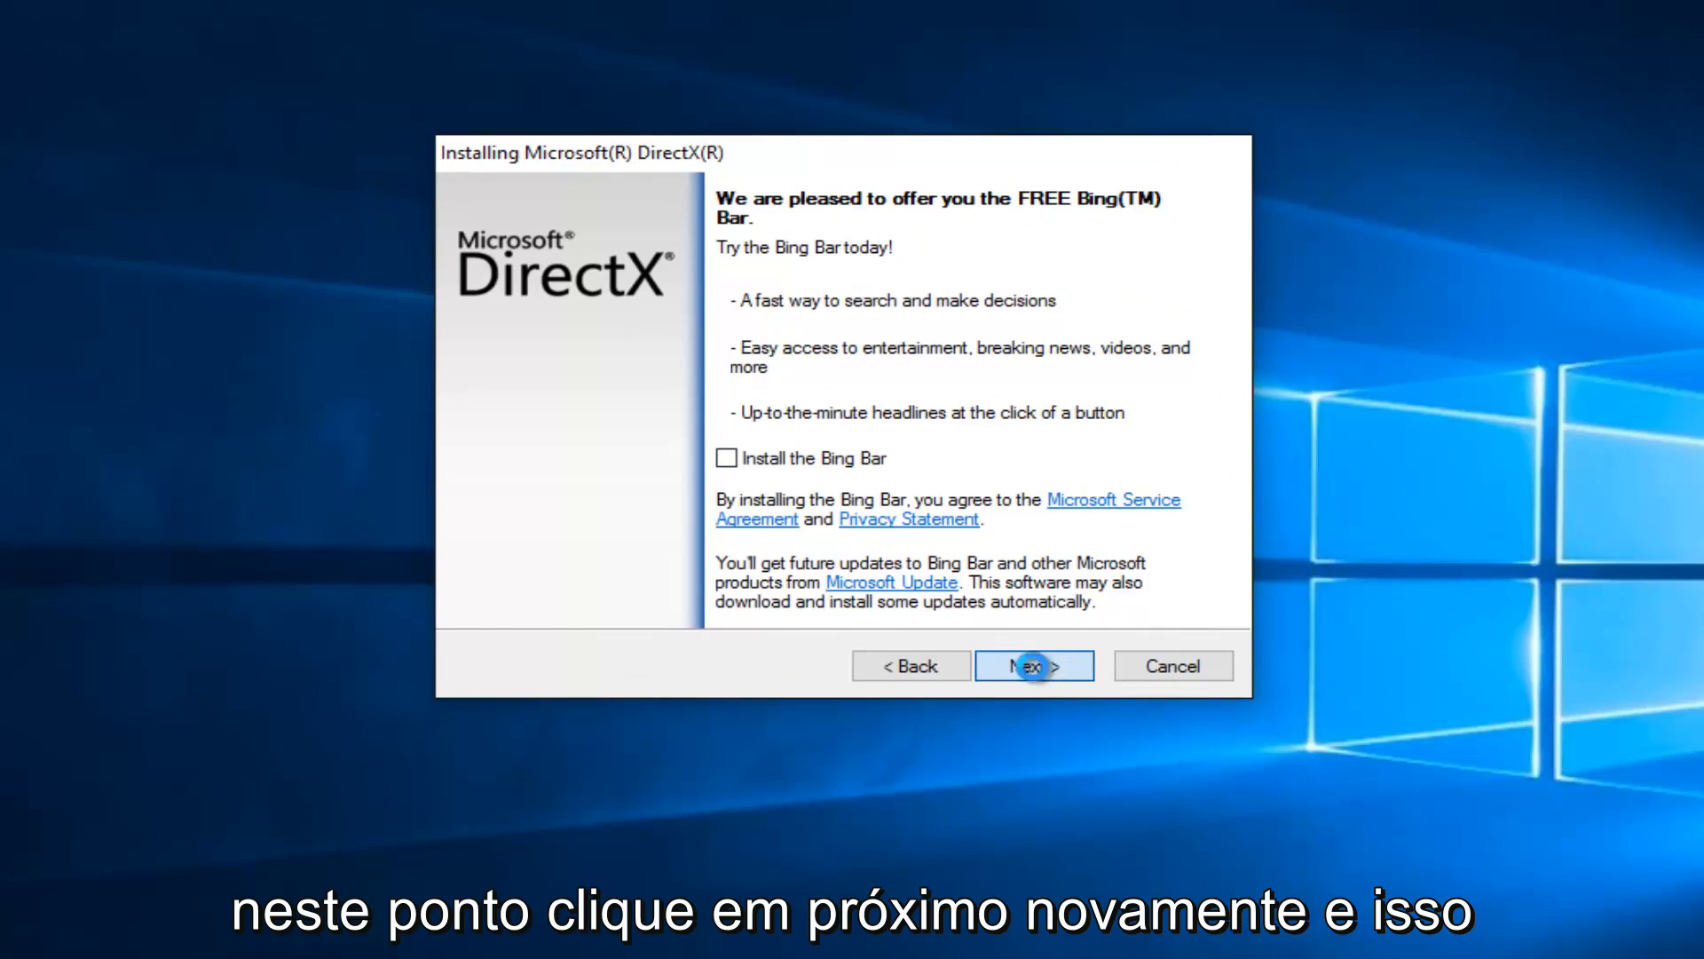
{"action": "left_click", "coordinate": [1033, 665]}
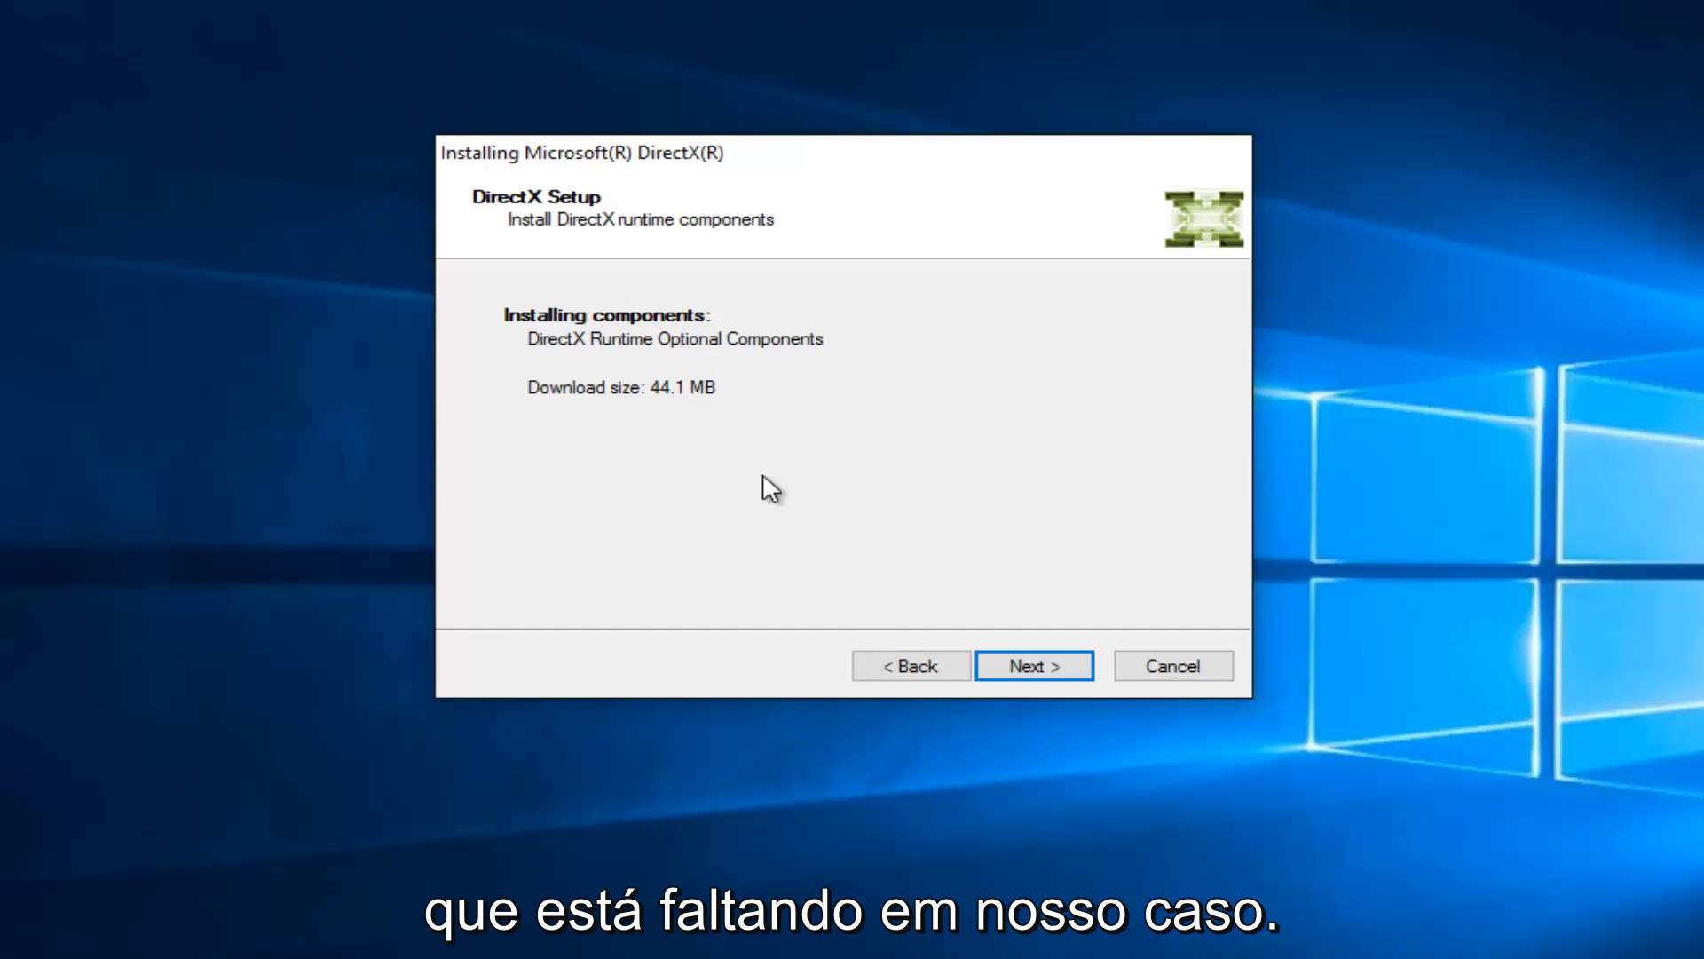
{"action": "mouse_move", "coordinate": [846, 566]}
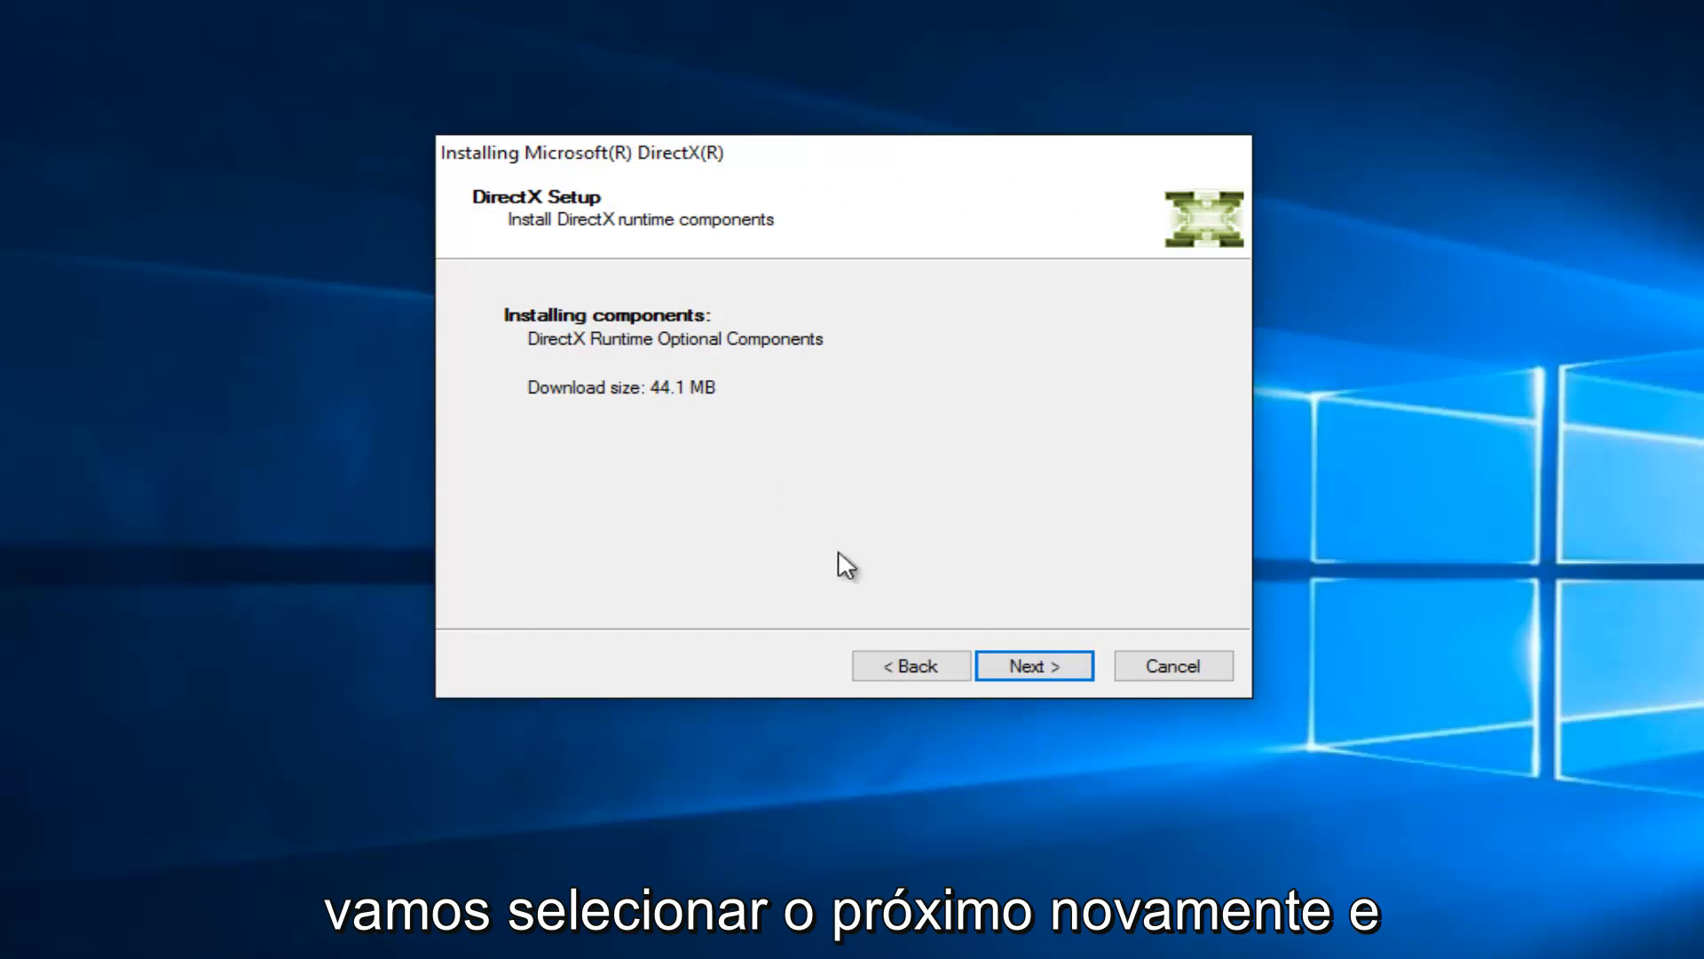
Install the roughly 44.1 MB of DirectX runtime components until Installation Complete appears.
{"action": "left_click", "coordinate": [1033, 665]}
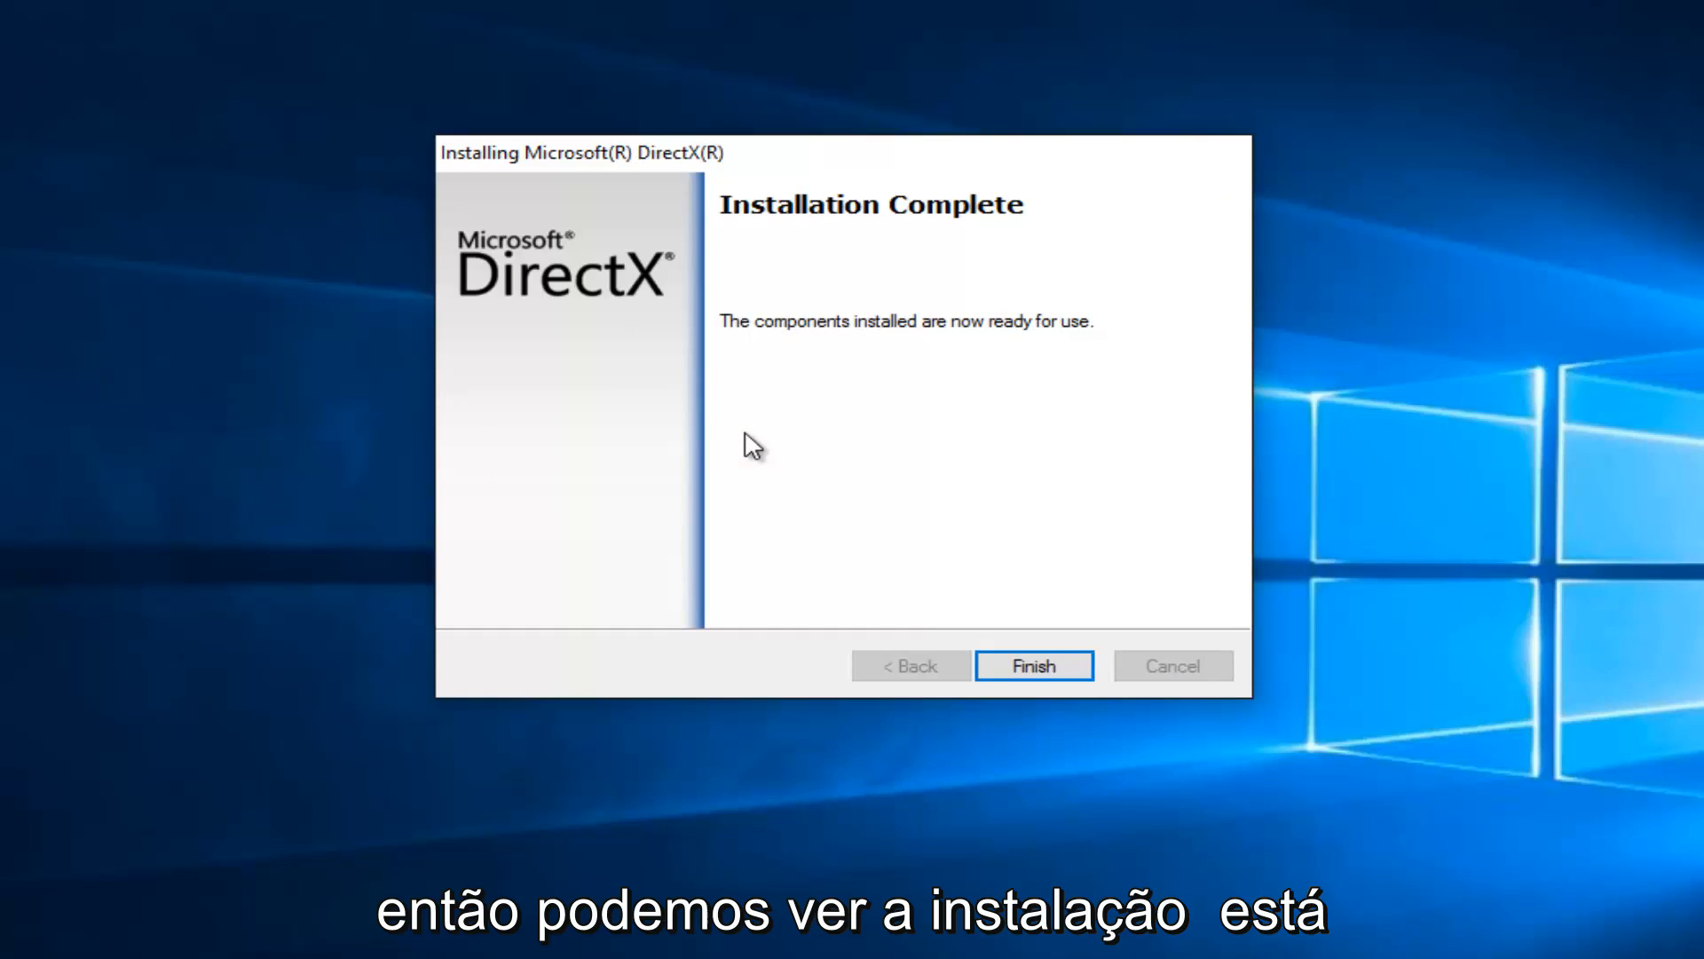
{"action": "mouse_move", "coordinate": [848, 345]}
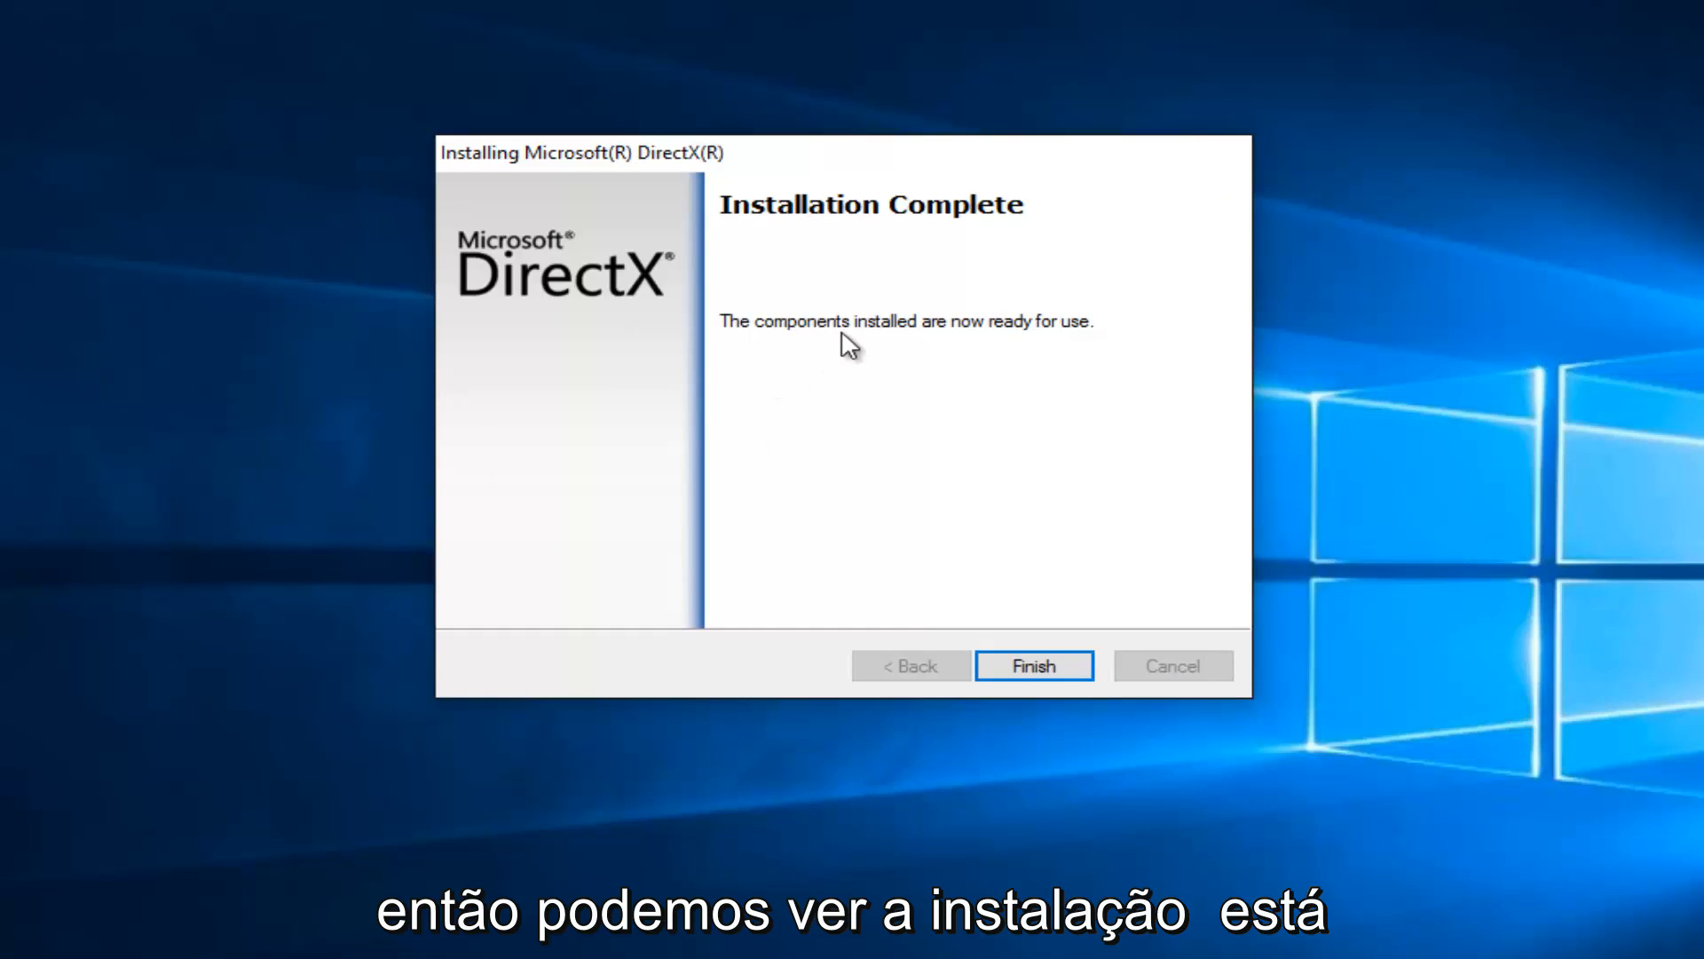
{"action": "mouse_move", "coordinate": [960, 361]}
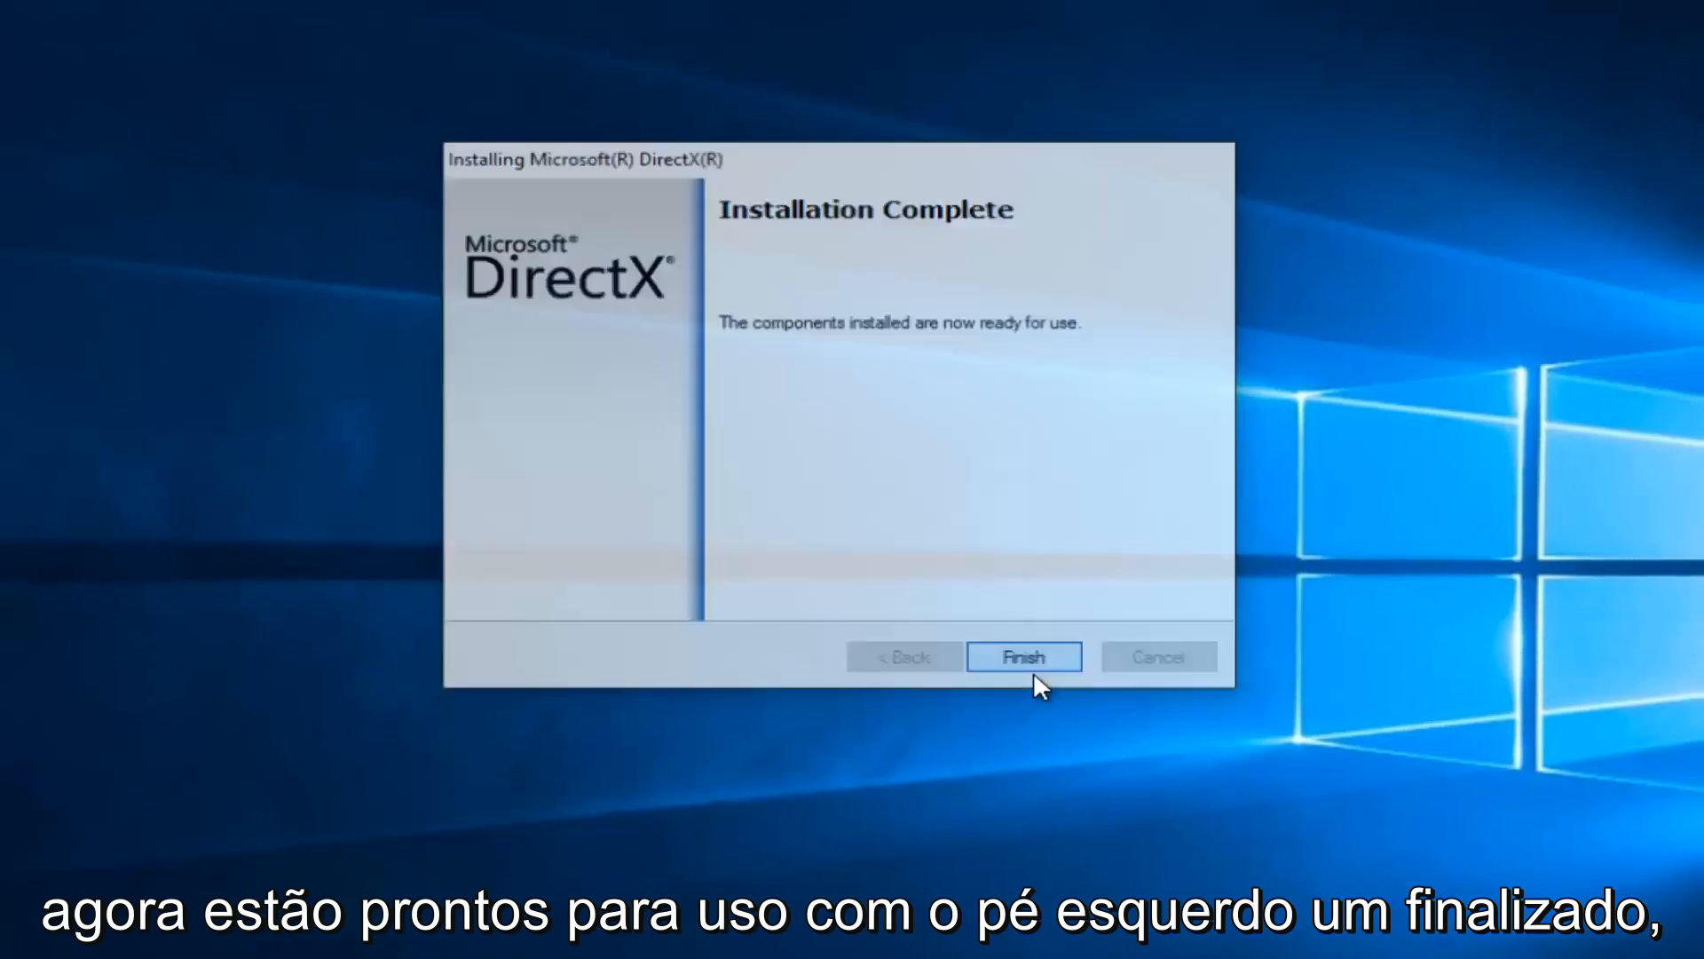
Finish and close DirectX Setup after the installation completes.
{"action": "left_click", "coordinate": [1021, 657]}
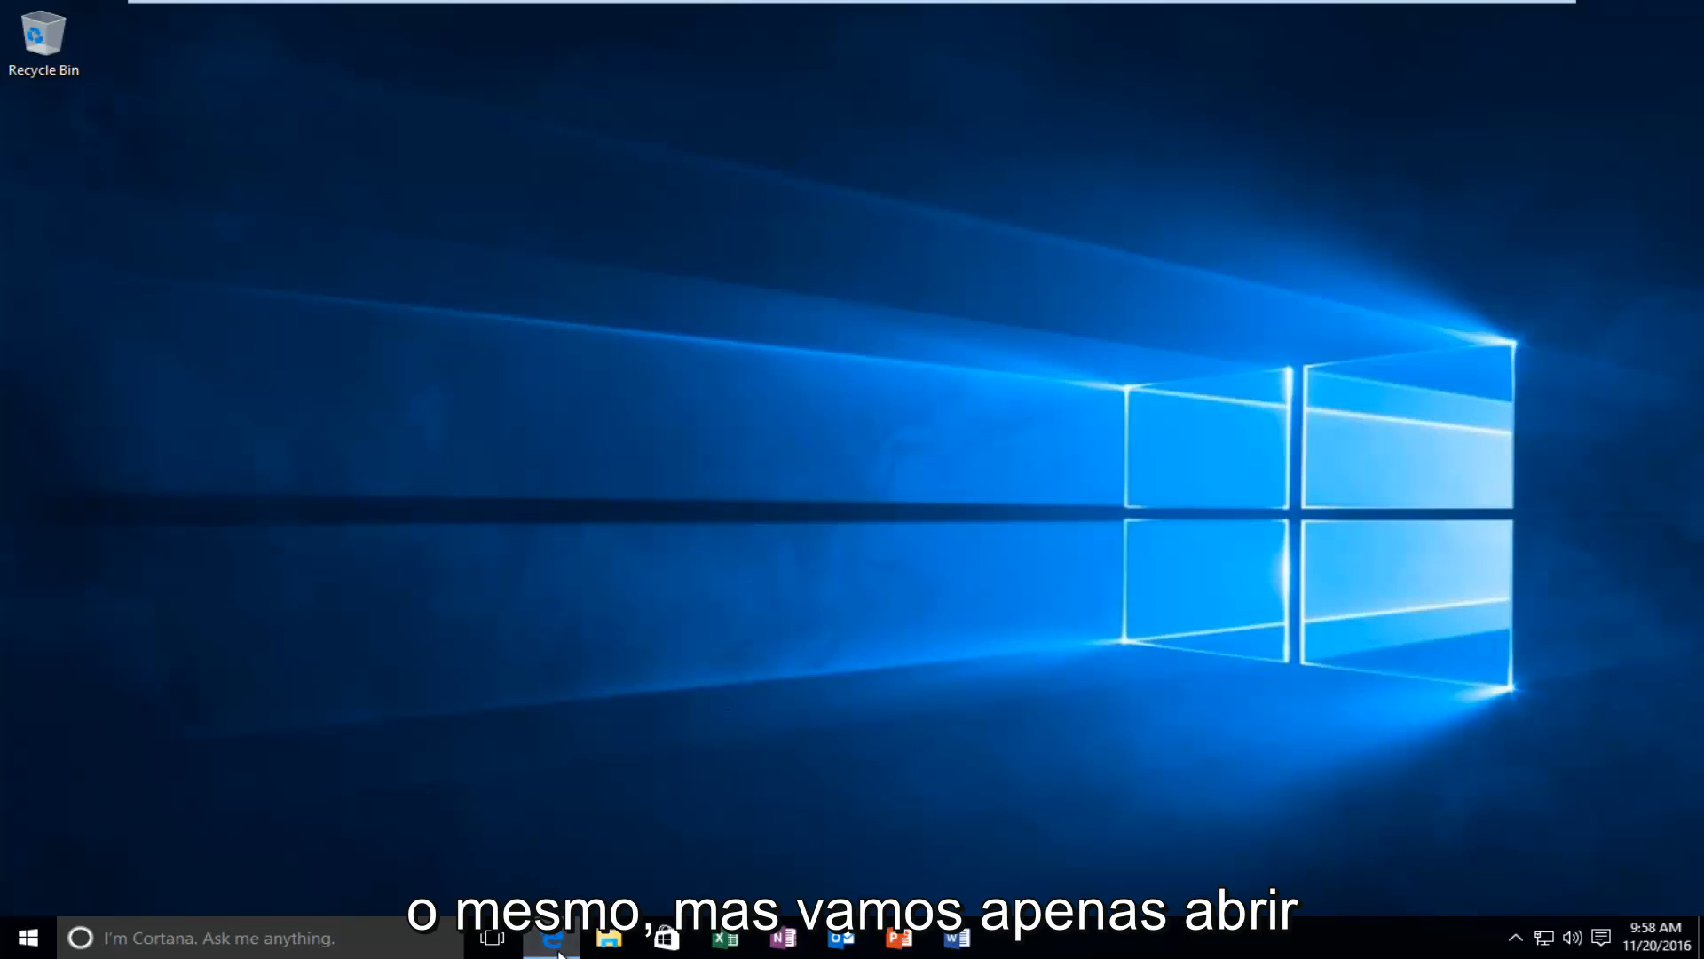
Open Edge and go to google.com.
{"action": "left_click", "coordinate": [552, 937]}
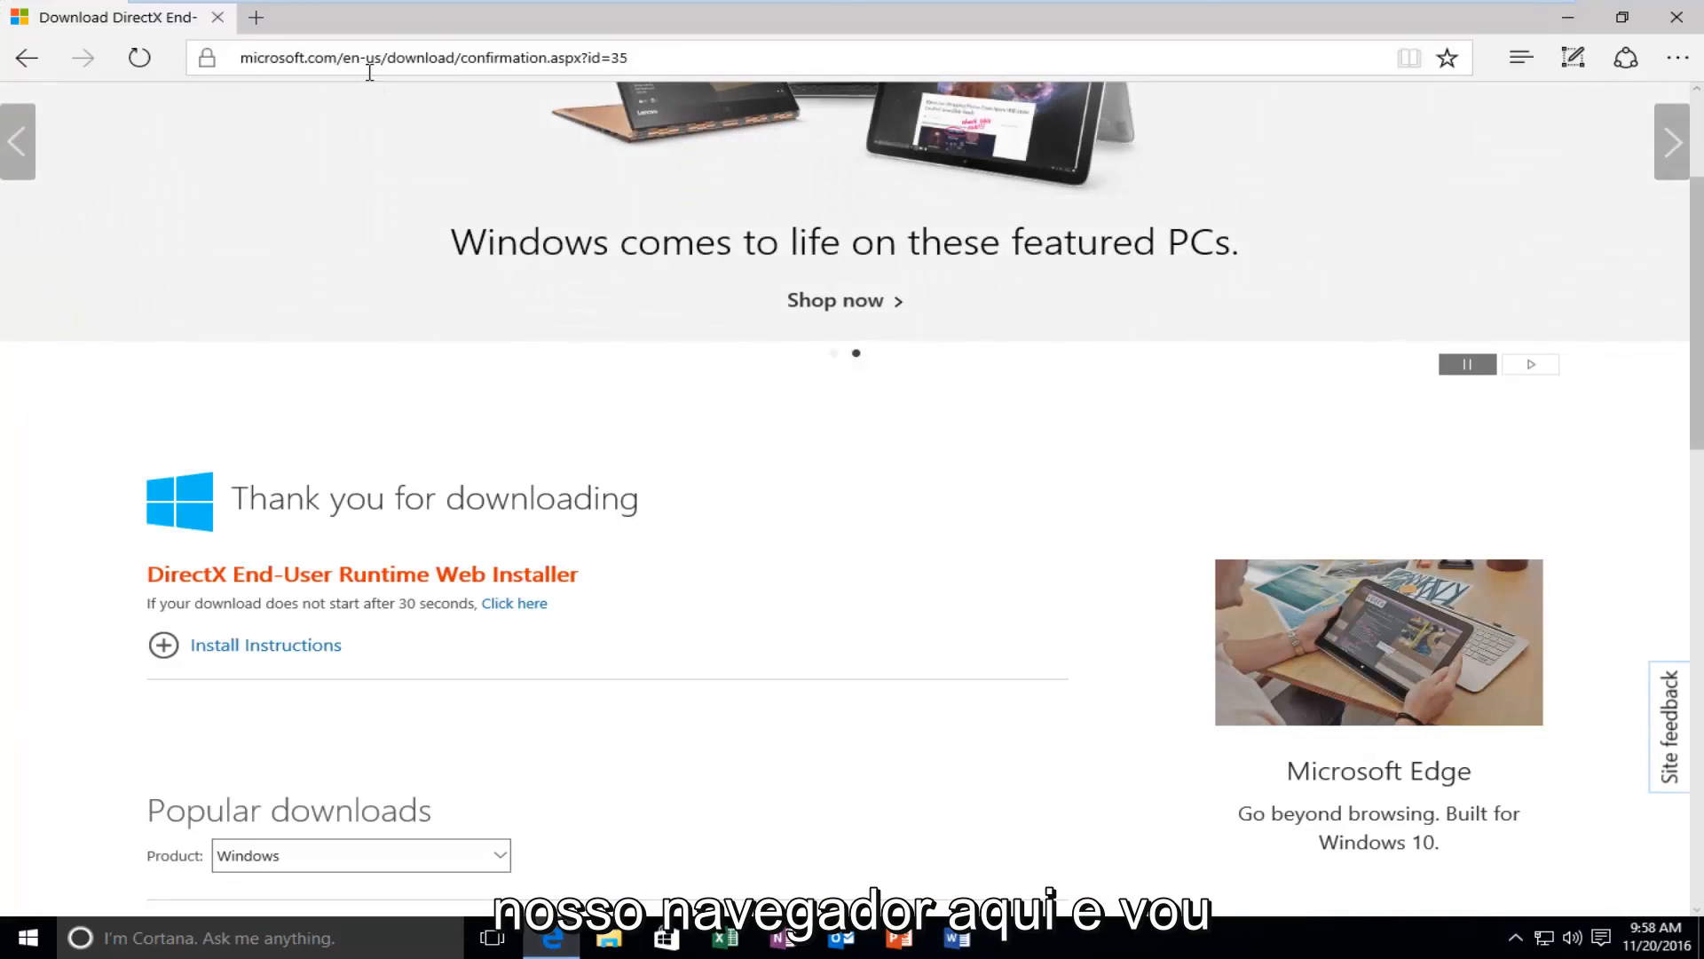
{"action": "left_click", "coordinate": [435, 58]}
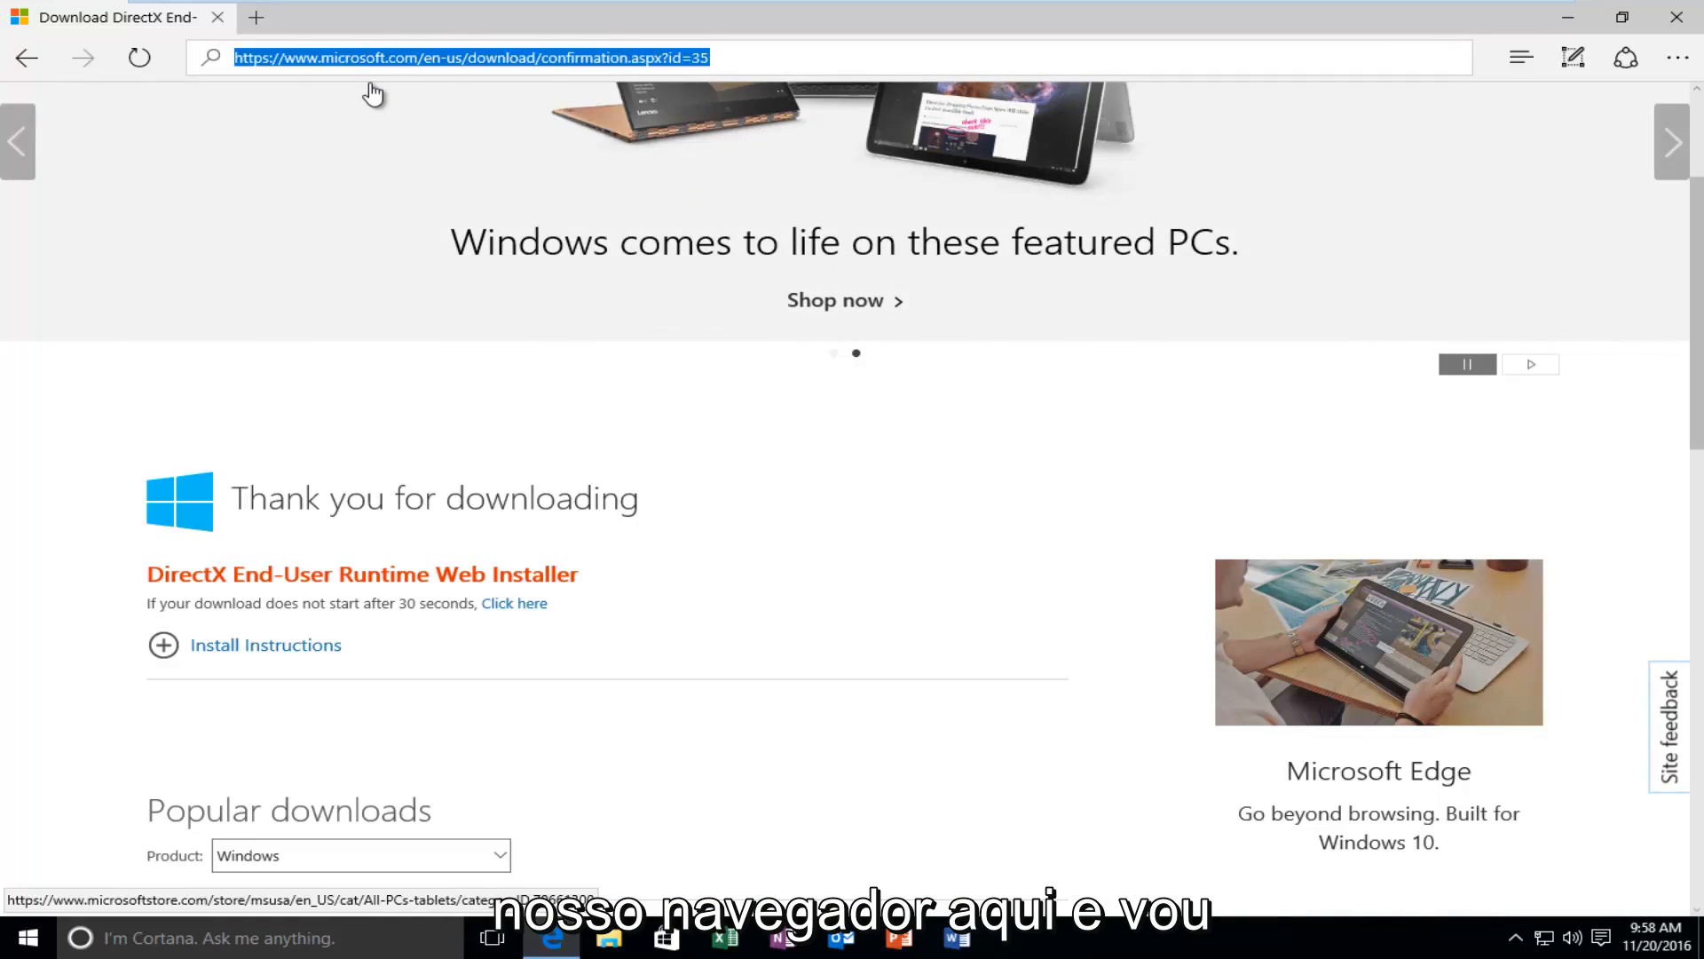
{"action": "type", "text": "google.com/?gws_rd=ssl"}
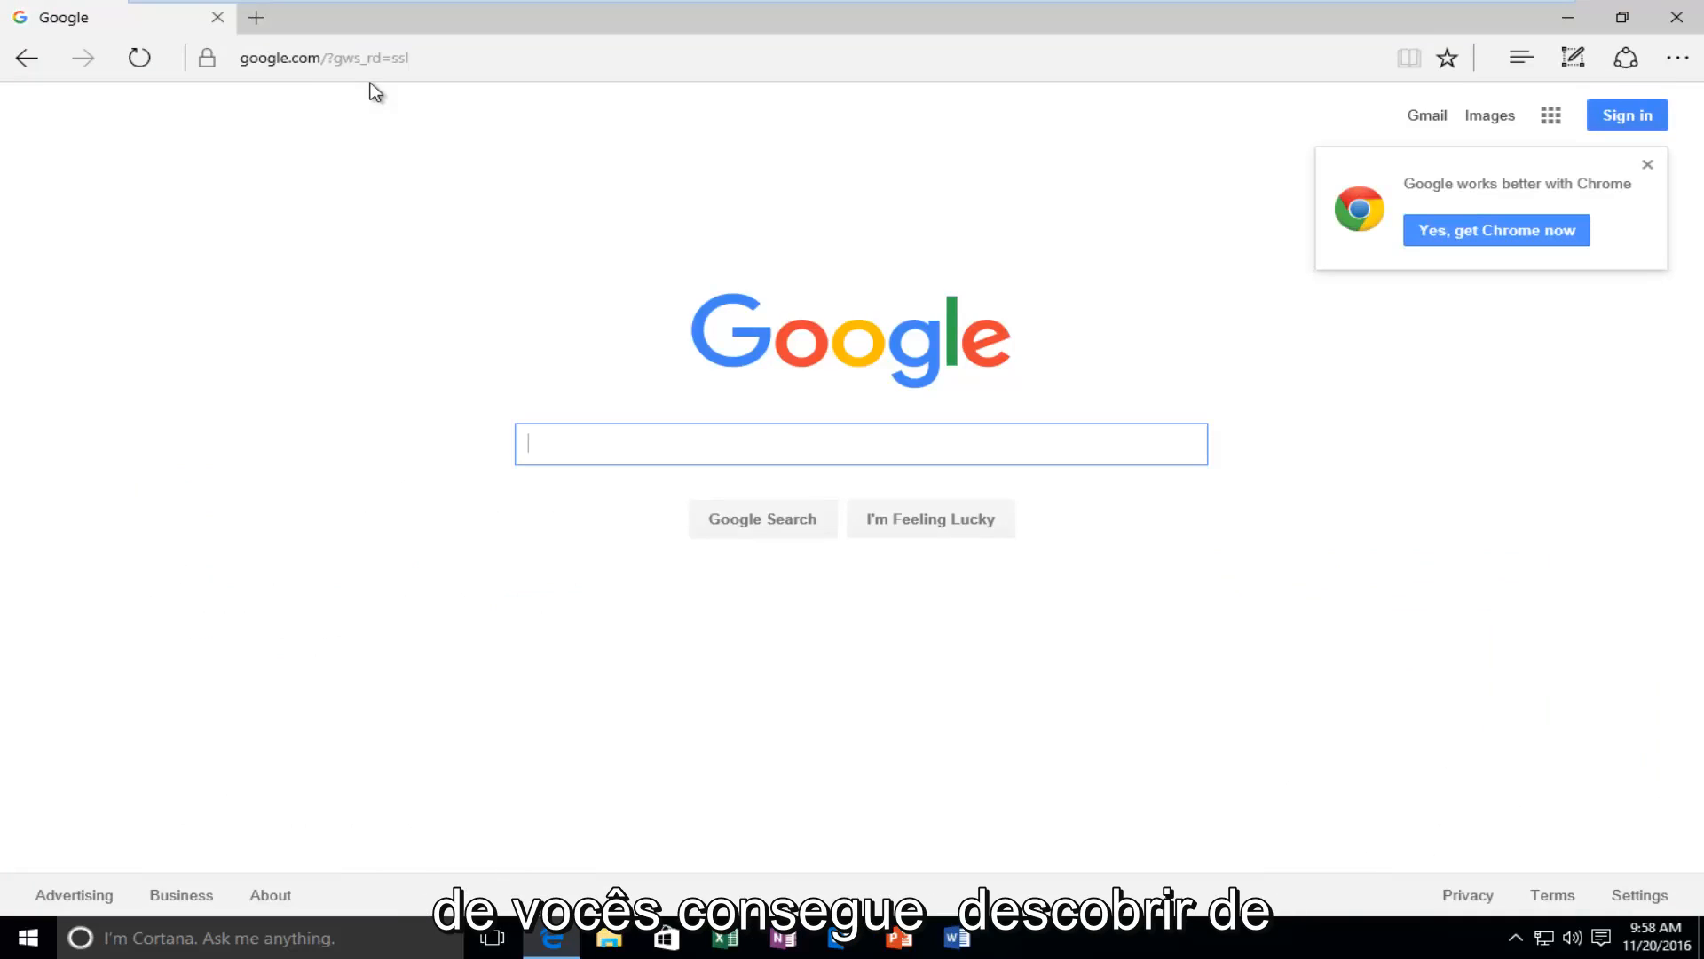
{"action": "mouse_move", "coordinate": [394, 355]}
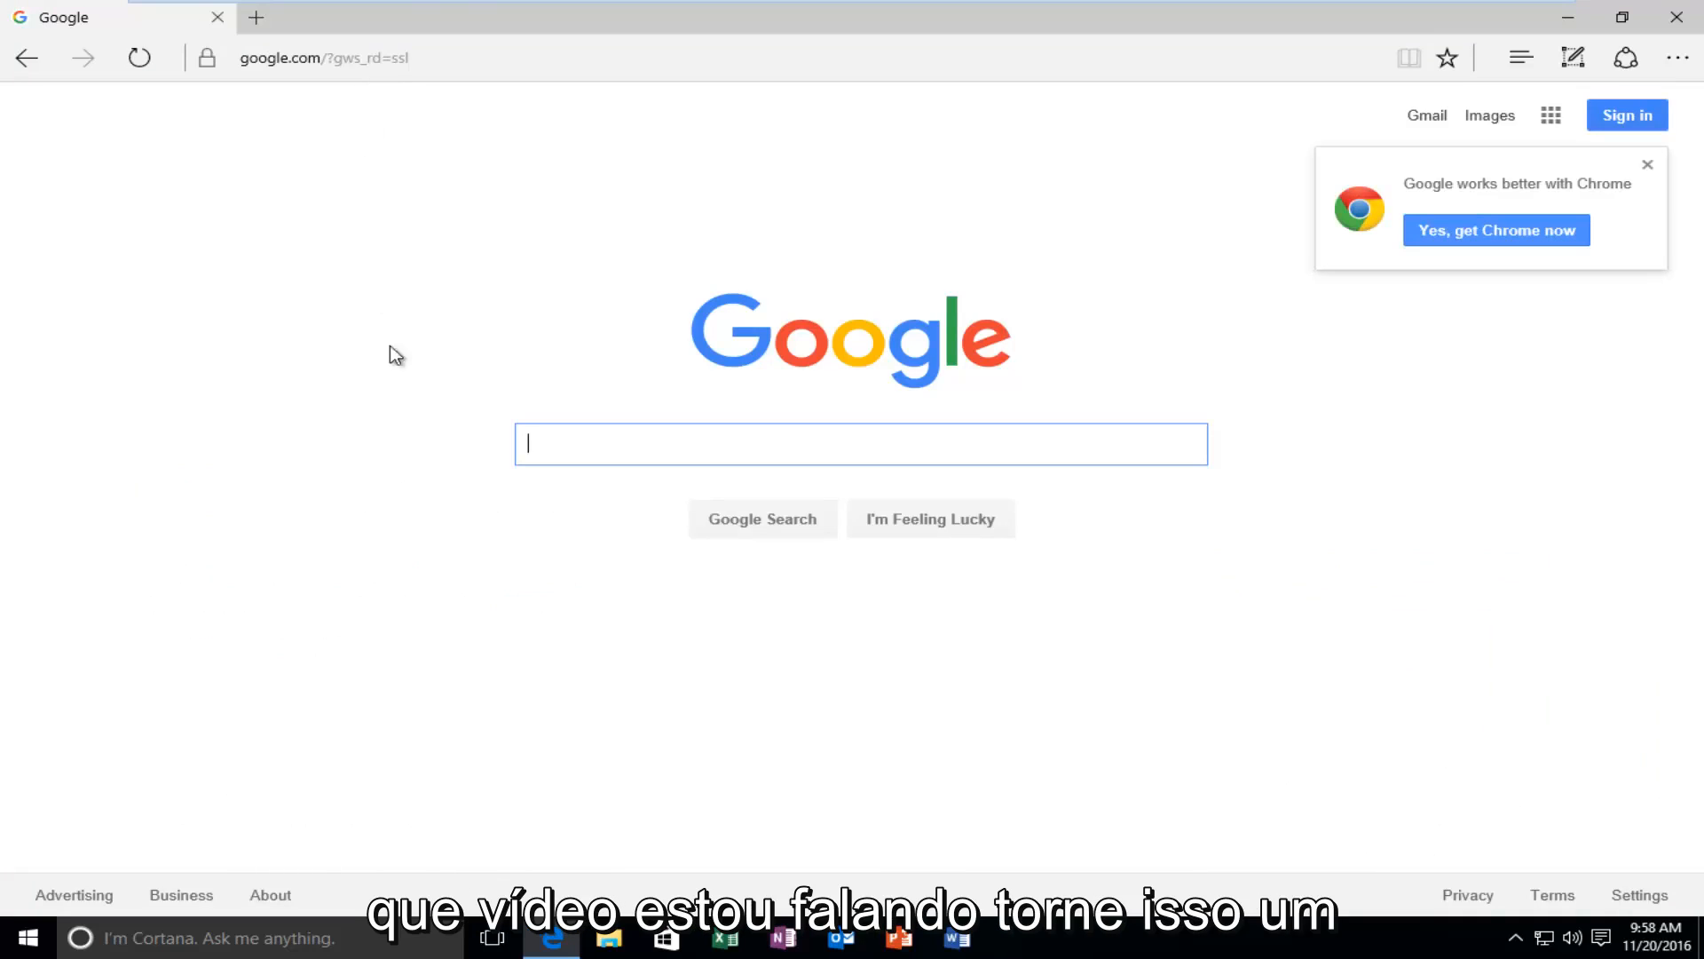
{"action": "mouse_move", "coordinate": [561, 590]}
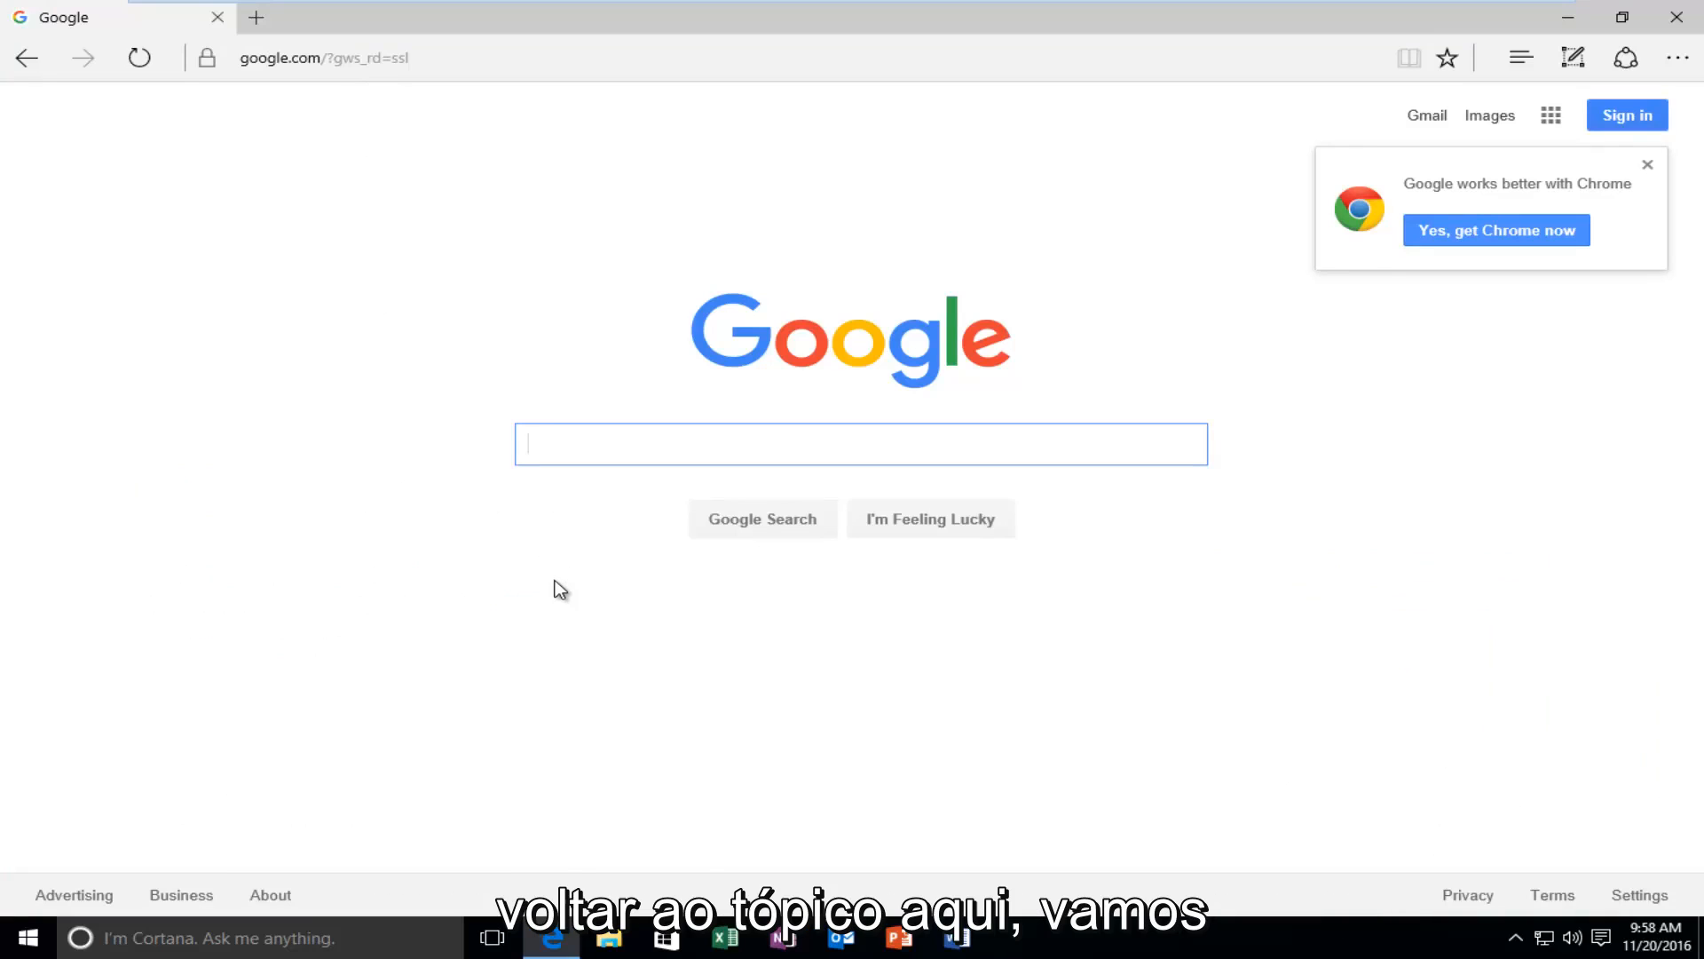
Search 'd3dcompiler_43.dll download' and open the DLL-Files.com result.
{"action": "type", "text": "d"}
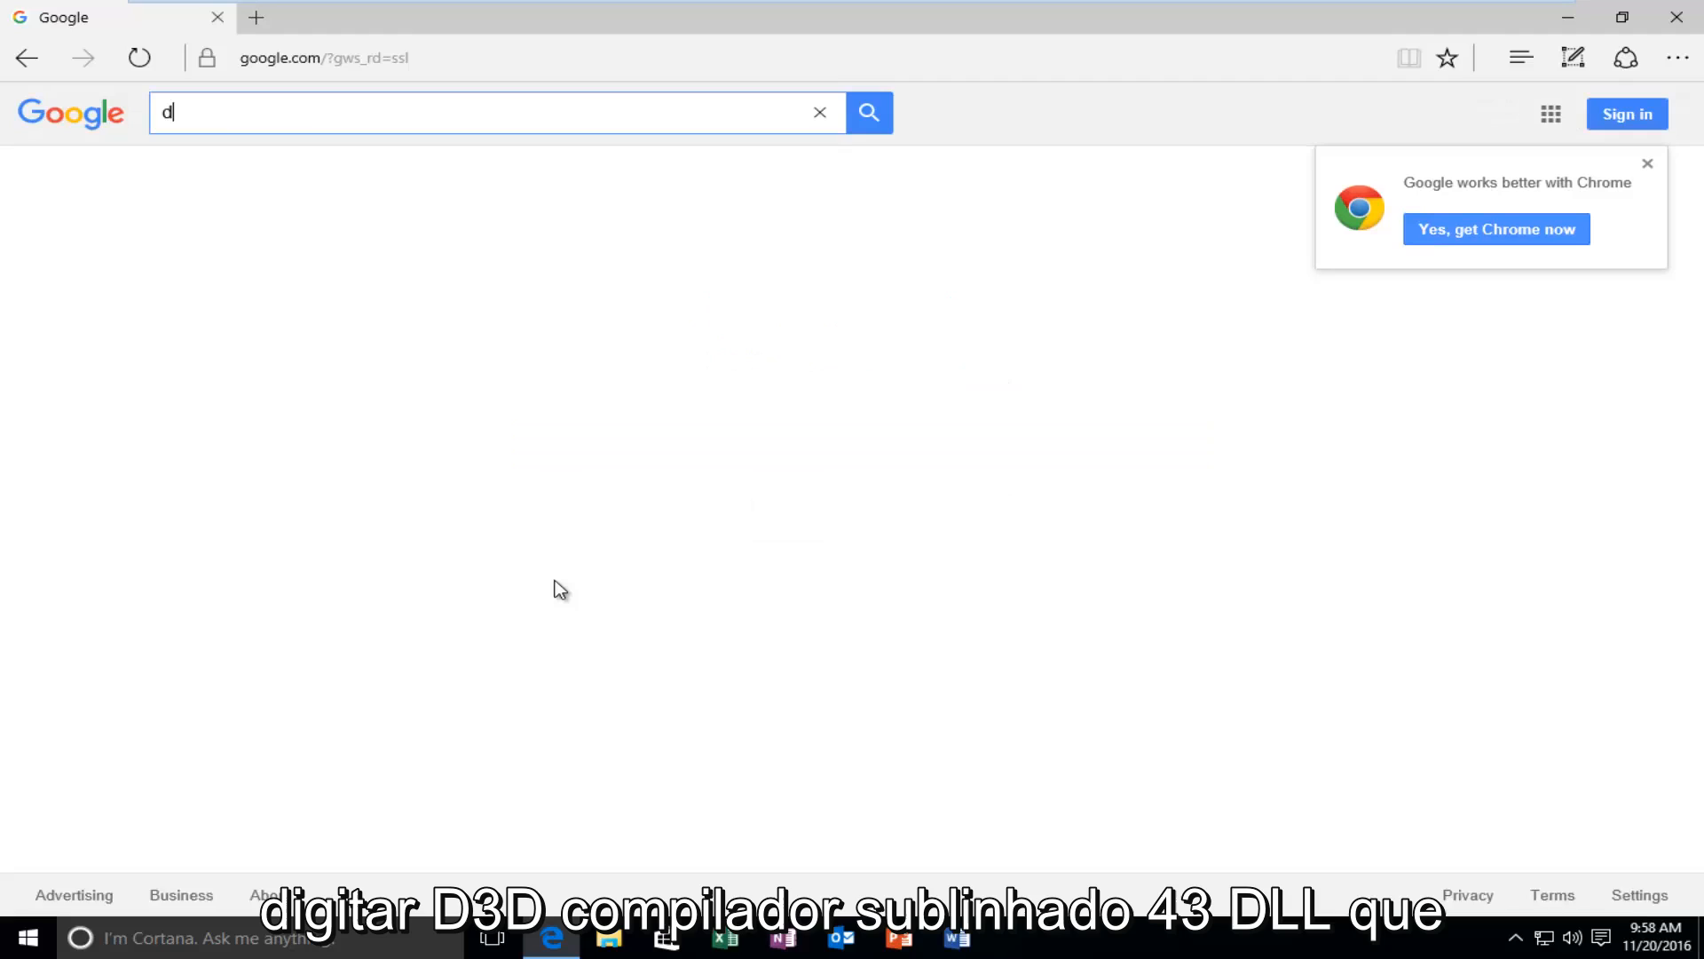
{"action": "type", "text": "3dcom"}
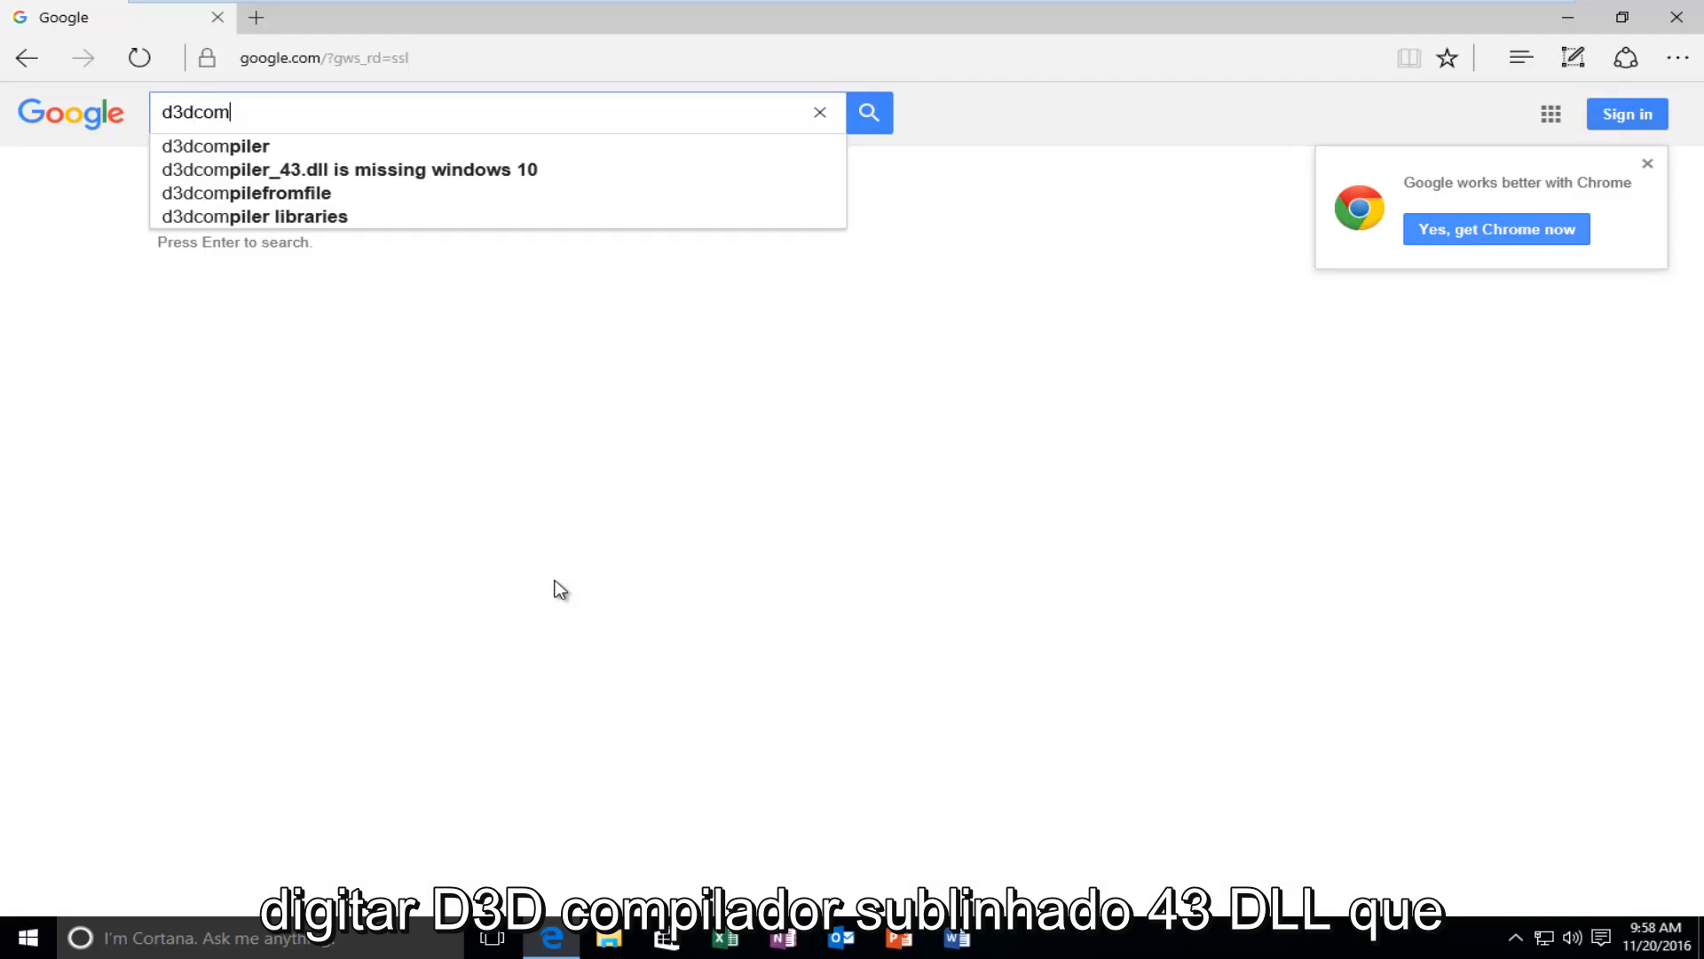
{"action": "type", "text": "piler"}
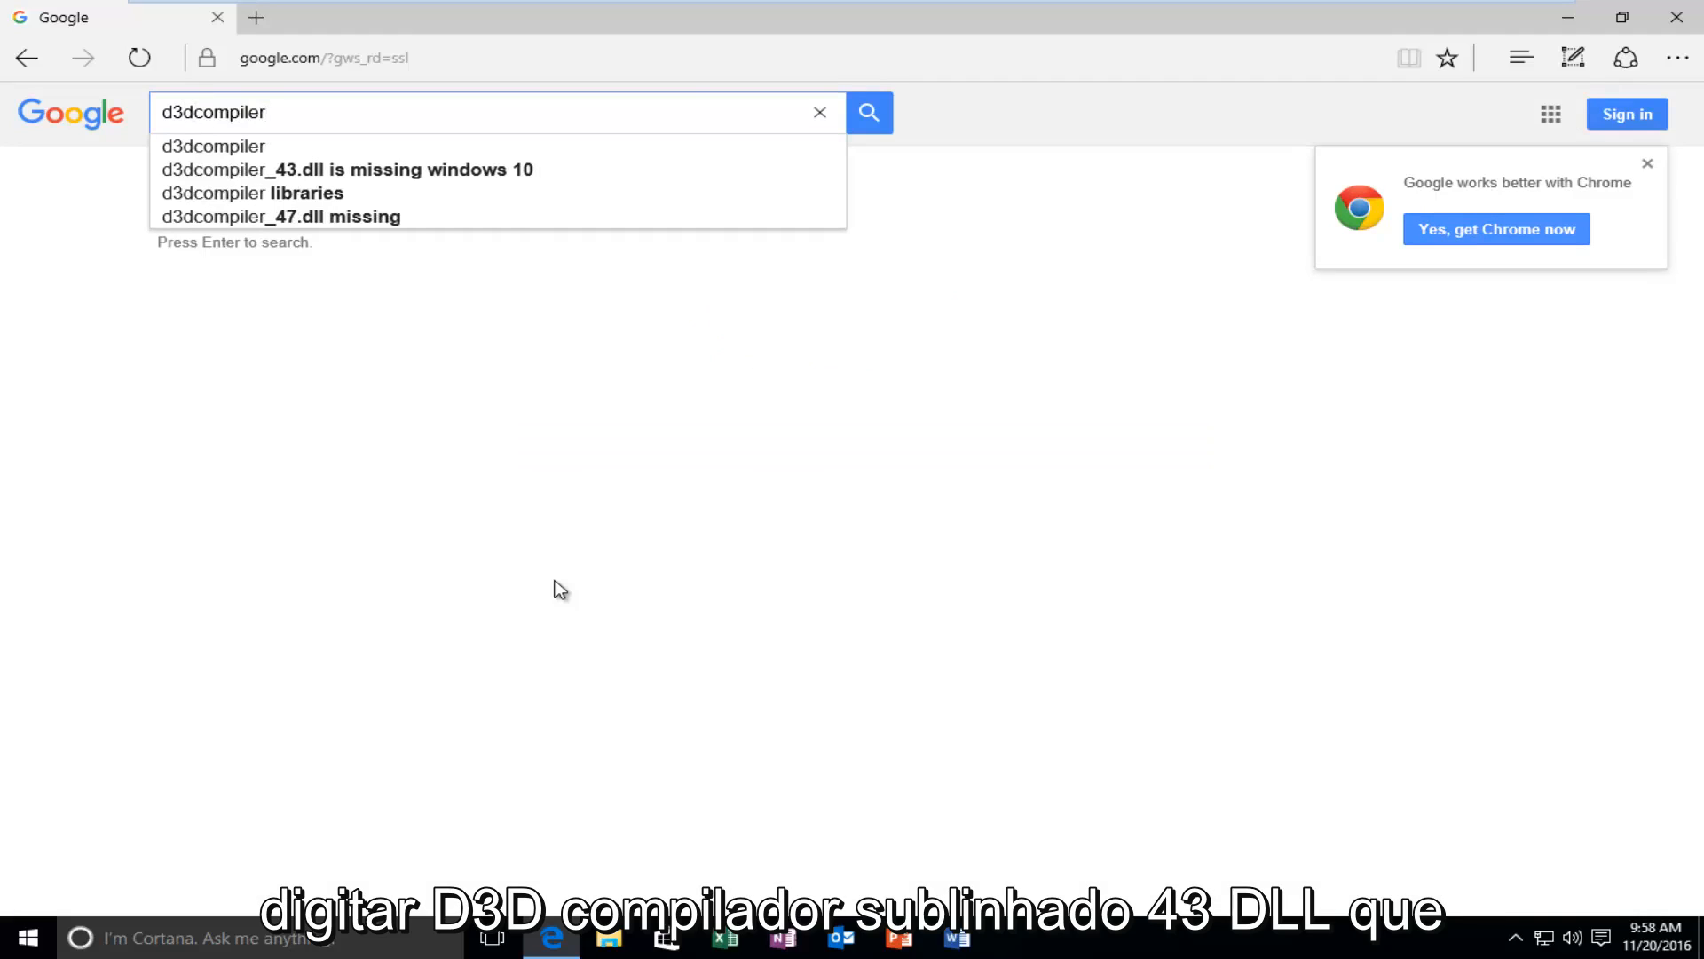
{"action": "type", "text": "_43"}
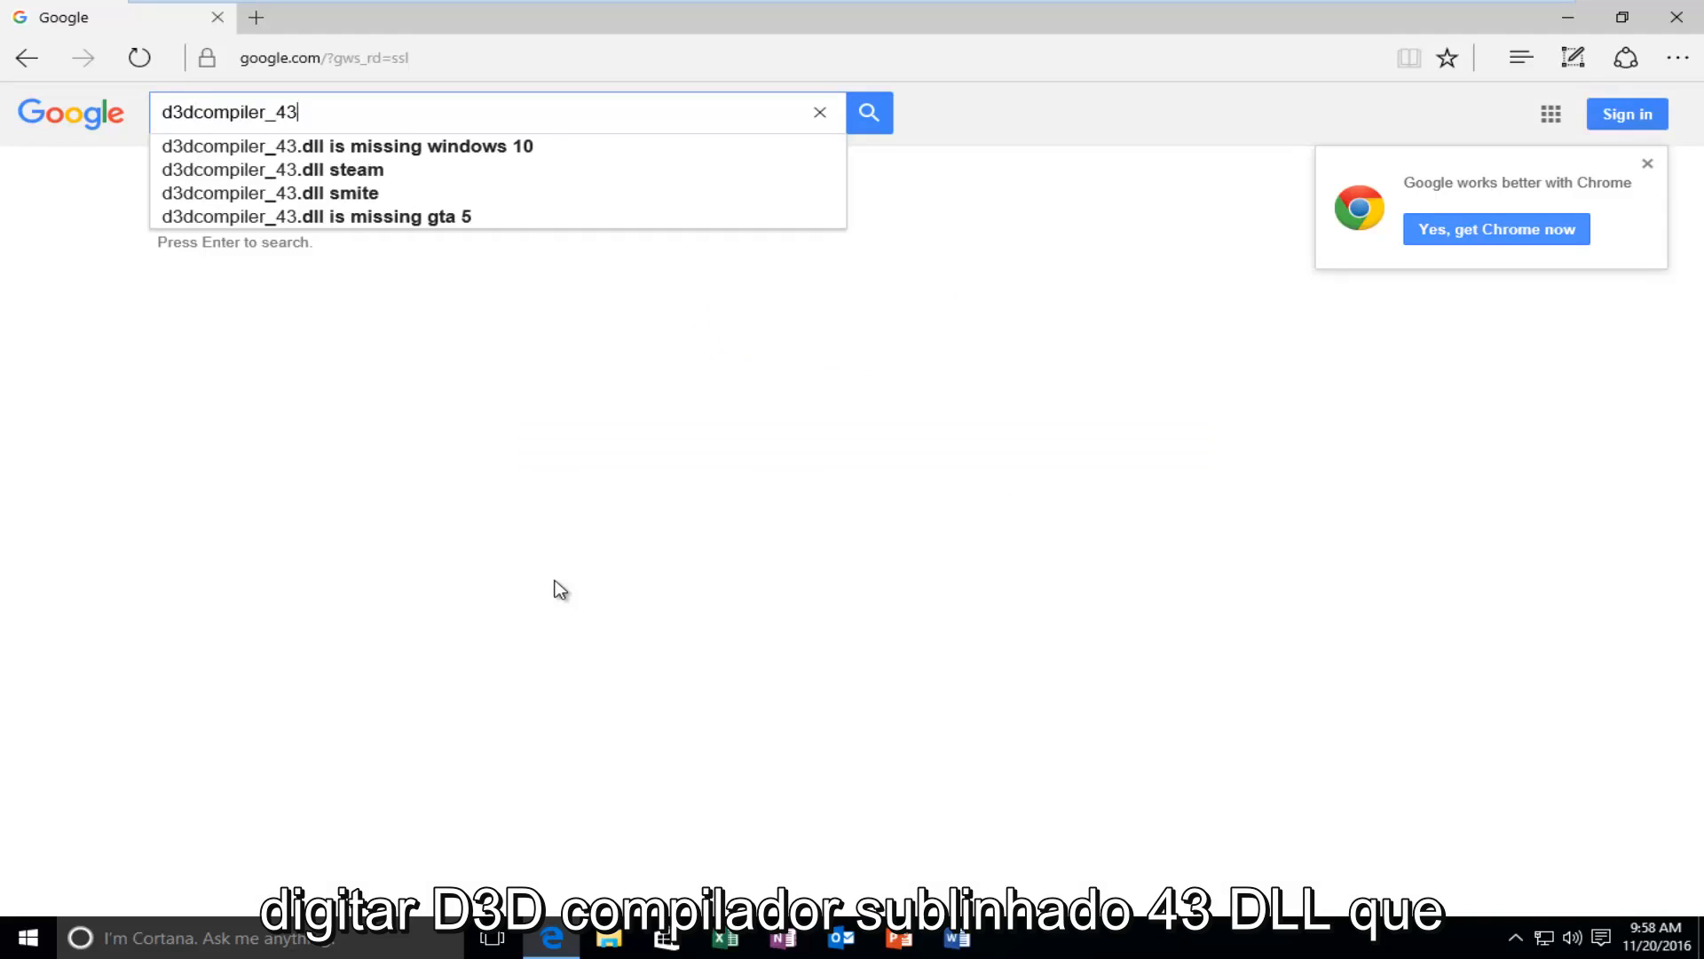
{"action": "type", "text": ".dll download"}
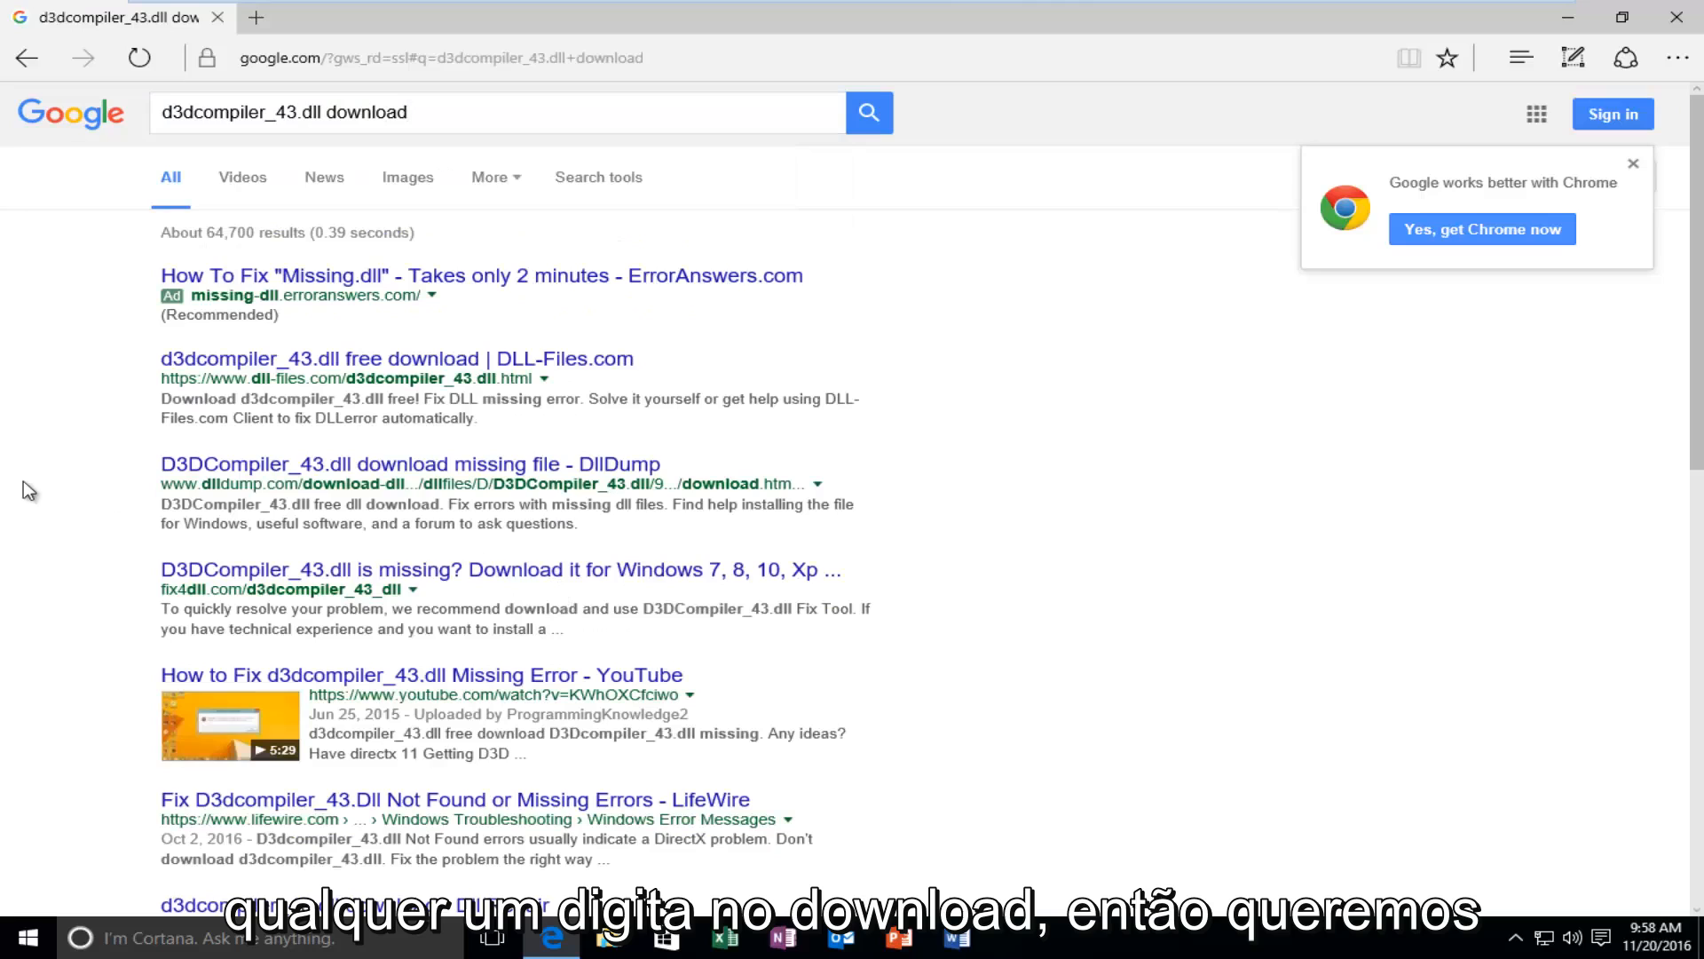
{"action": "mouse_move", "coordinate": [125, 408]}
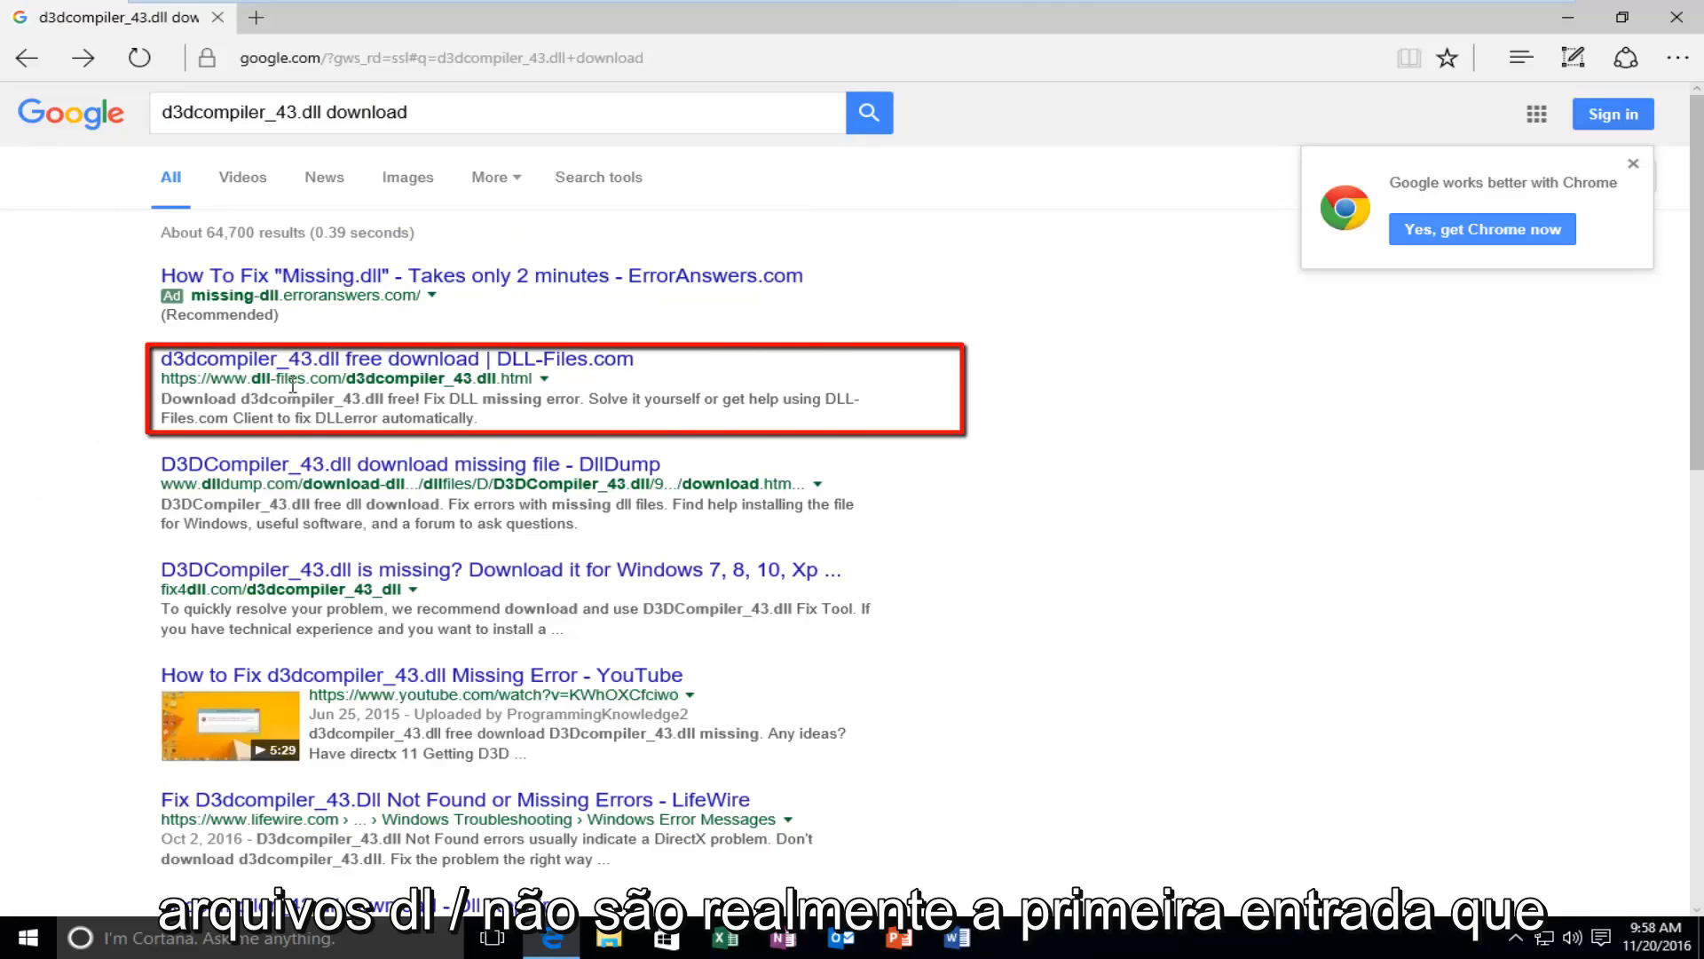
{"action": "mouse_move", "coordinate": [158, 380]}
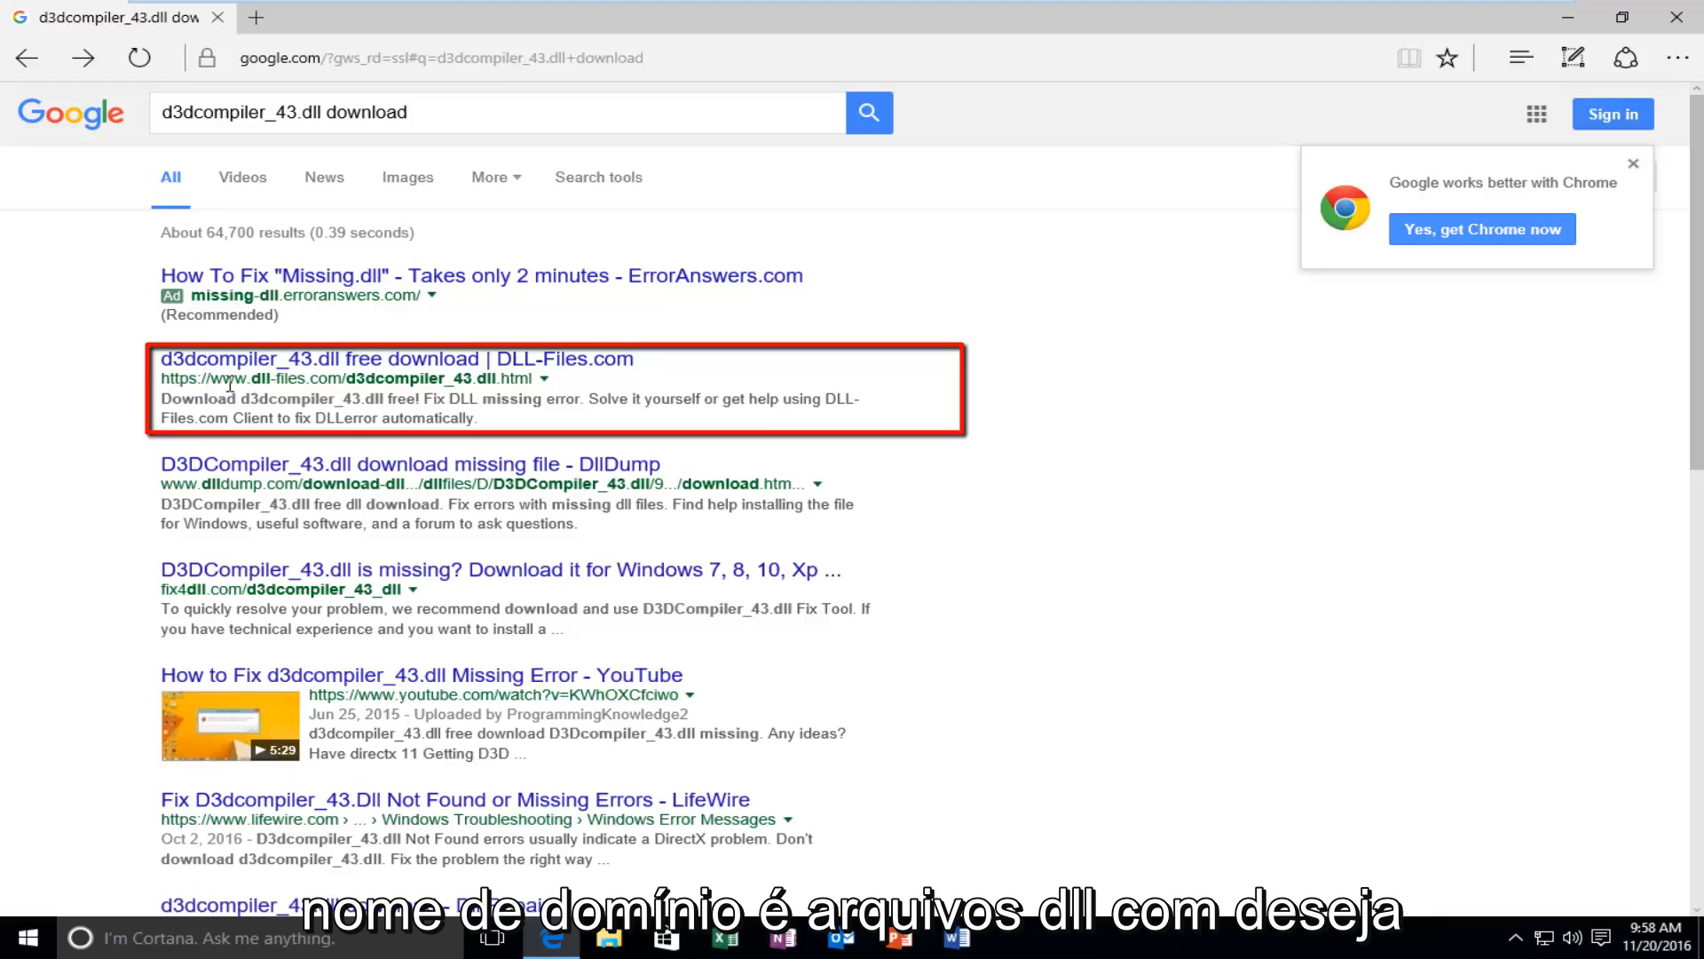
{"action": "mouse_move", "coordinate": [251, 374]}
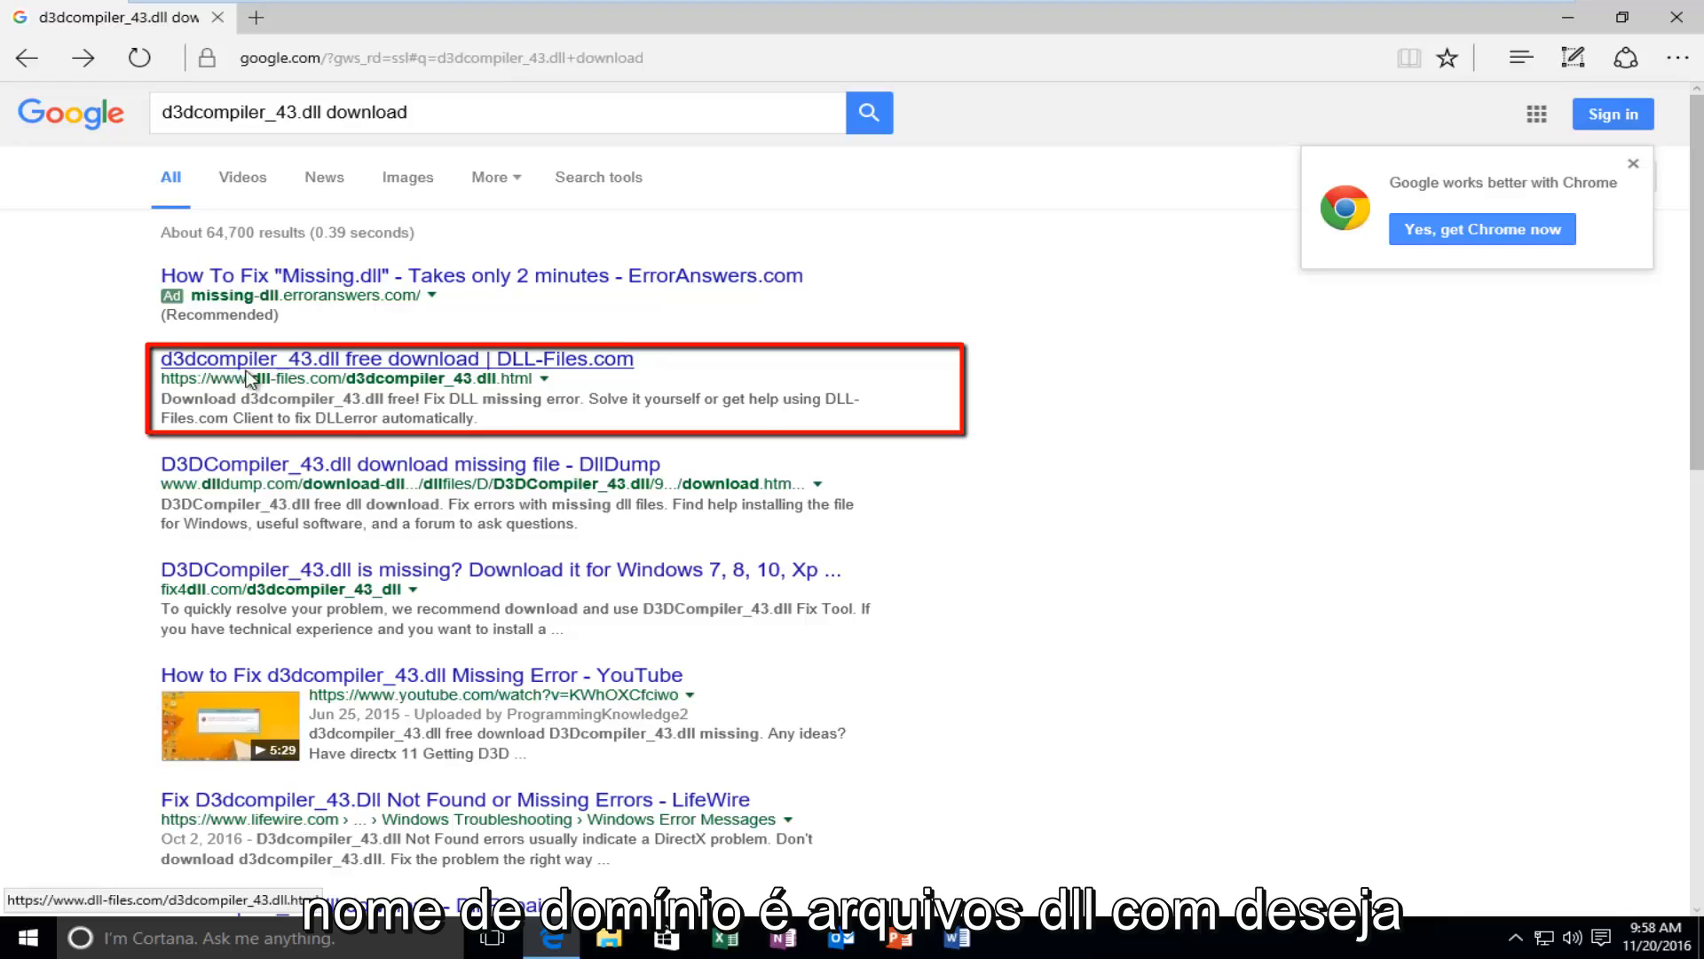
{"action": "left_click", "coordinate": [396, 358]}
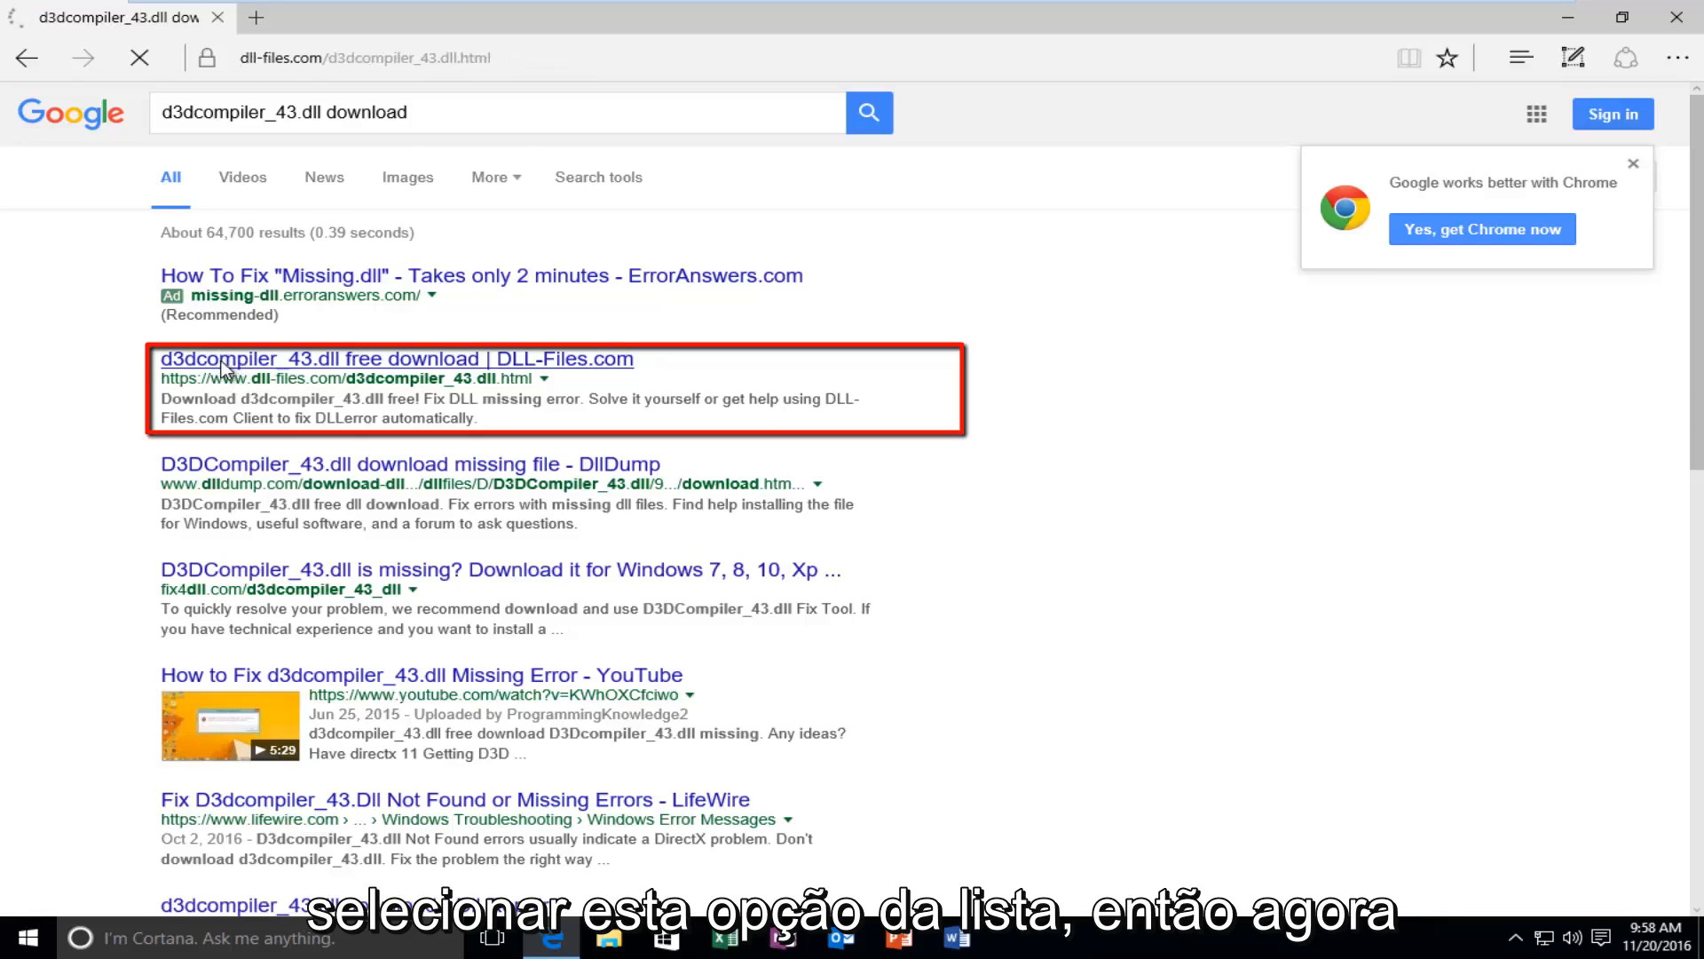
{"action": "left_click", "coordinate": [397, 358]}
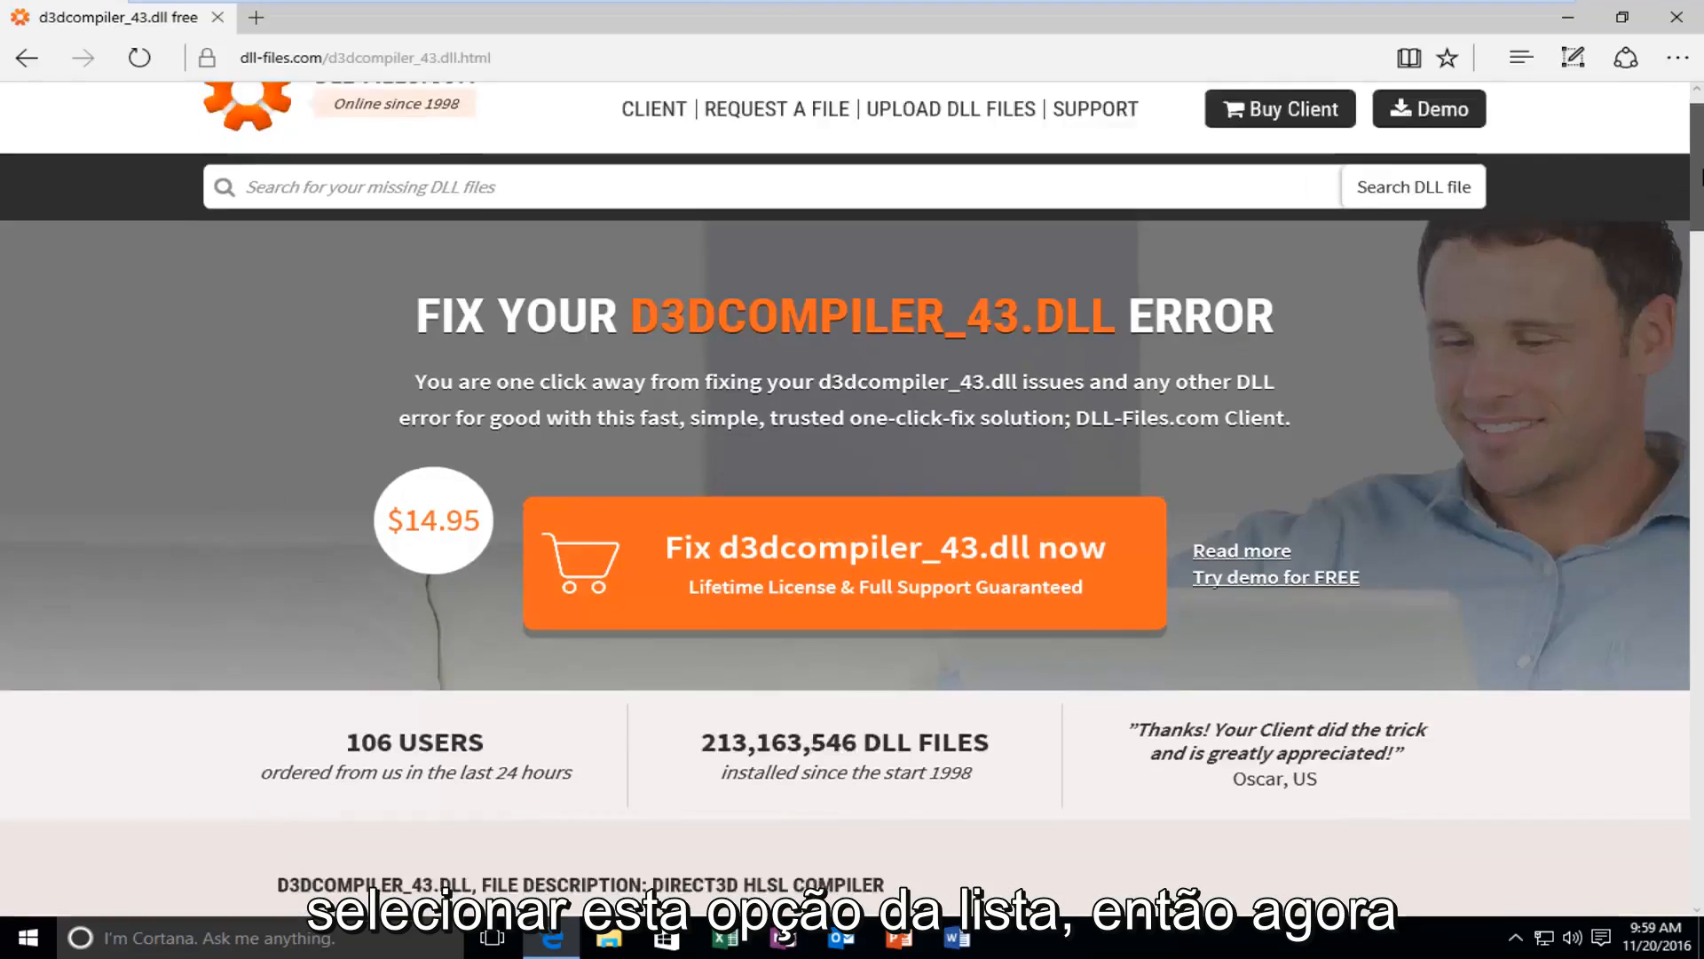
Scroll to the 32-bit and 64-bit d3dcompiler_43.dll downloads, version 9.29.952.3111.
{"action": "scroll", "scroll_direction": "down", "scroll_amount": 3}
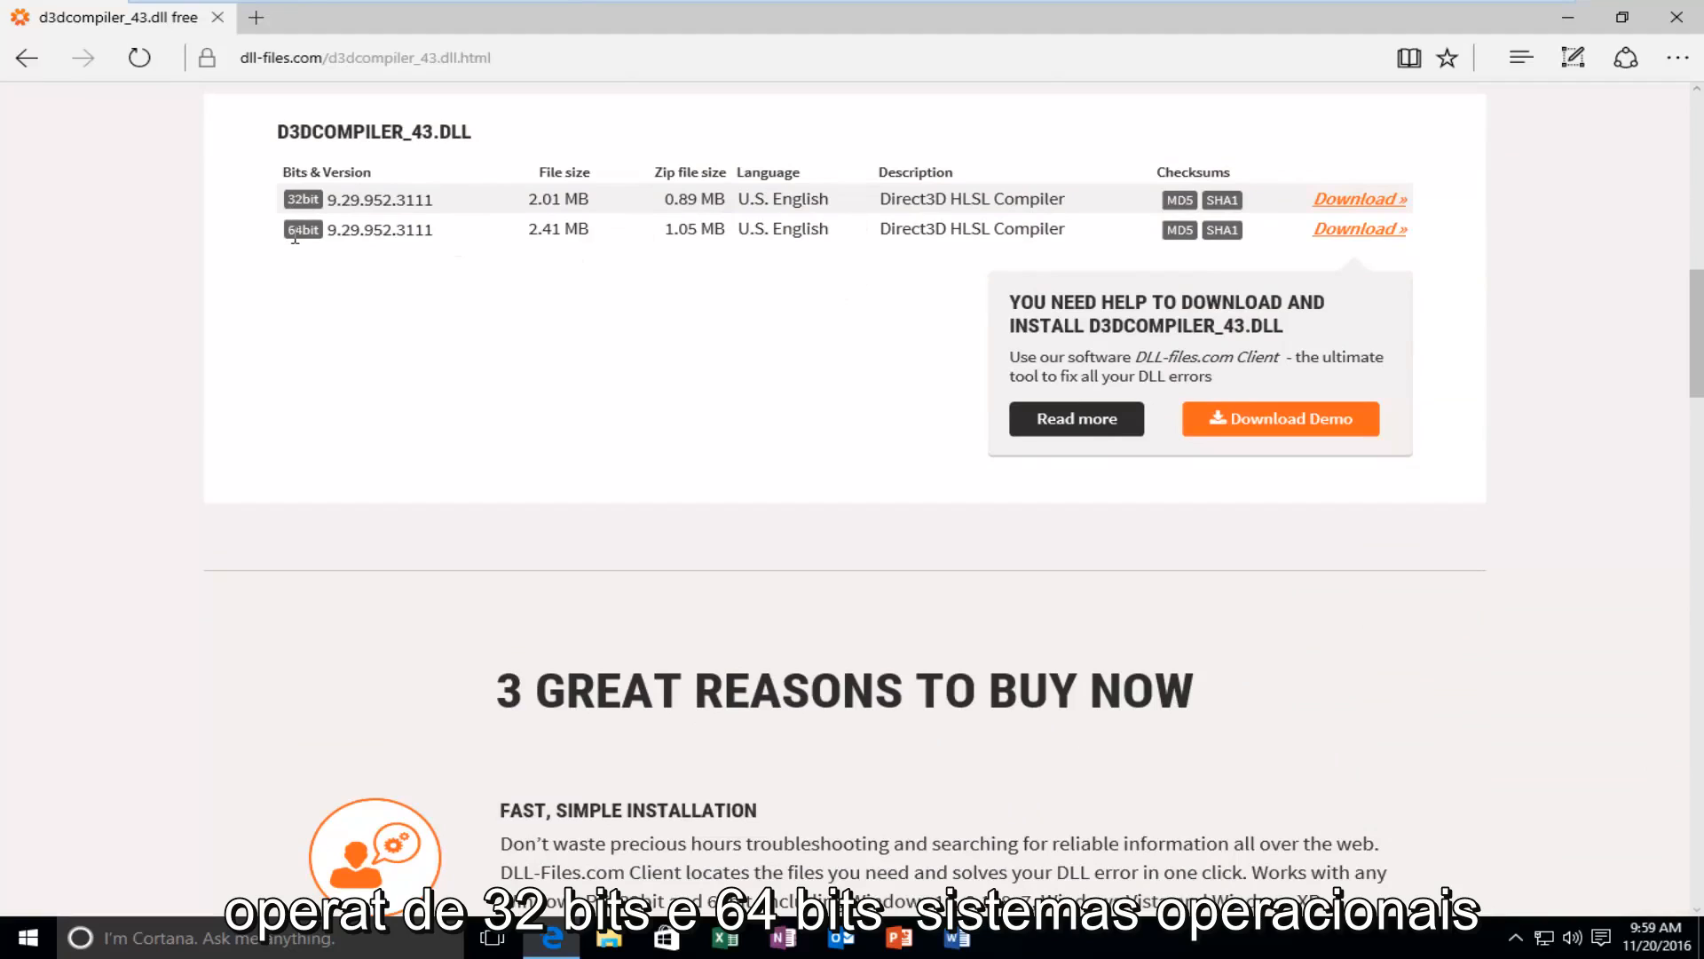
{"action": "mouse_move", "coordinate": [286, 261]}
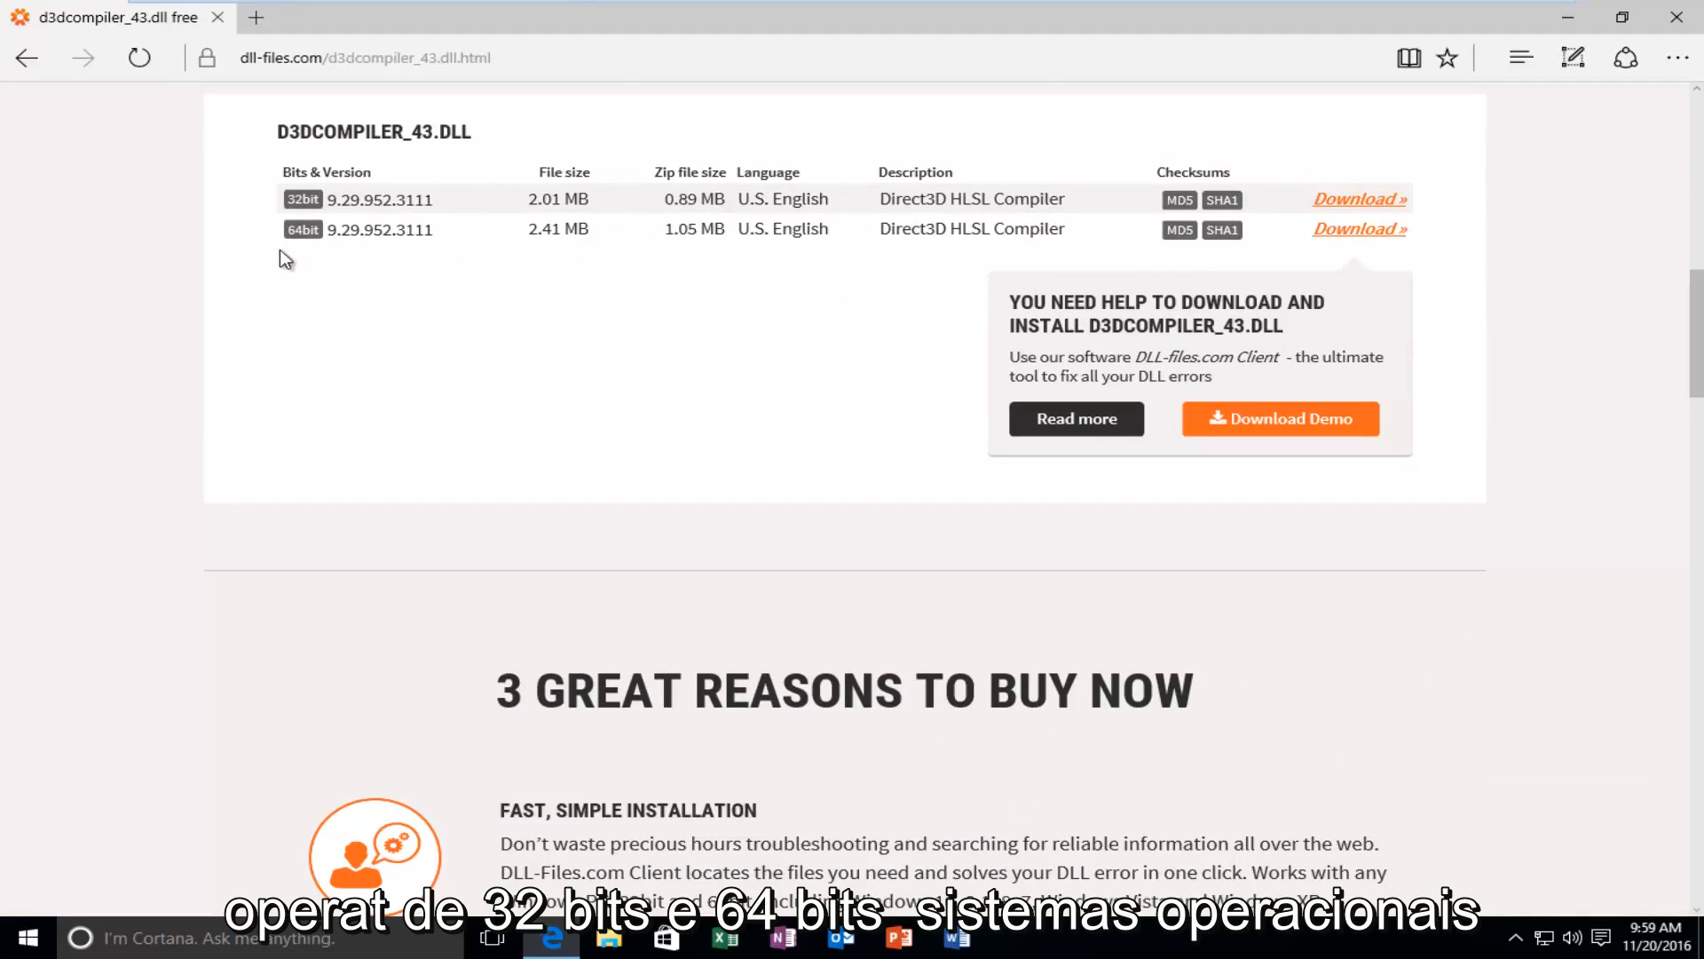
{"action": "mouse_move", "coordinate": [237, 326]}
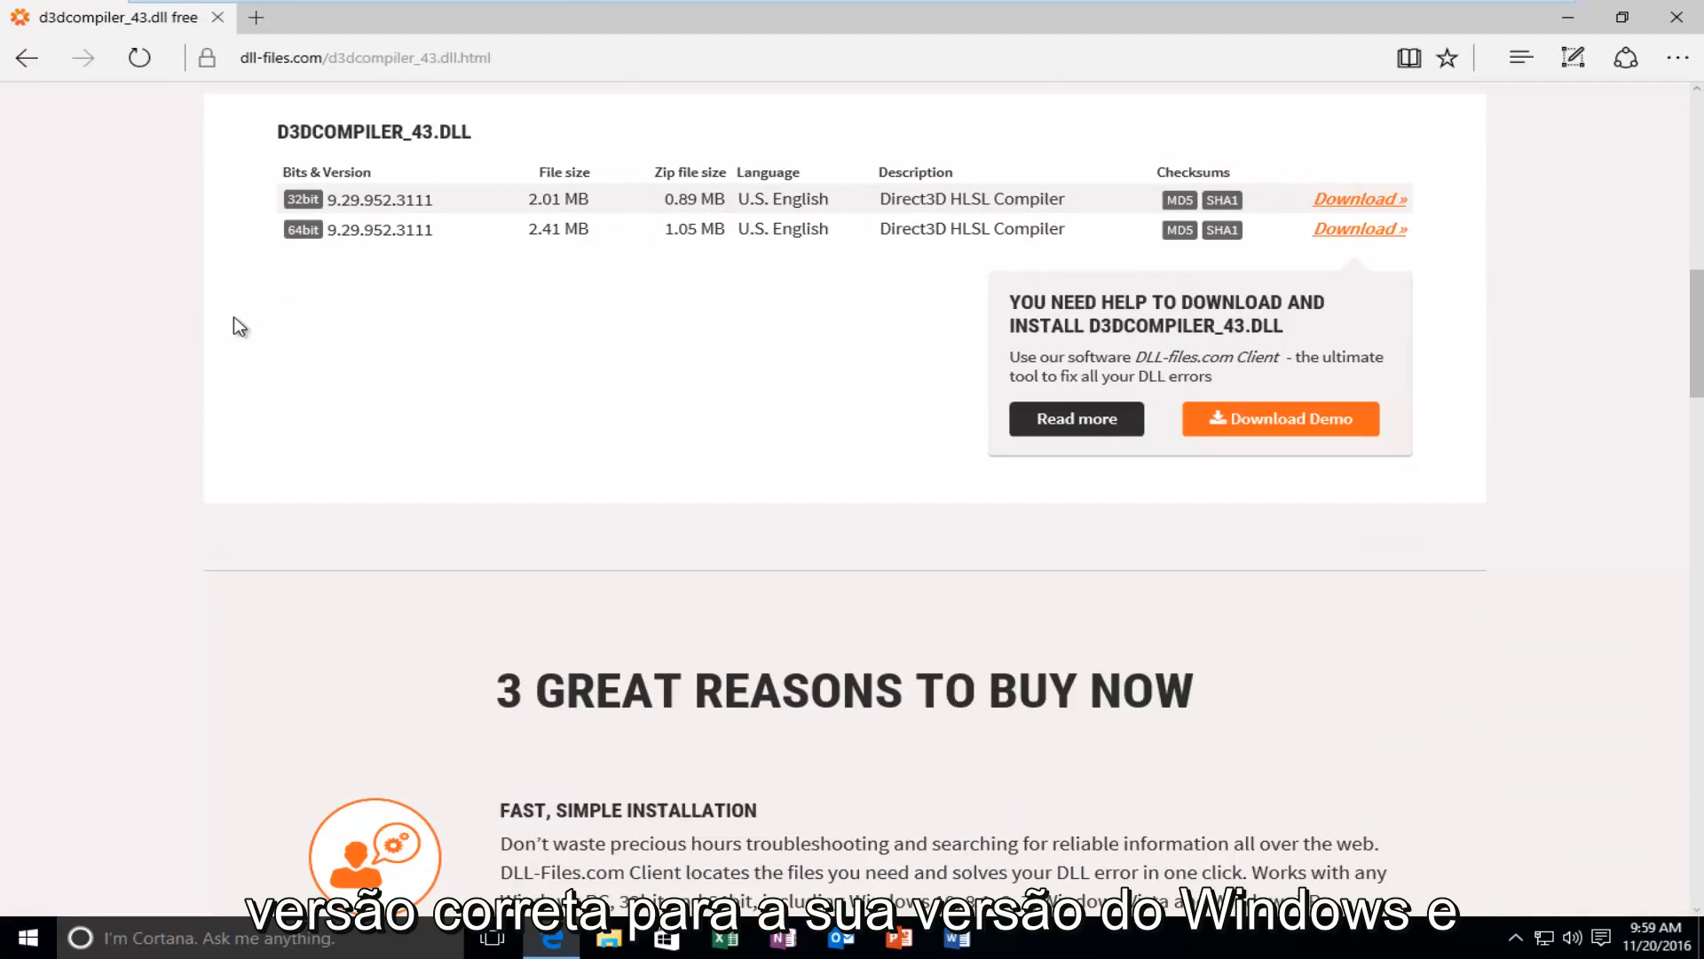
{"action": "mouse_move", "coordinate": [372, 359]}
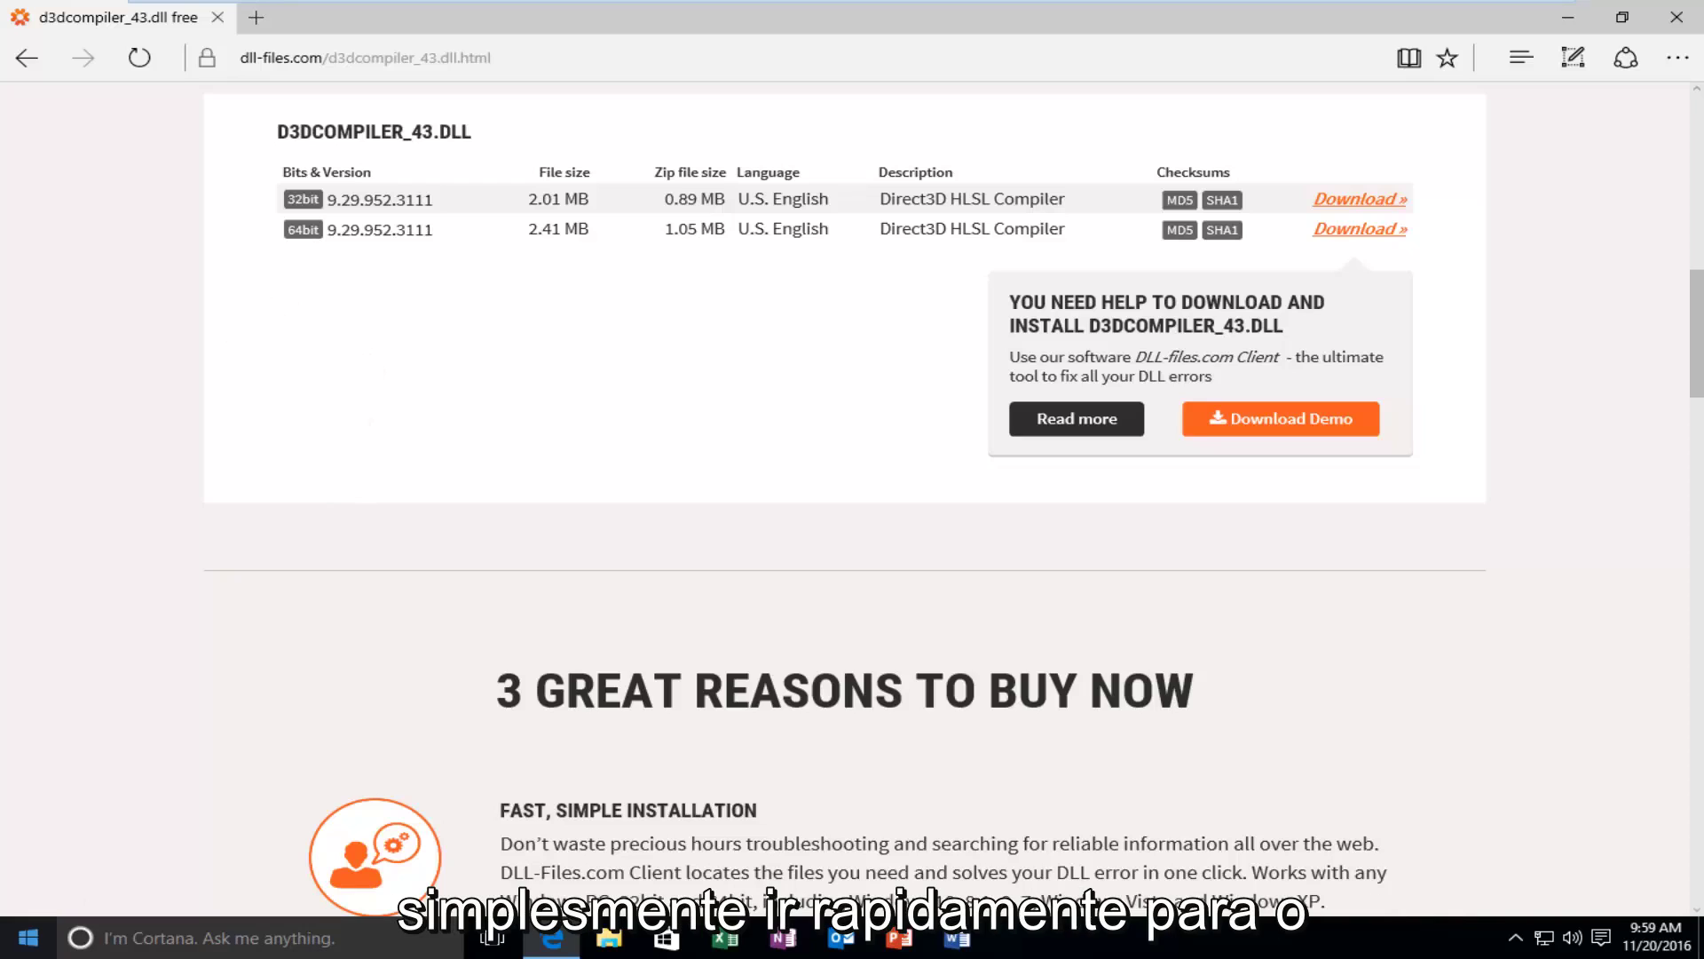
Search 'system' and open the System page showing 32-bit Windows 10 Pro.
{"action": "left_click", "coordinate": [22, 938]}
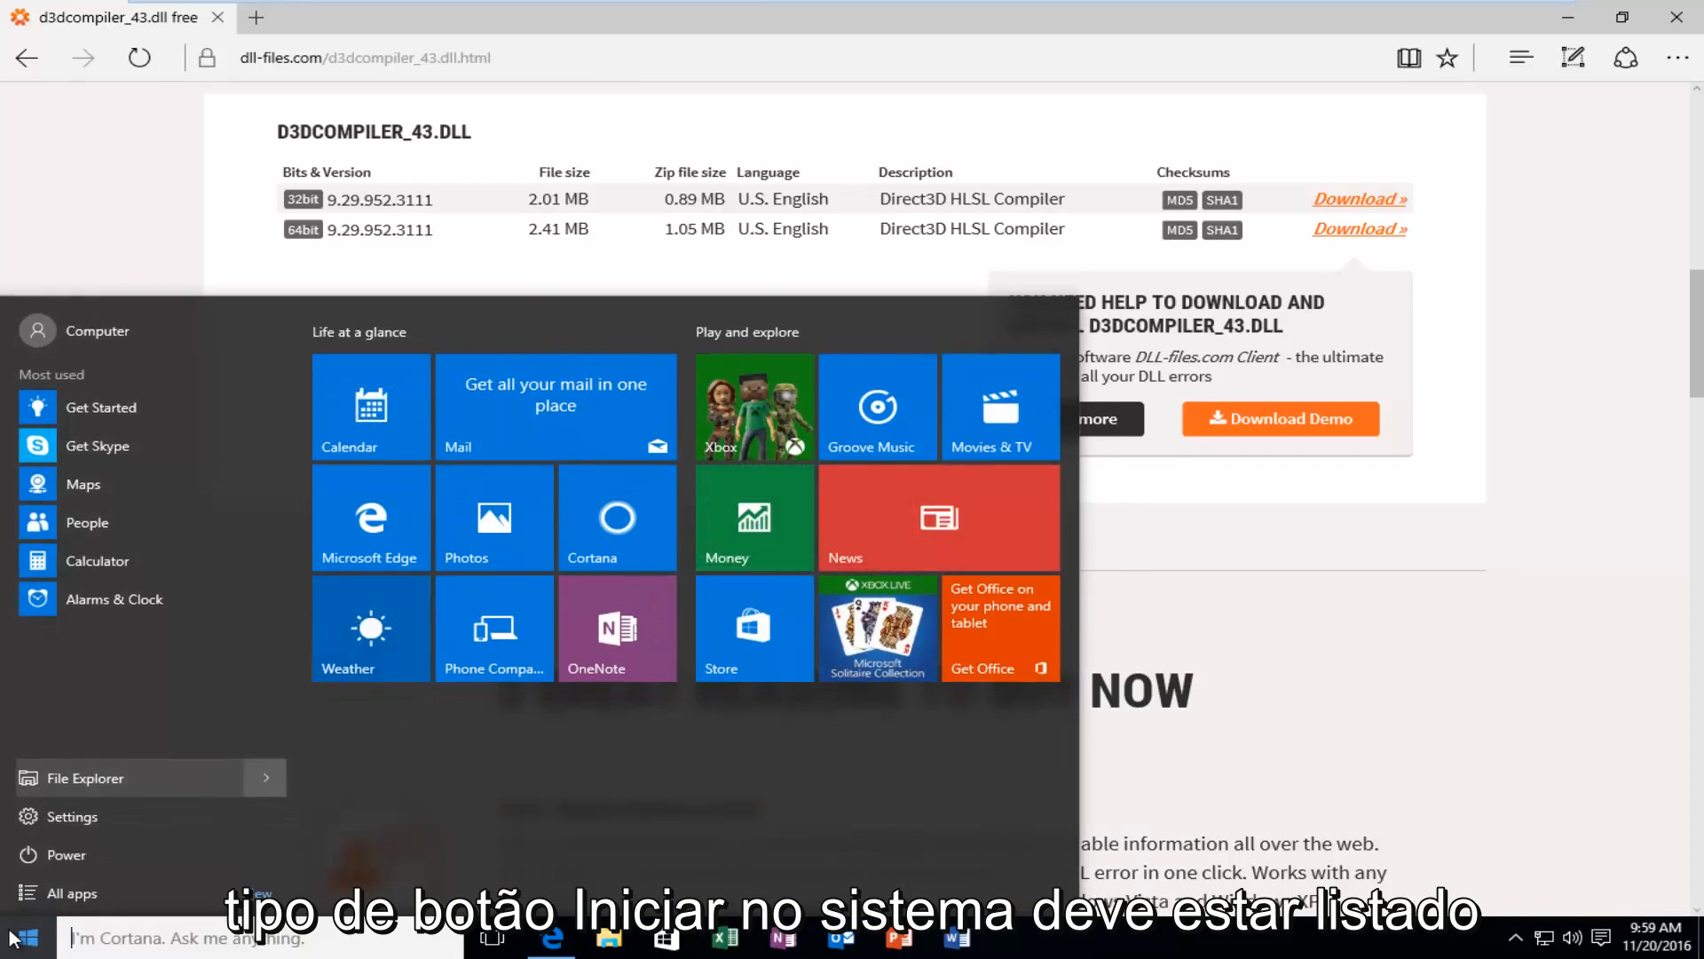
{"action": "type", "text": "system"}
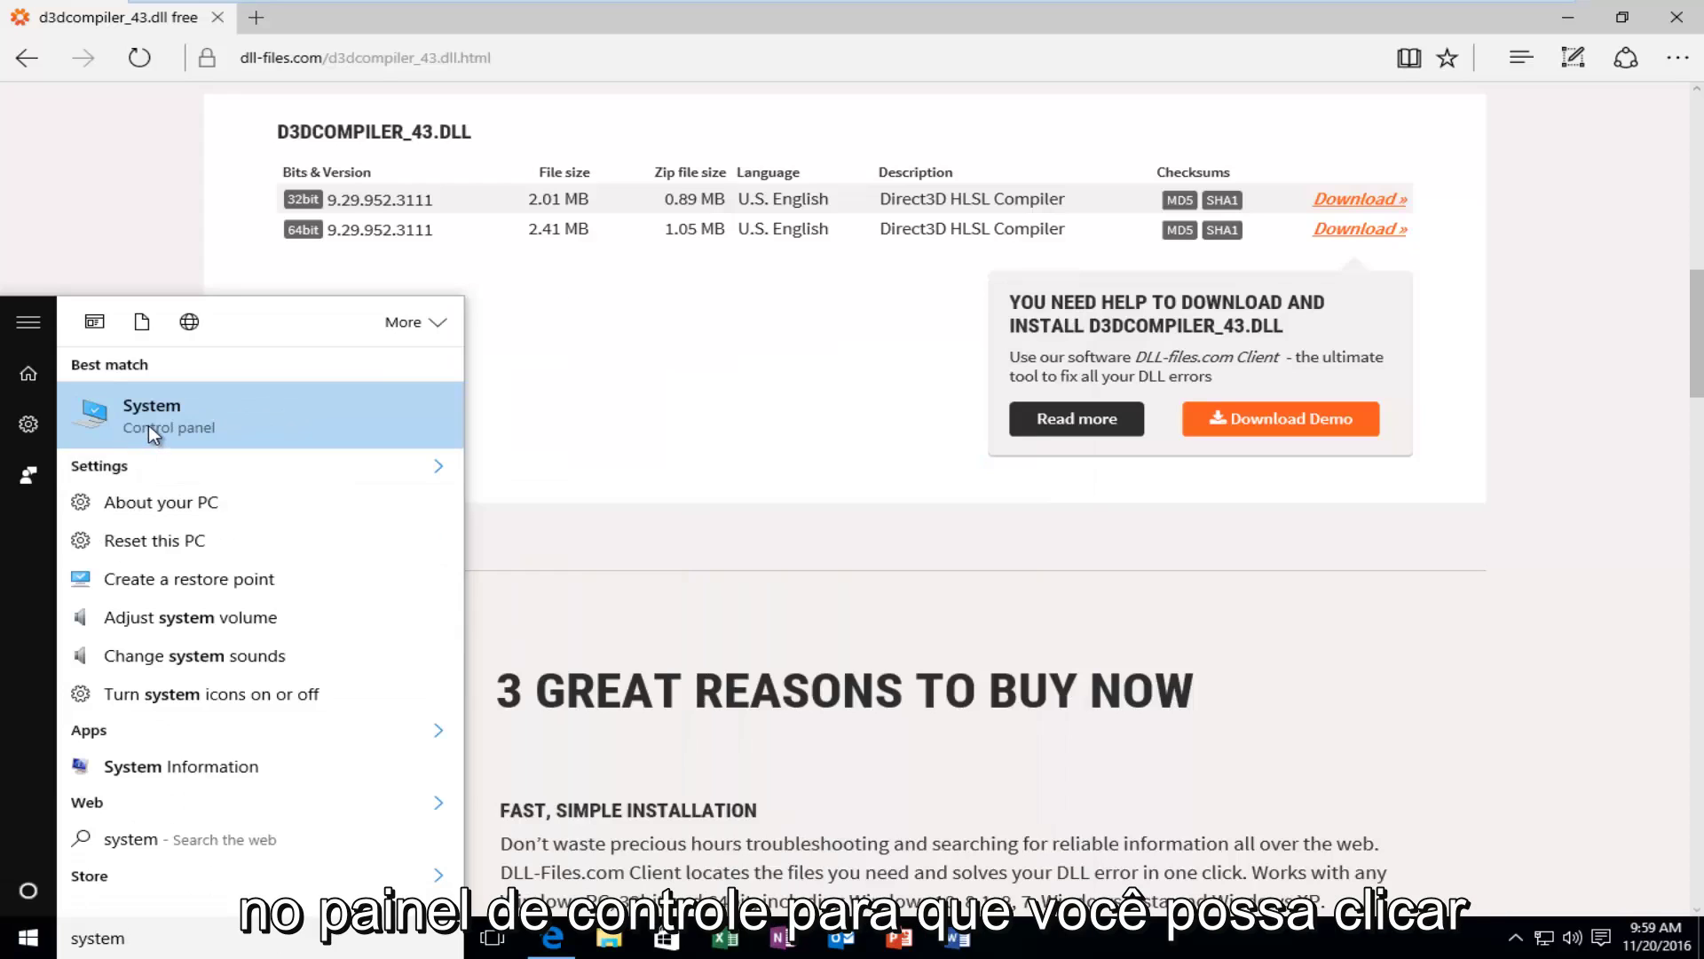
{"action": "left_click", "coordinate": [152, 415]}
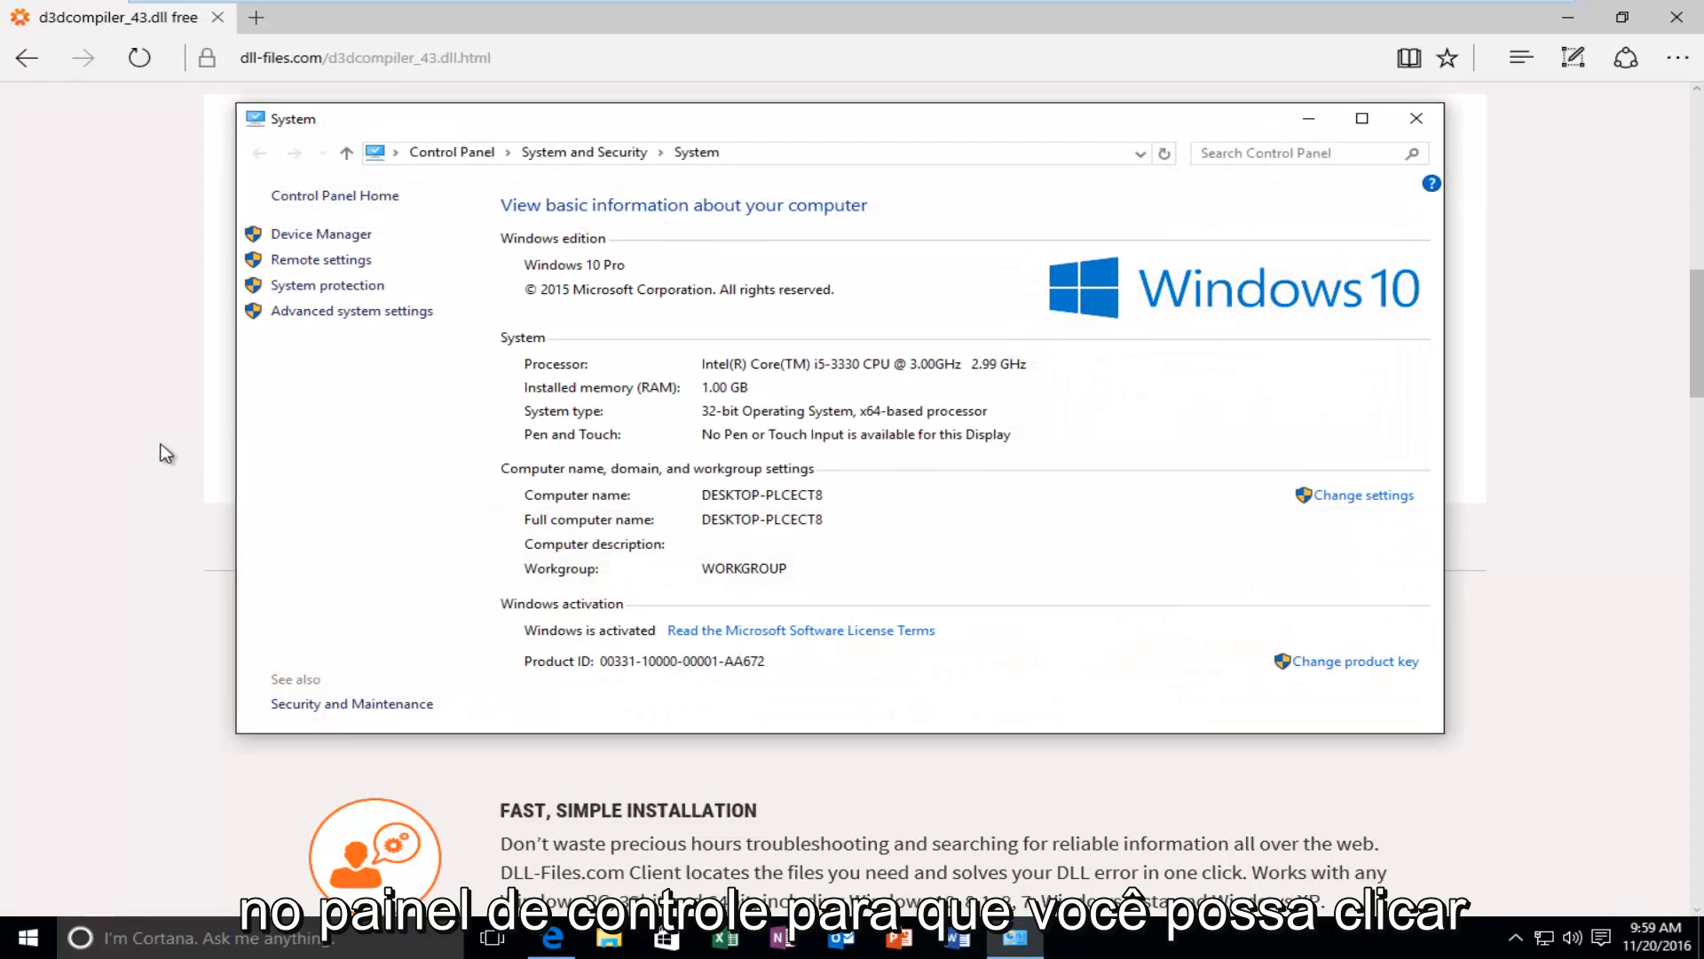
{"action": "mouse_move", "coordinate": [566, 418]}
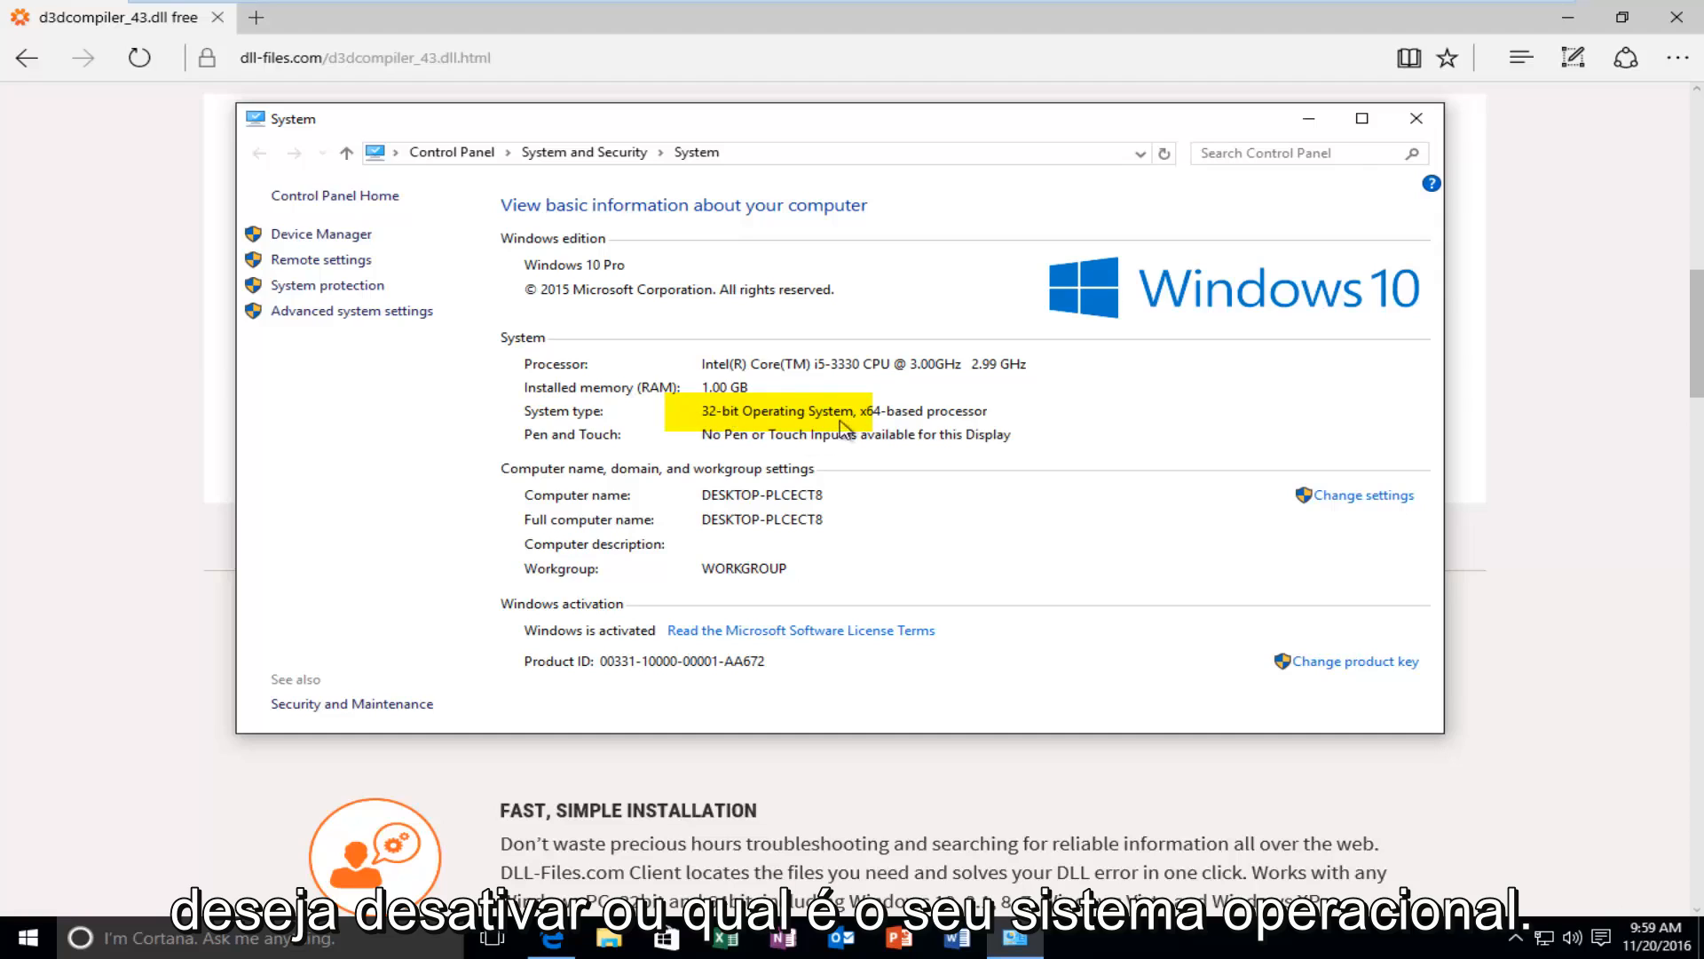
{"action": "mouse_move", "coordinate": [674, 421]}
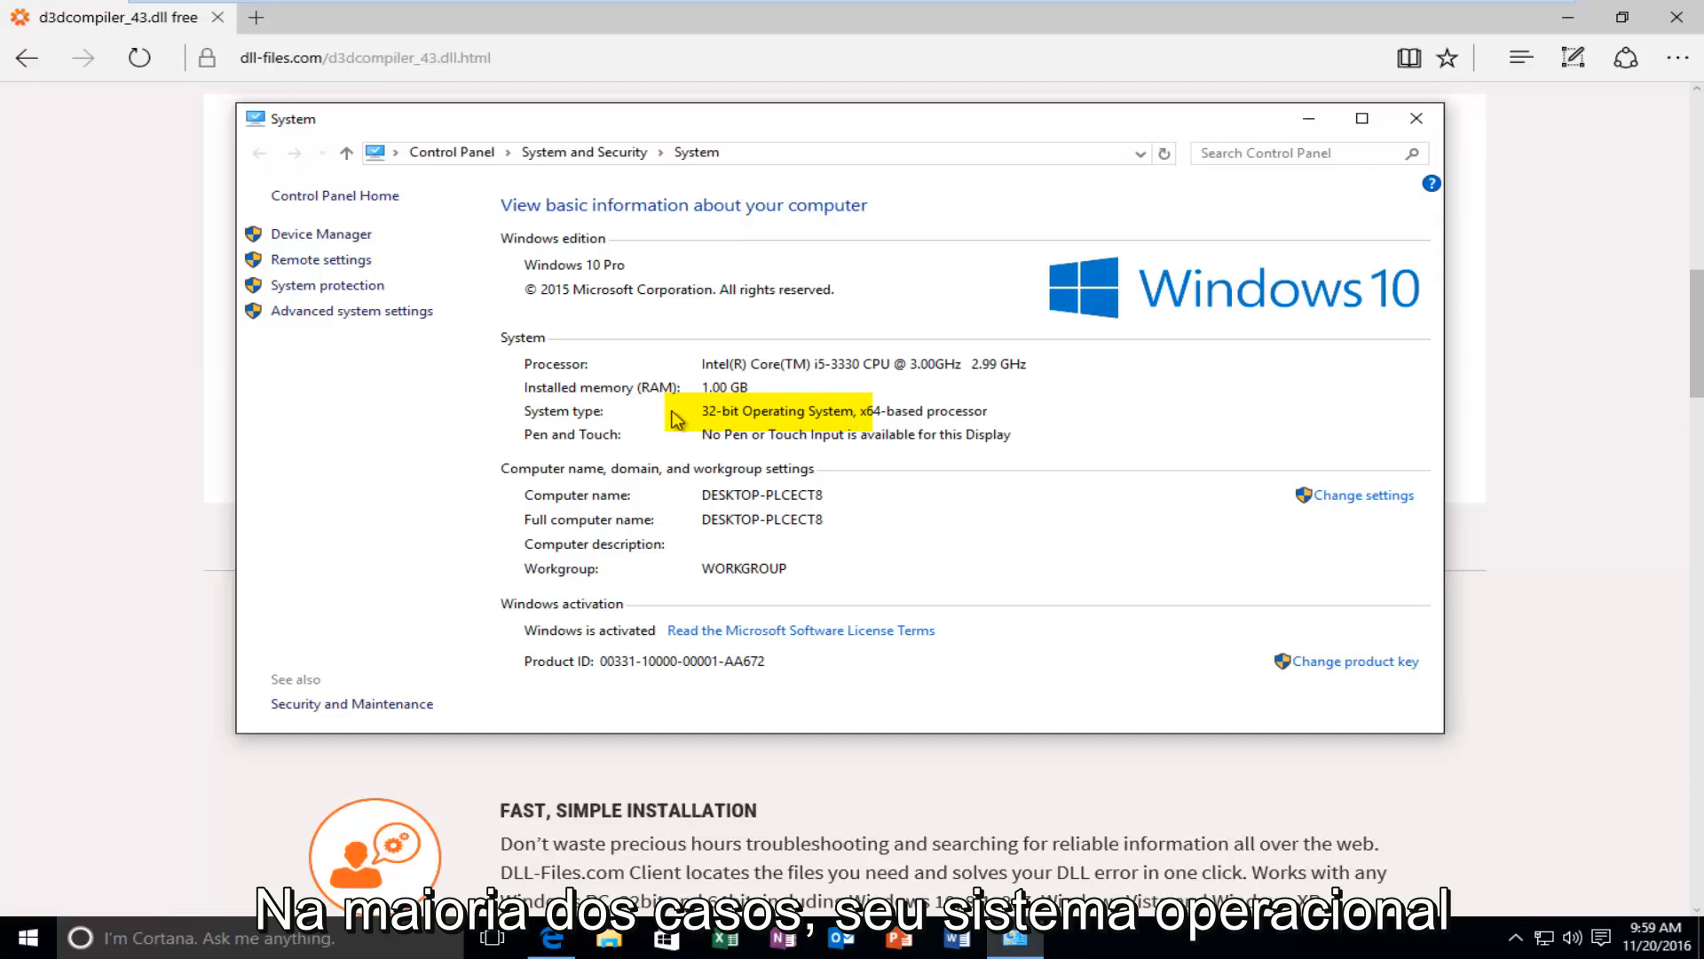
{"action": "mouse_move", "coordinate": [882, 420]}
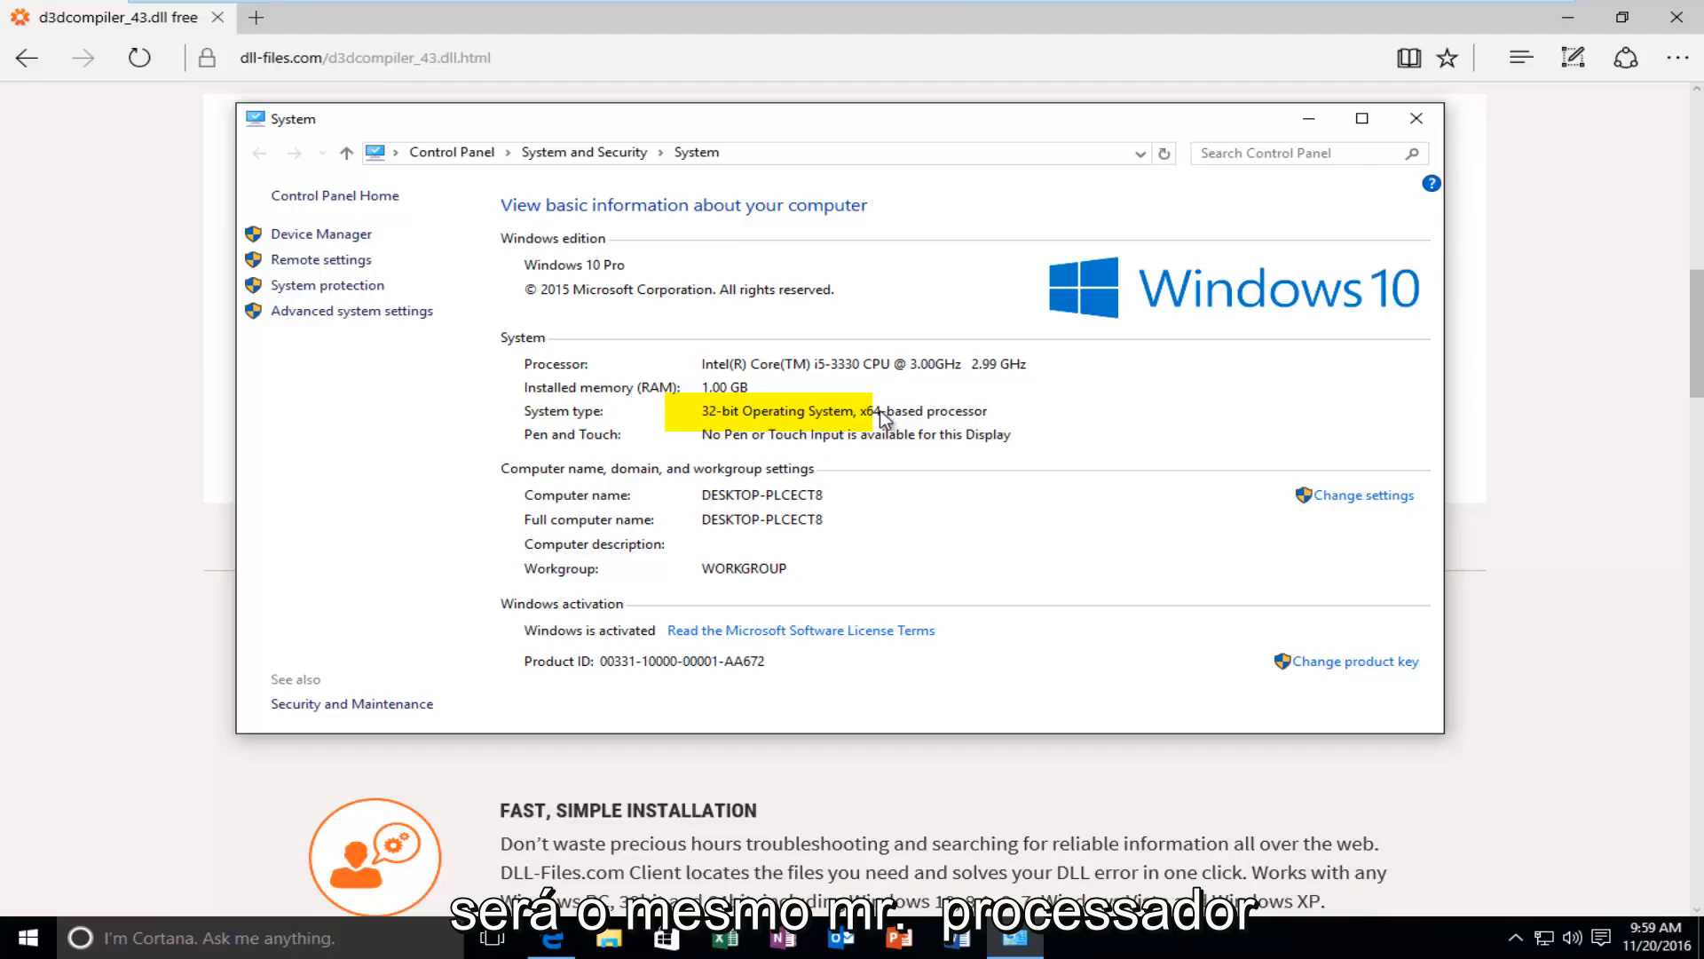
{"action": "mouse_move", "coordinate": [717, 423]}
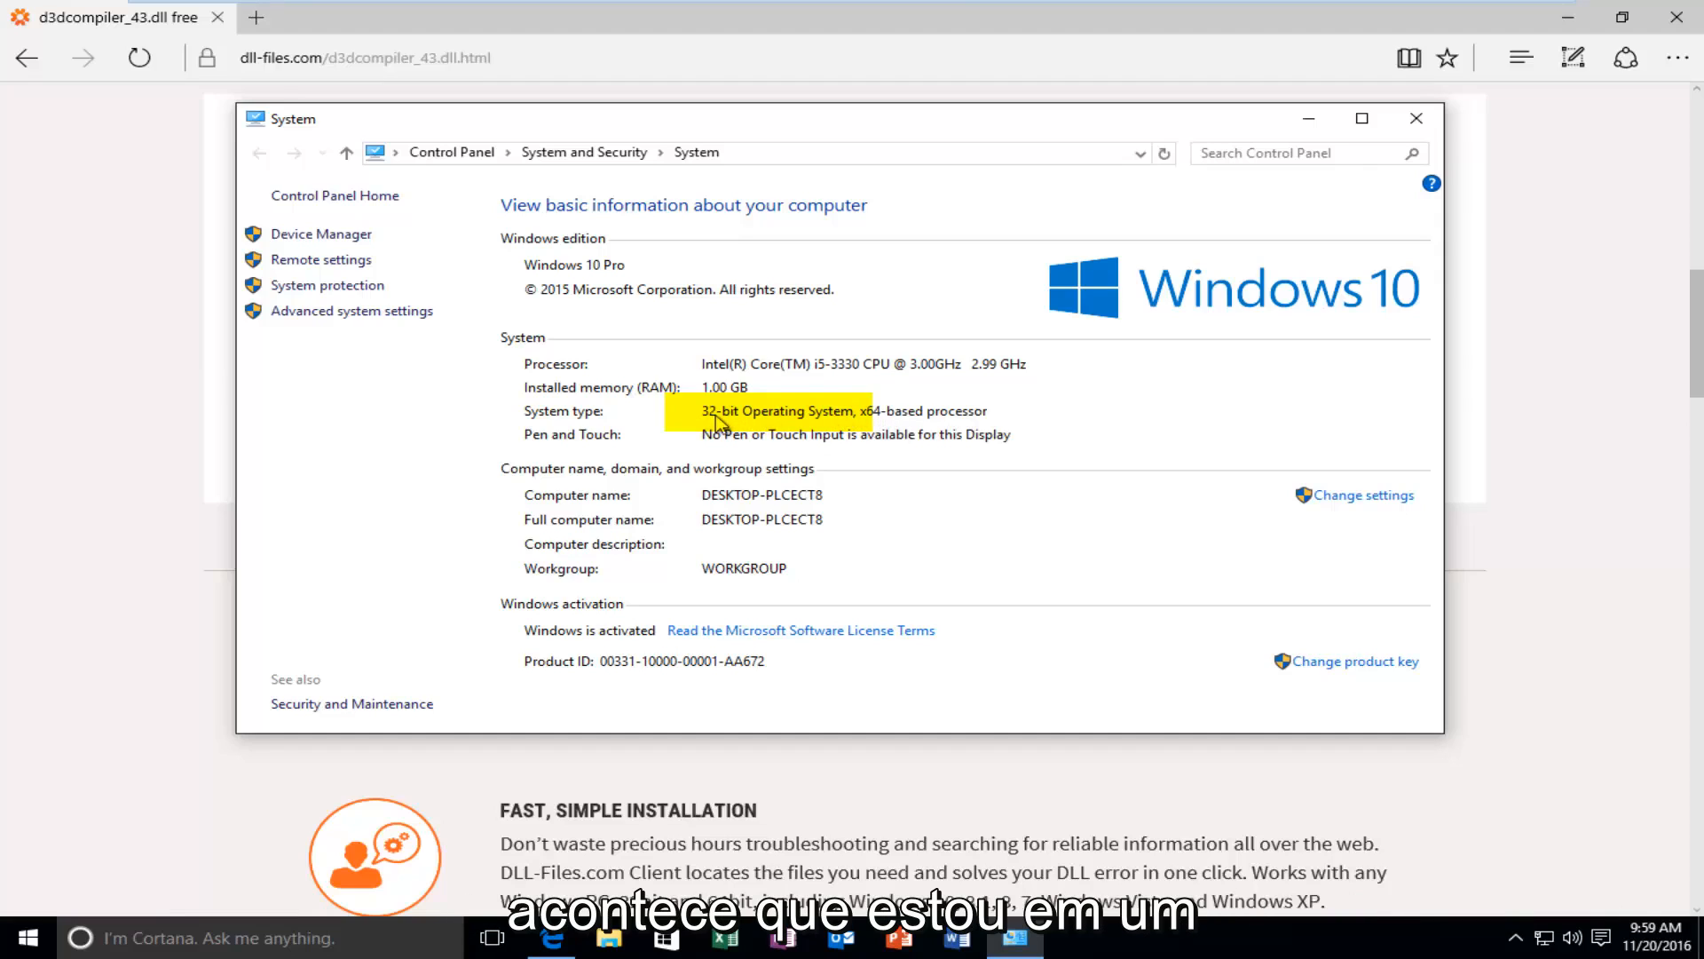
{"action": "mouse_move", "coordinate": [902, 418]}
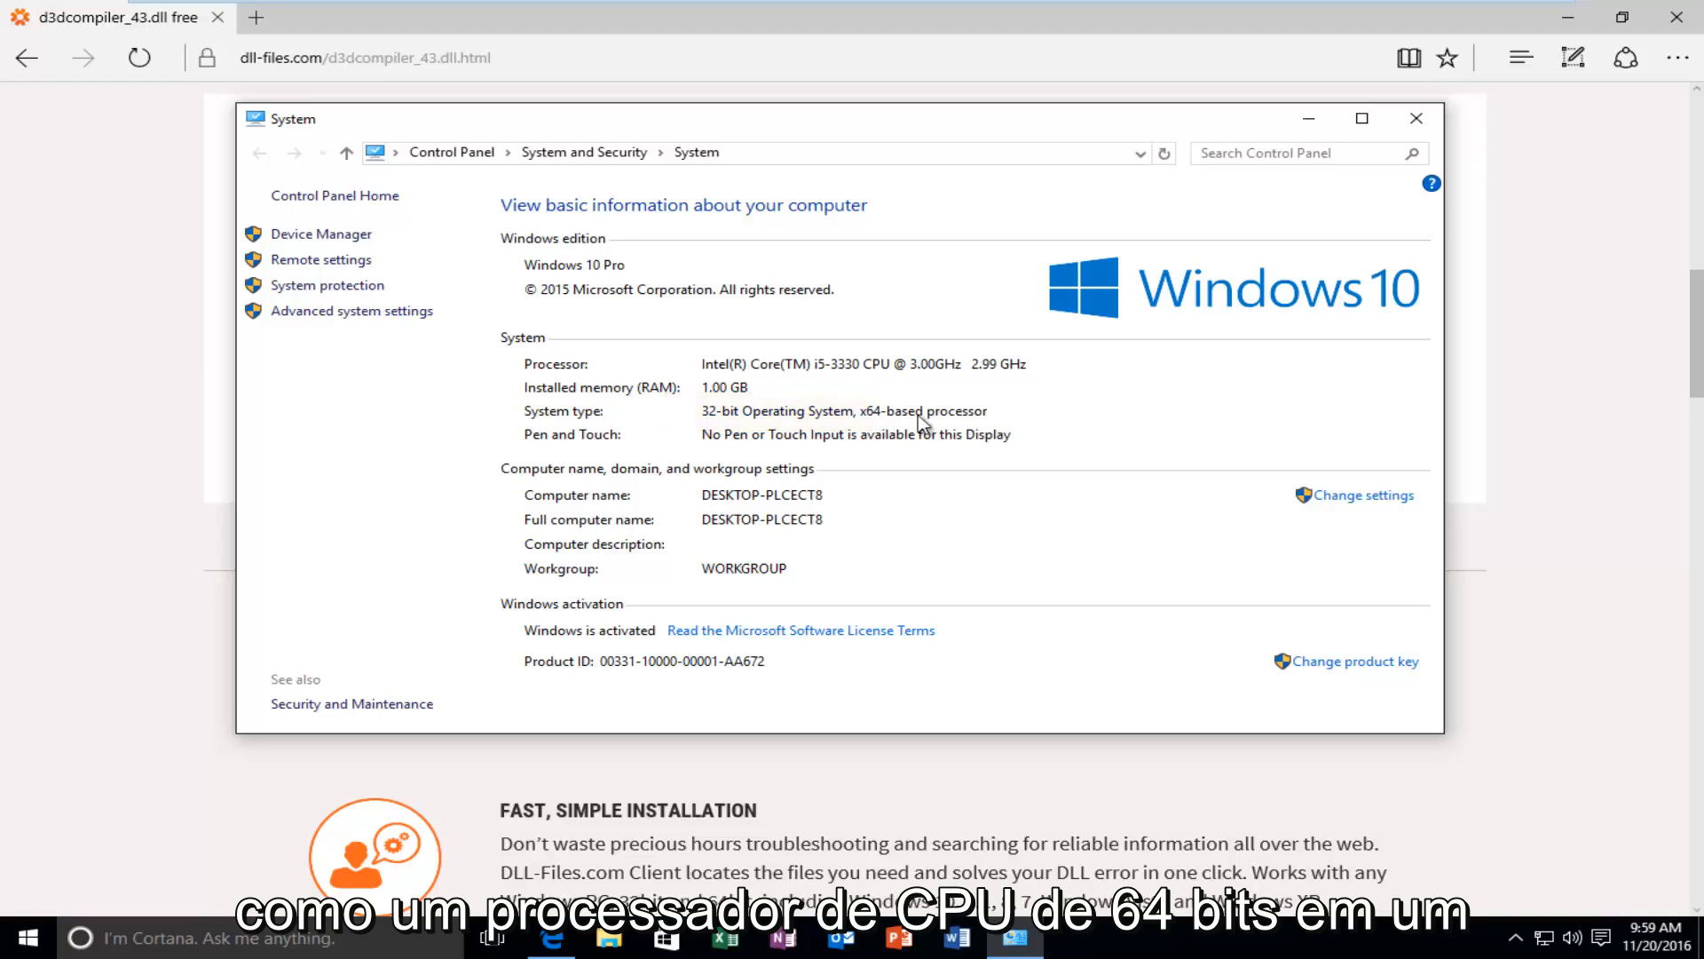
{"action": "mouse_move", "coordinate": [766, 432]}
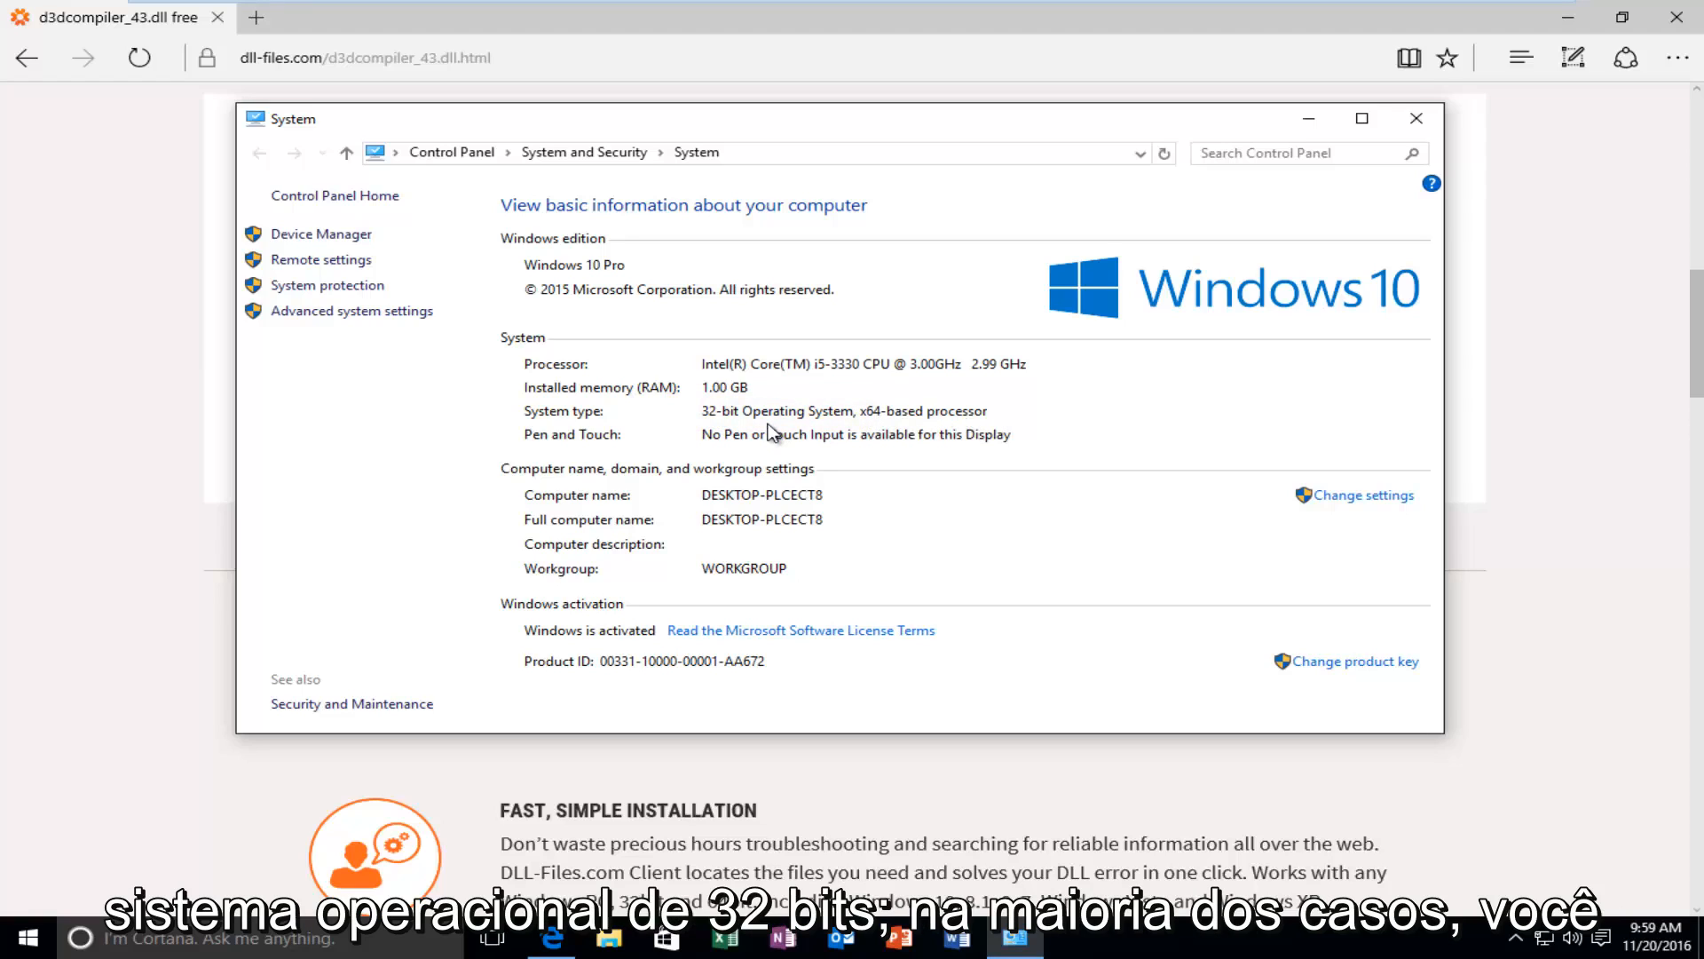
{"action": "mouse_move", "coordinate": [815, 427]}
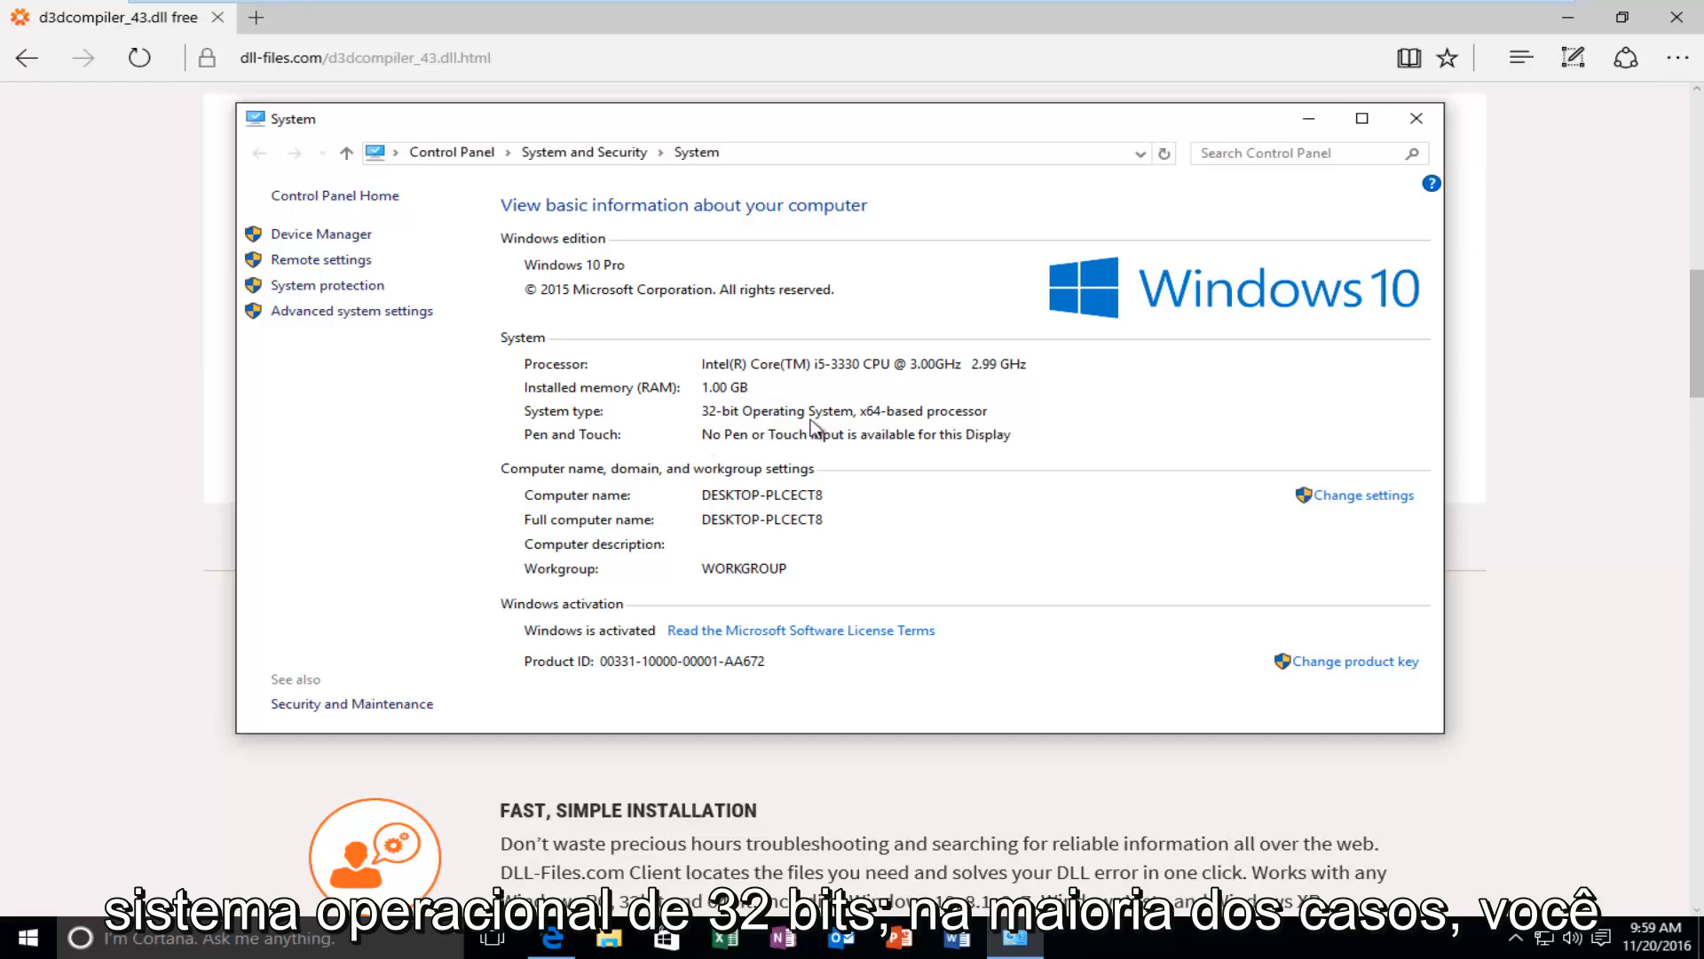
{"action": "mouse_move", "coordinate": [682, 464]}
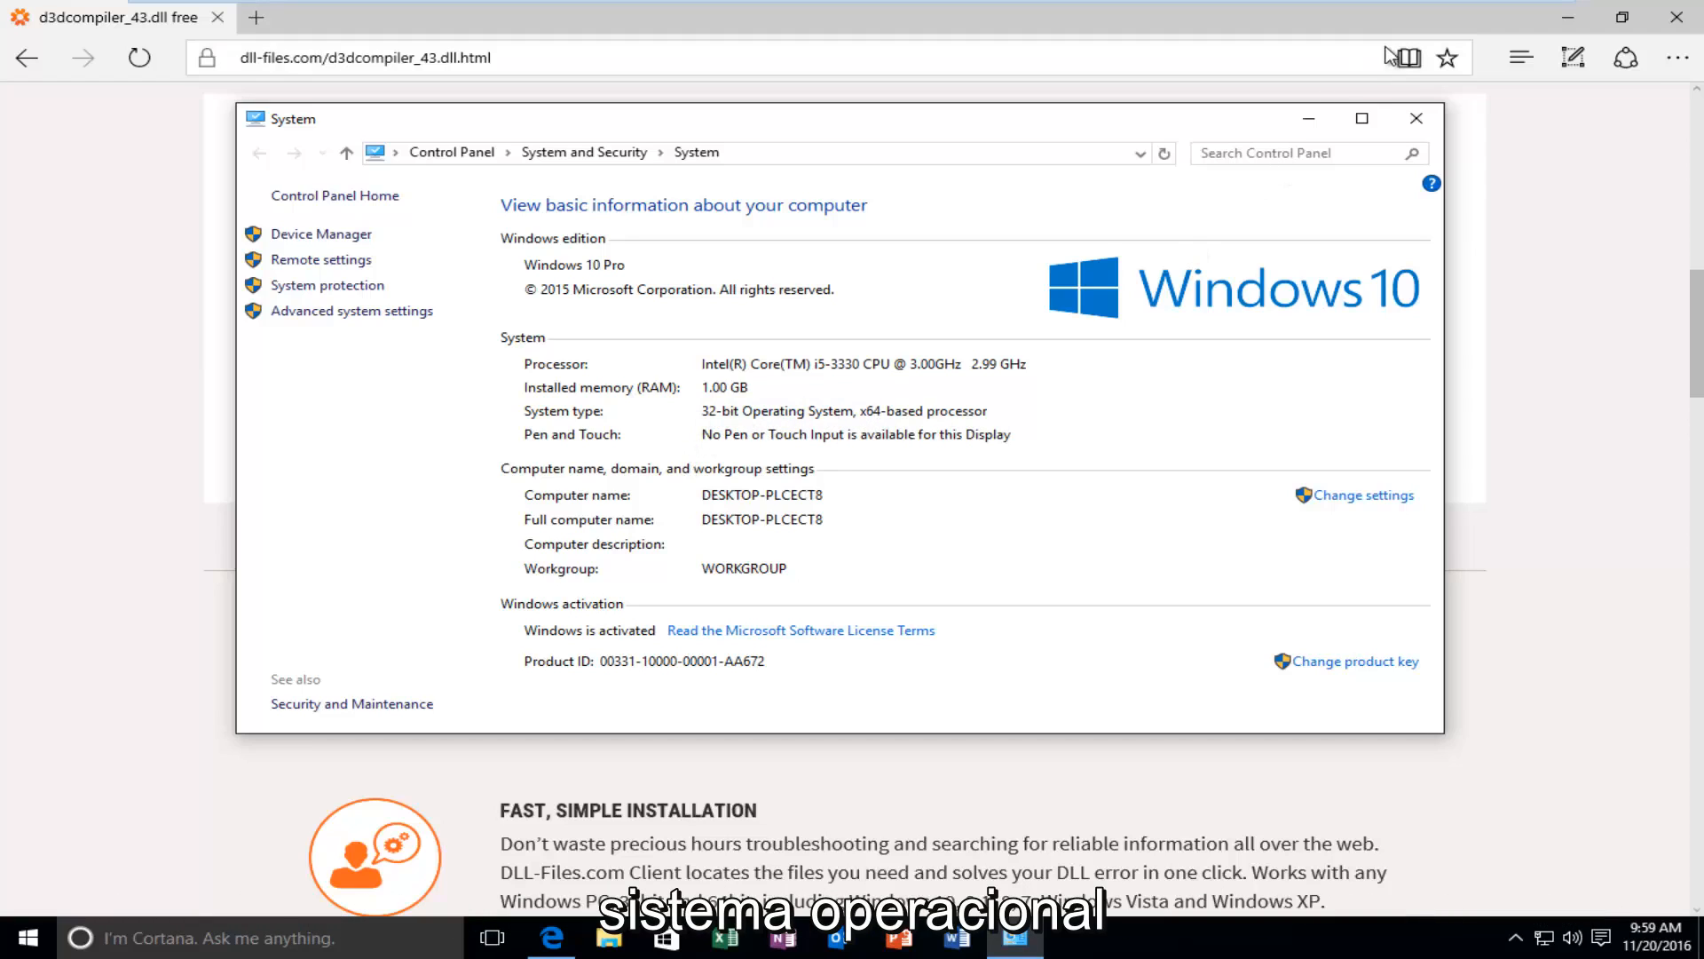
Download the 32-bit d3dcompiler_43.zip and open its download folder.
{"action": "left_click", "coordinate": [1417, 118]}
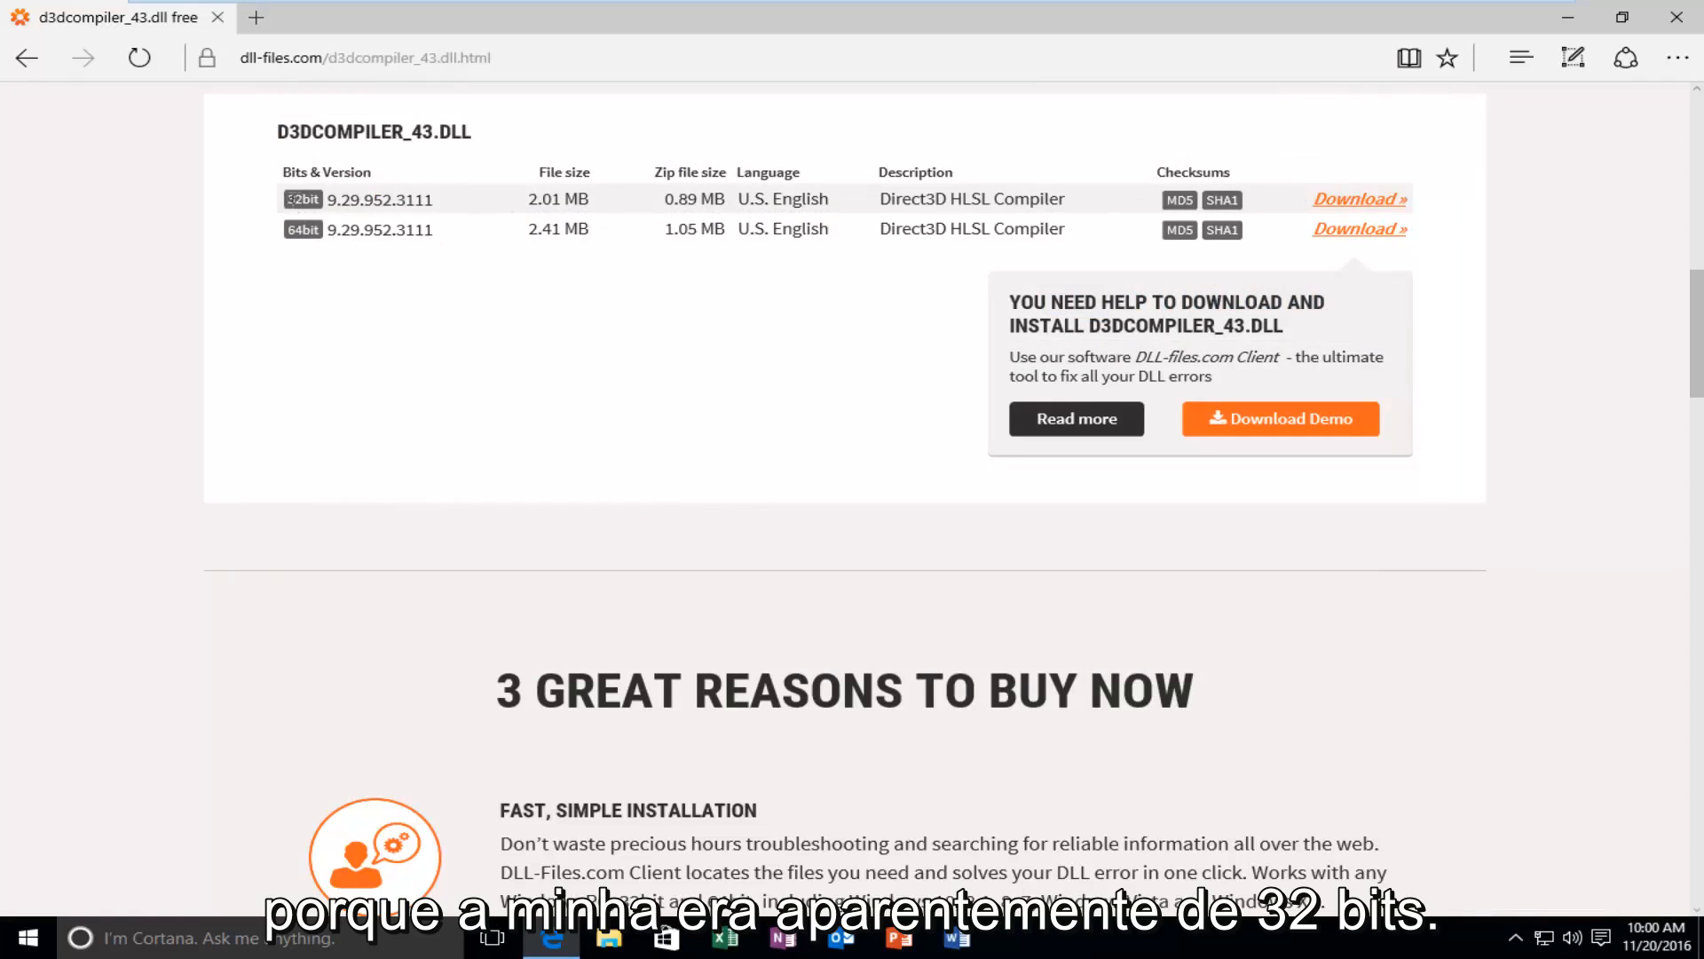
{"action": "left_click", "coordinate": [1356, 198]}
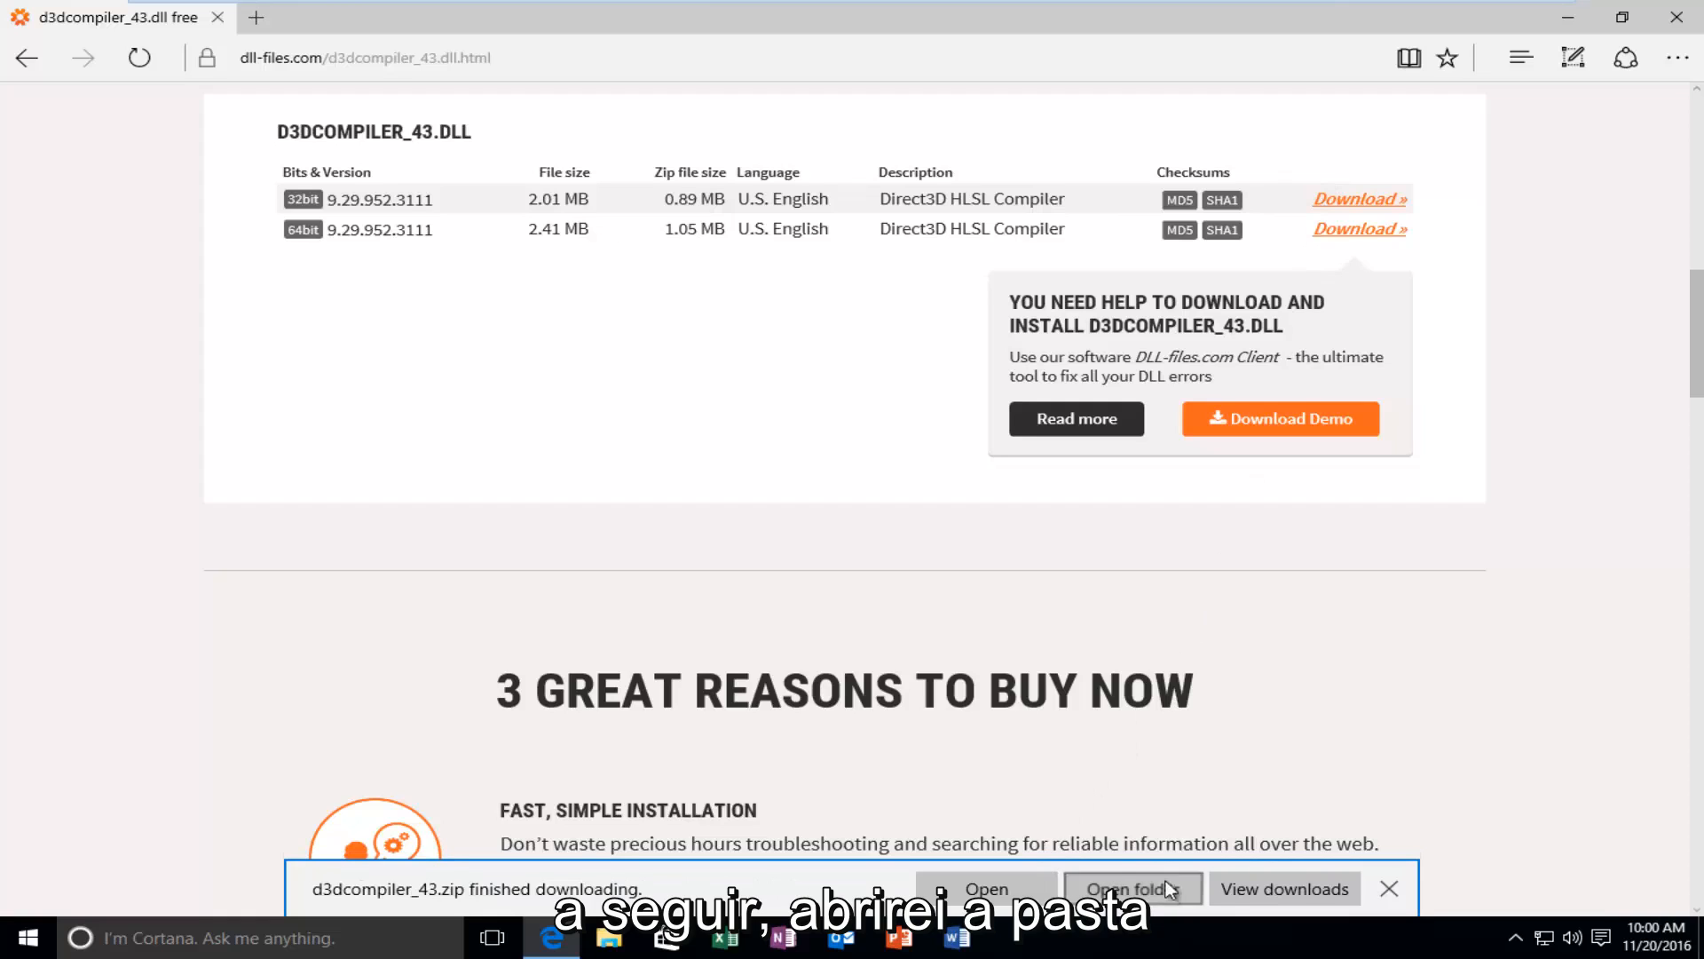
{"action": "left_click", "coordinate": [1133, 888]}
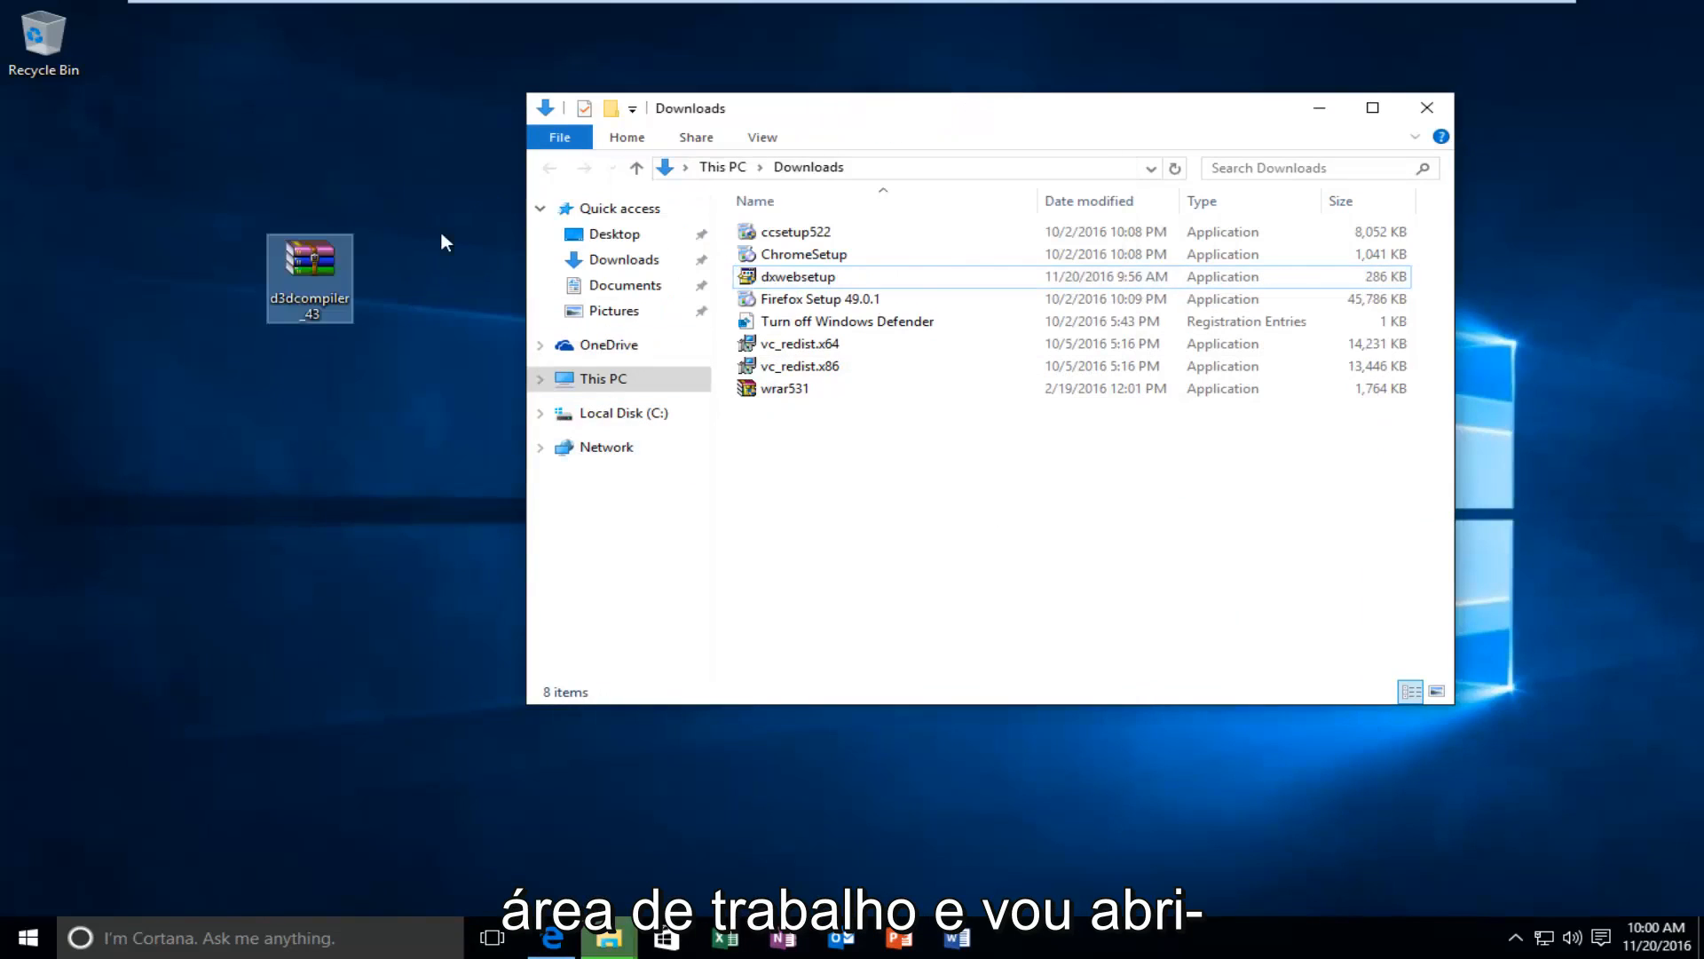
Open the zip in WinRAR, drag D3DCompiler_43.dll onto the desktop, and close WinRAR.
{"action": "left_click", "coordinate": [1424, 107]}
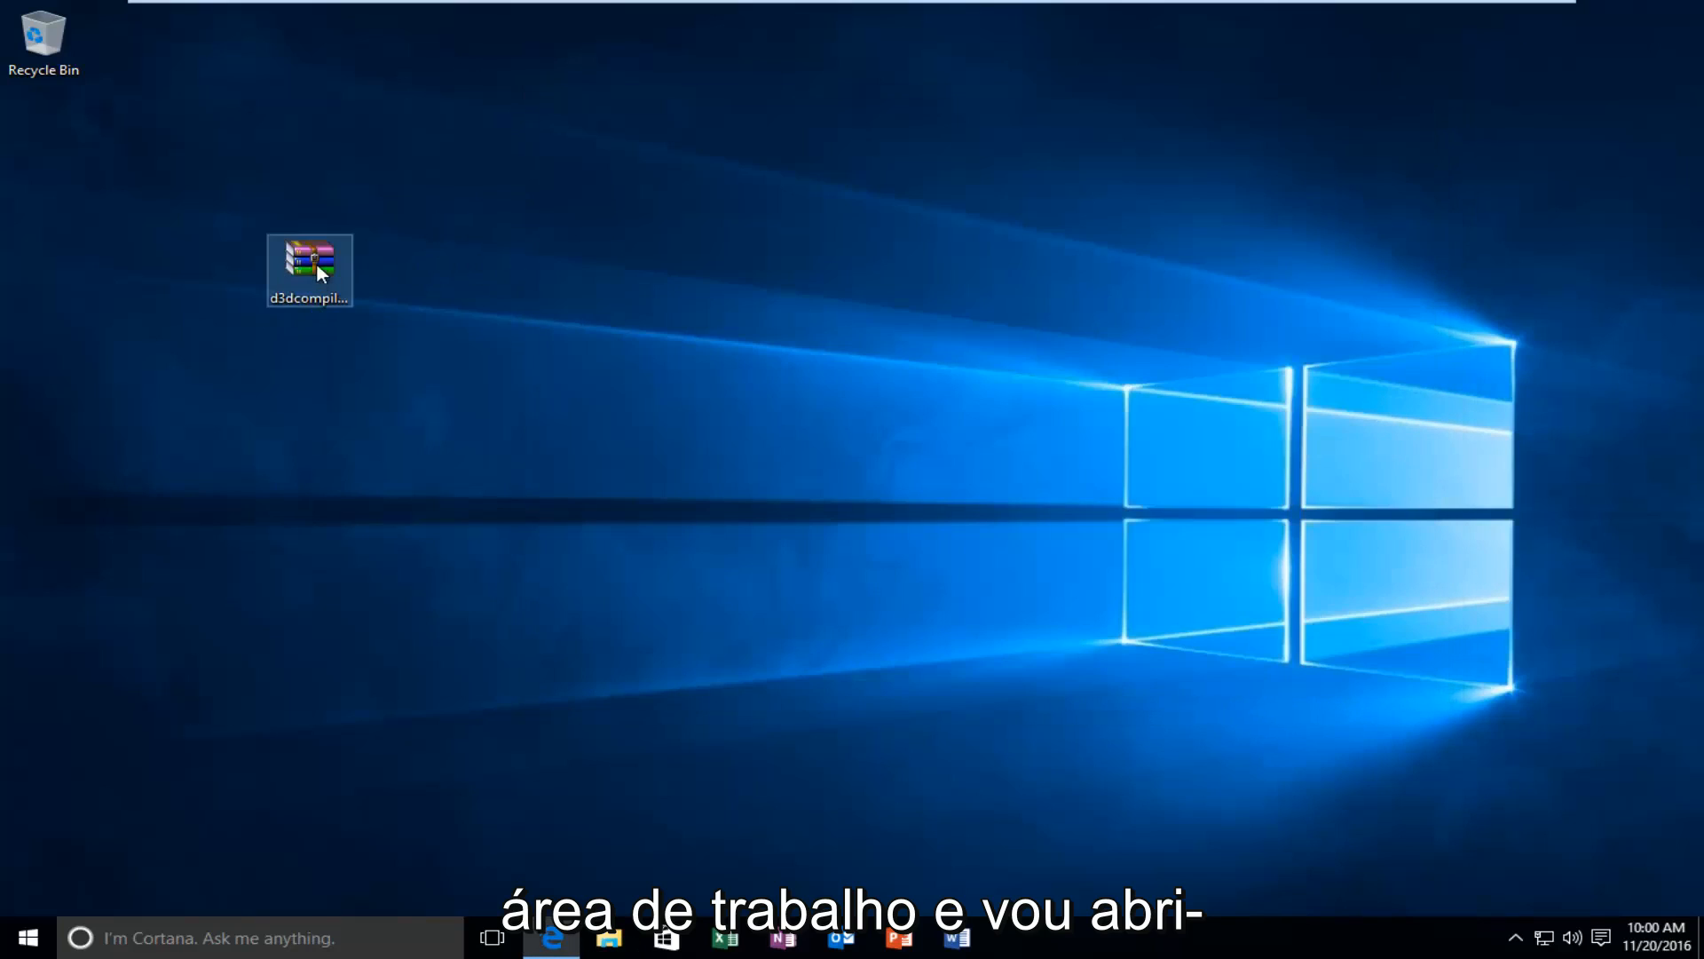
{"action": "double_click", "coordinate": [309, 268]}
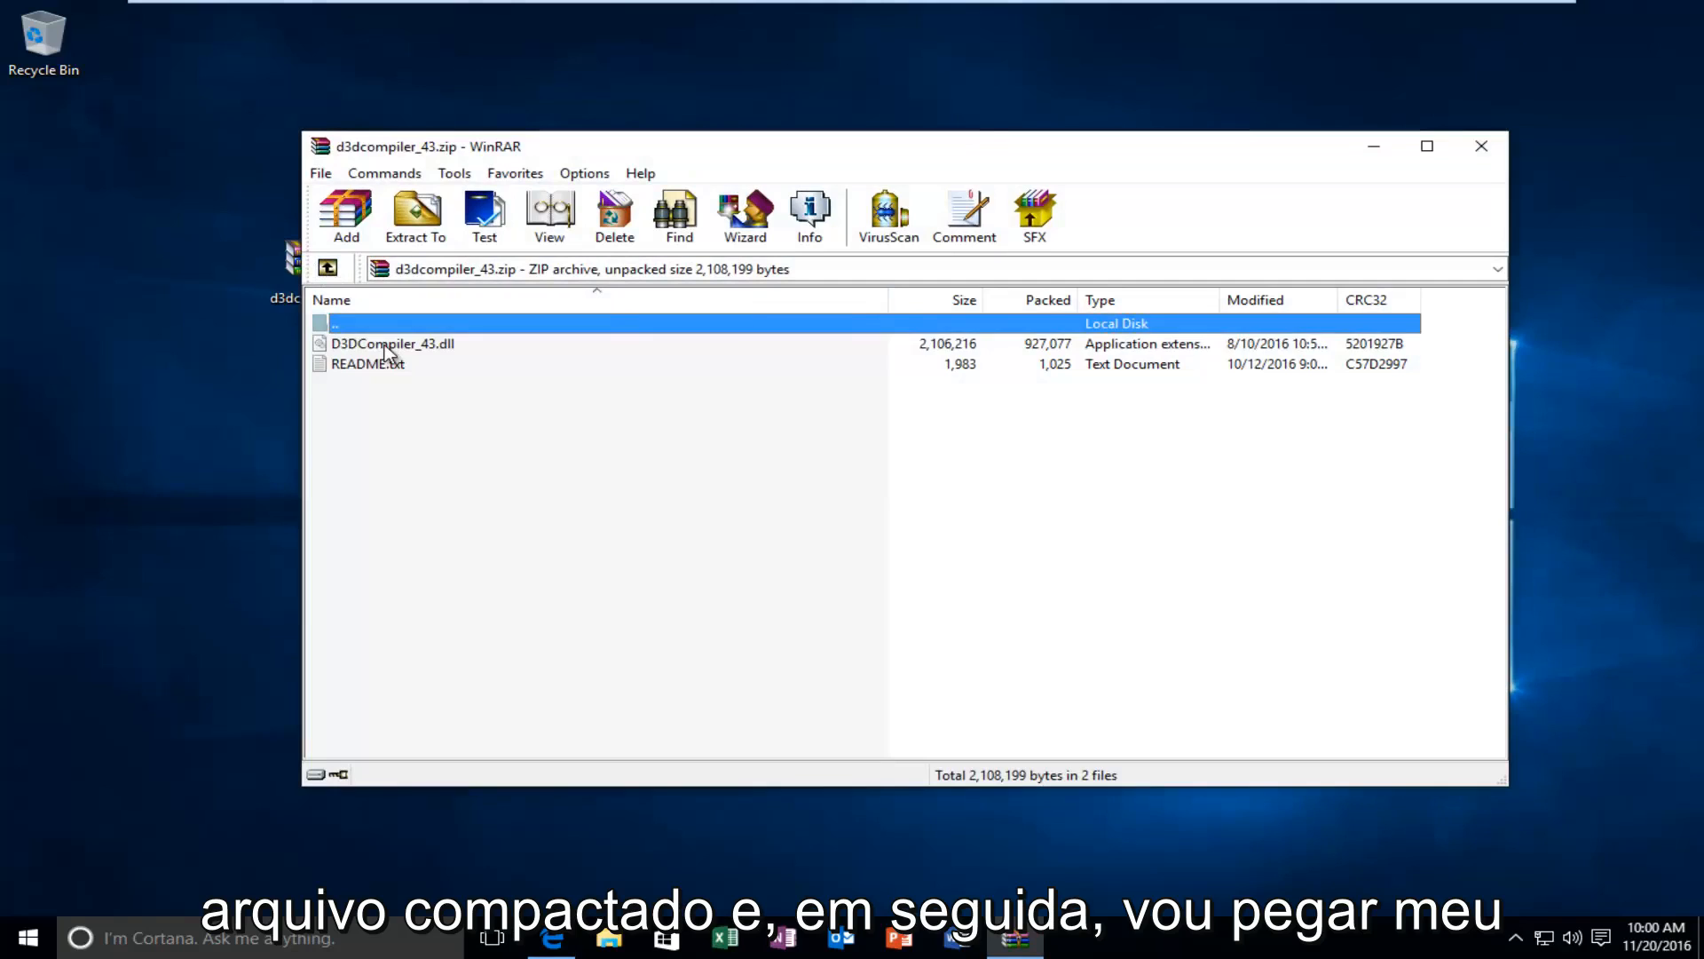
{"action": "left_click", "coordinate": [391, 343]}
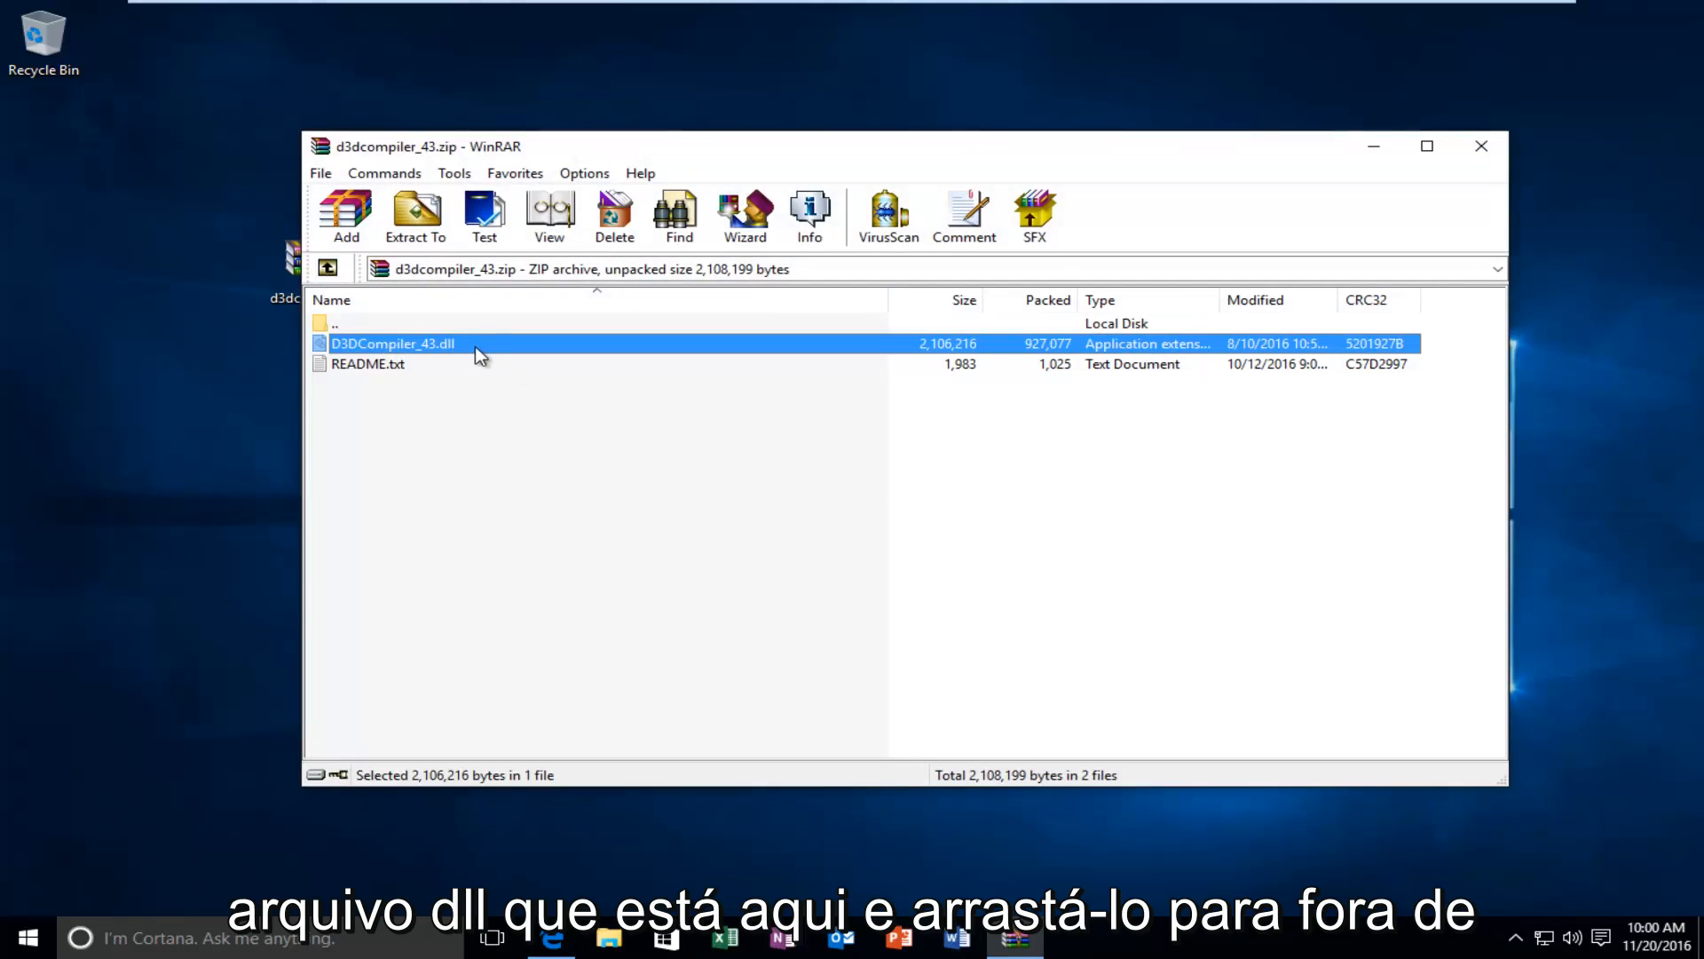
{"action": "left_click_drag", "start_coordinate": [392, 344], "coordinate": [221, 392]}
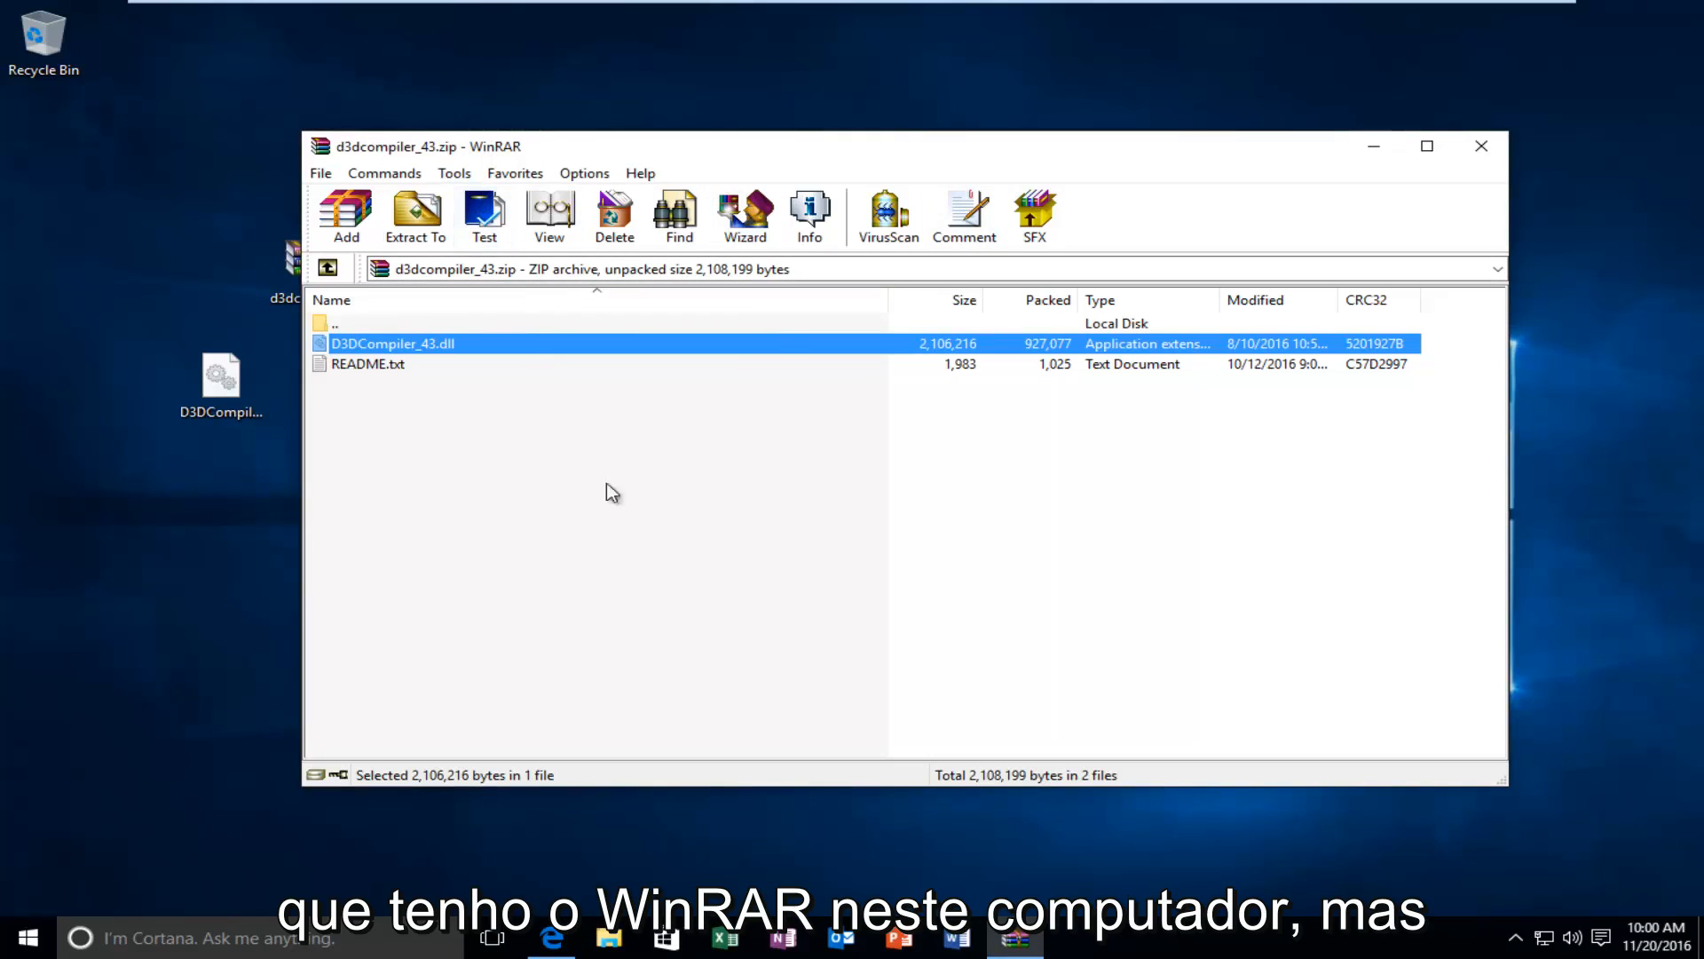
{"action": "mouse_move", "coordinate": [1168, 541]}
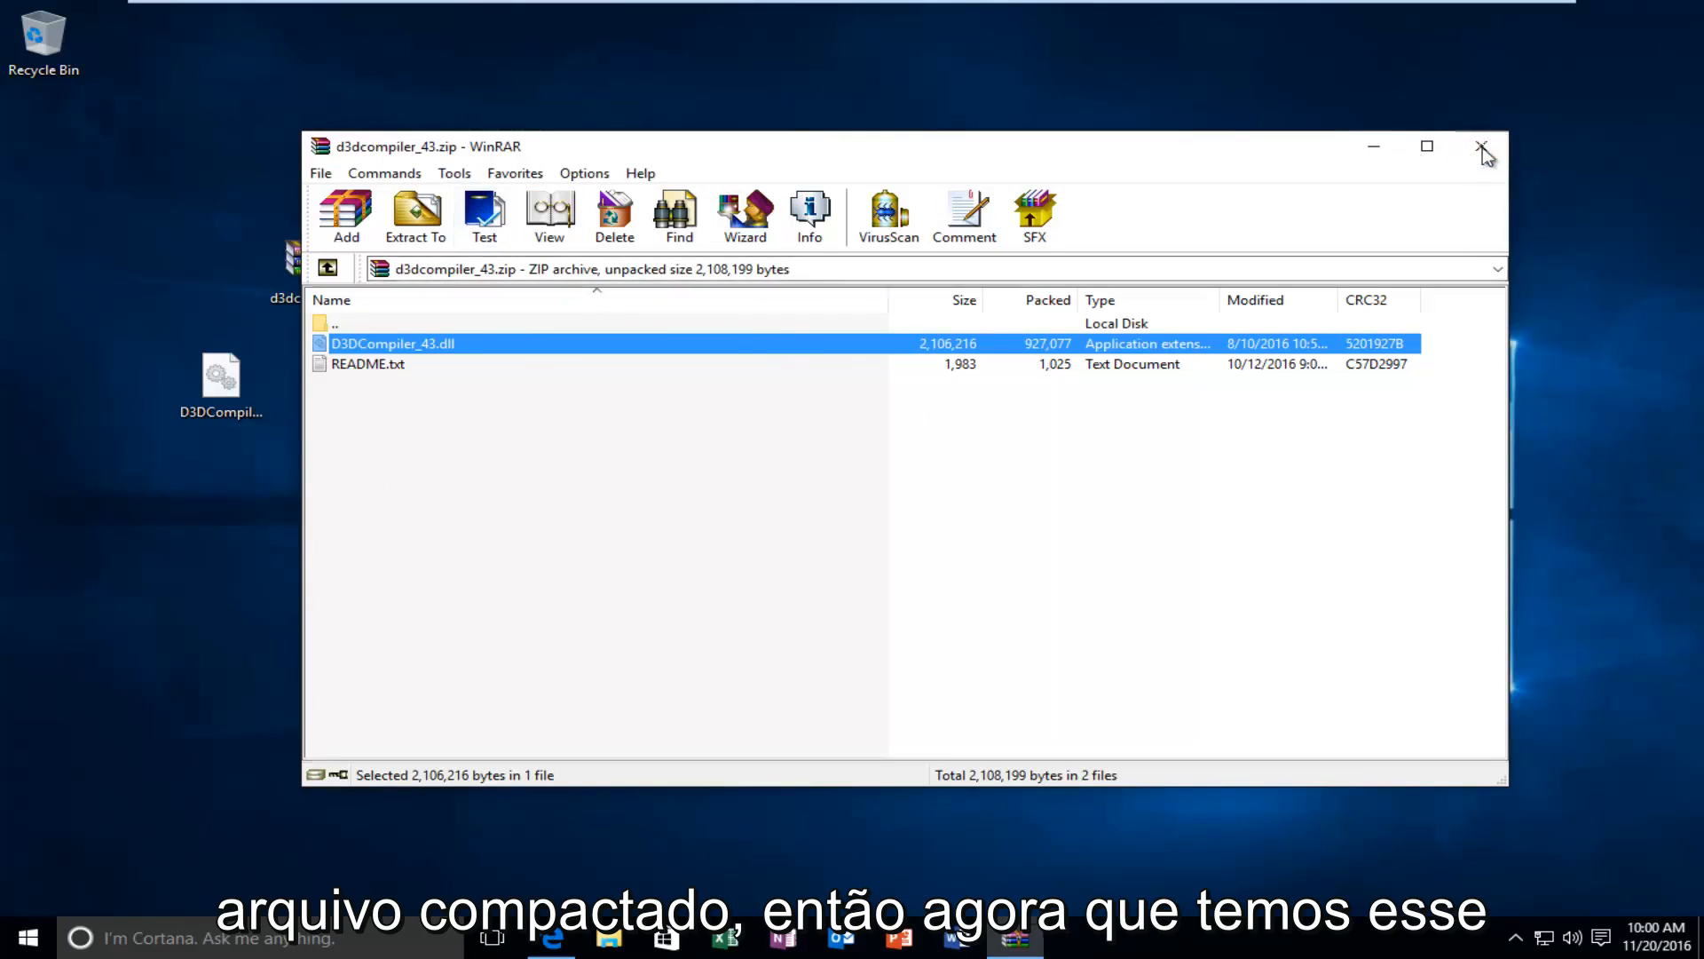
{"action": "left_click", "coordinate": [1482, 145]}
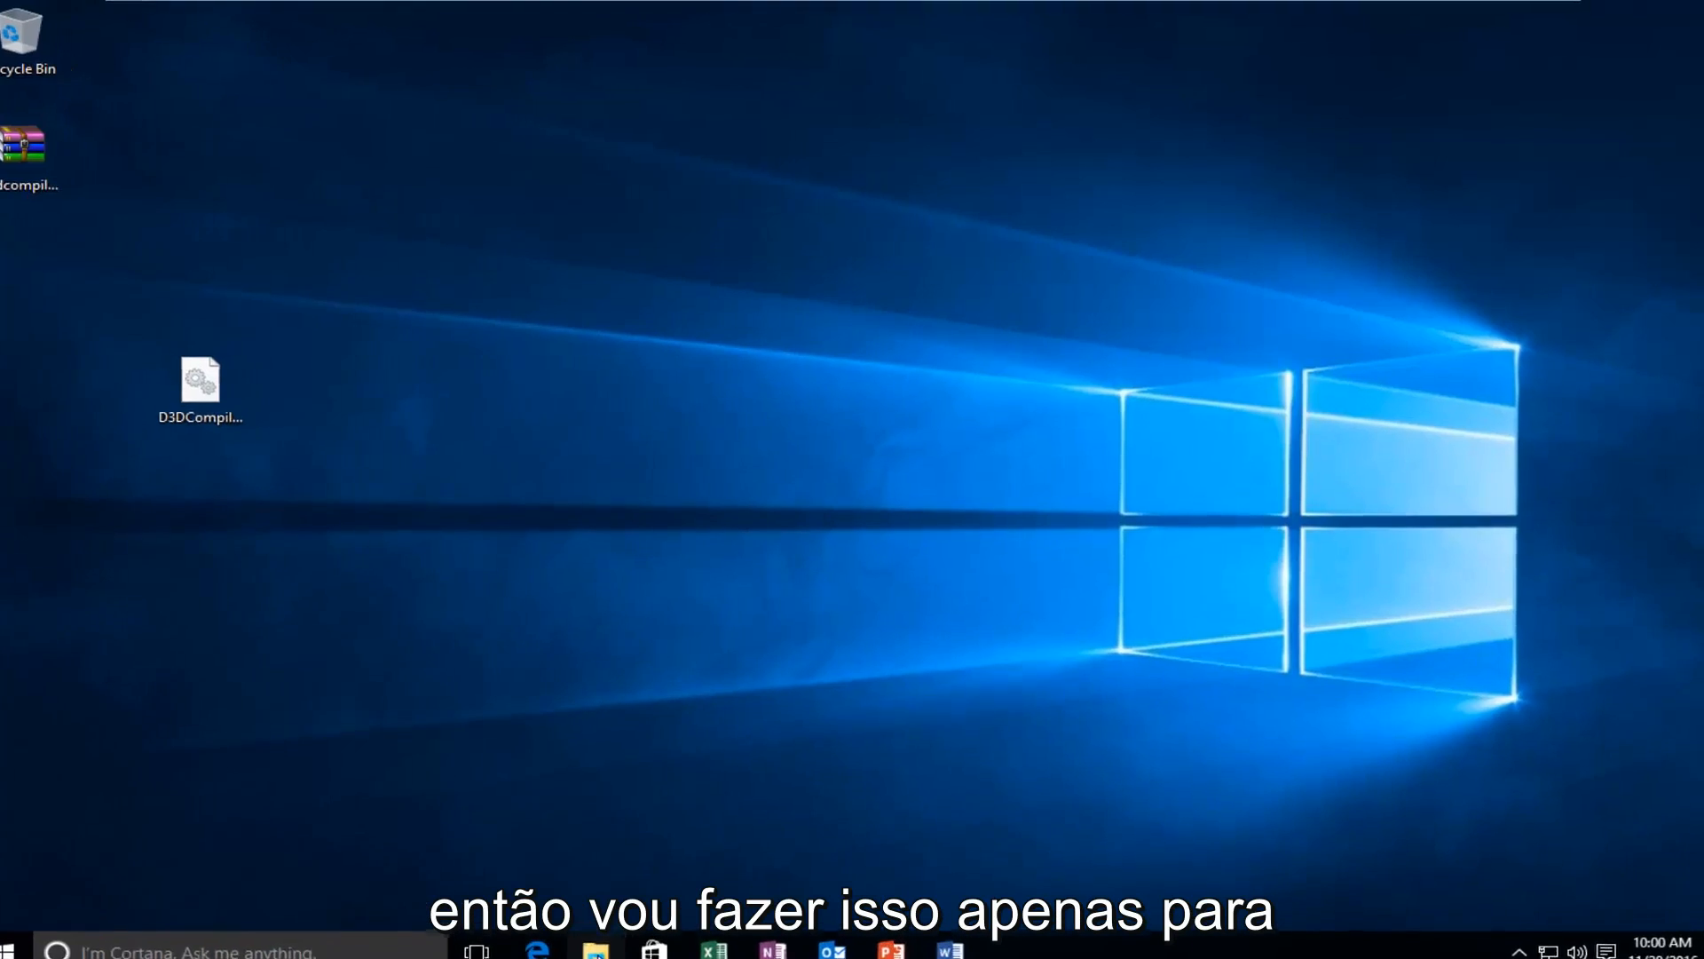
Browse File Explorer to C:\Windows\System32.
{"action": "left_click", "coordinate": [594, 949]}
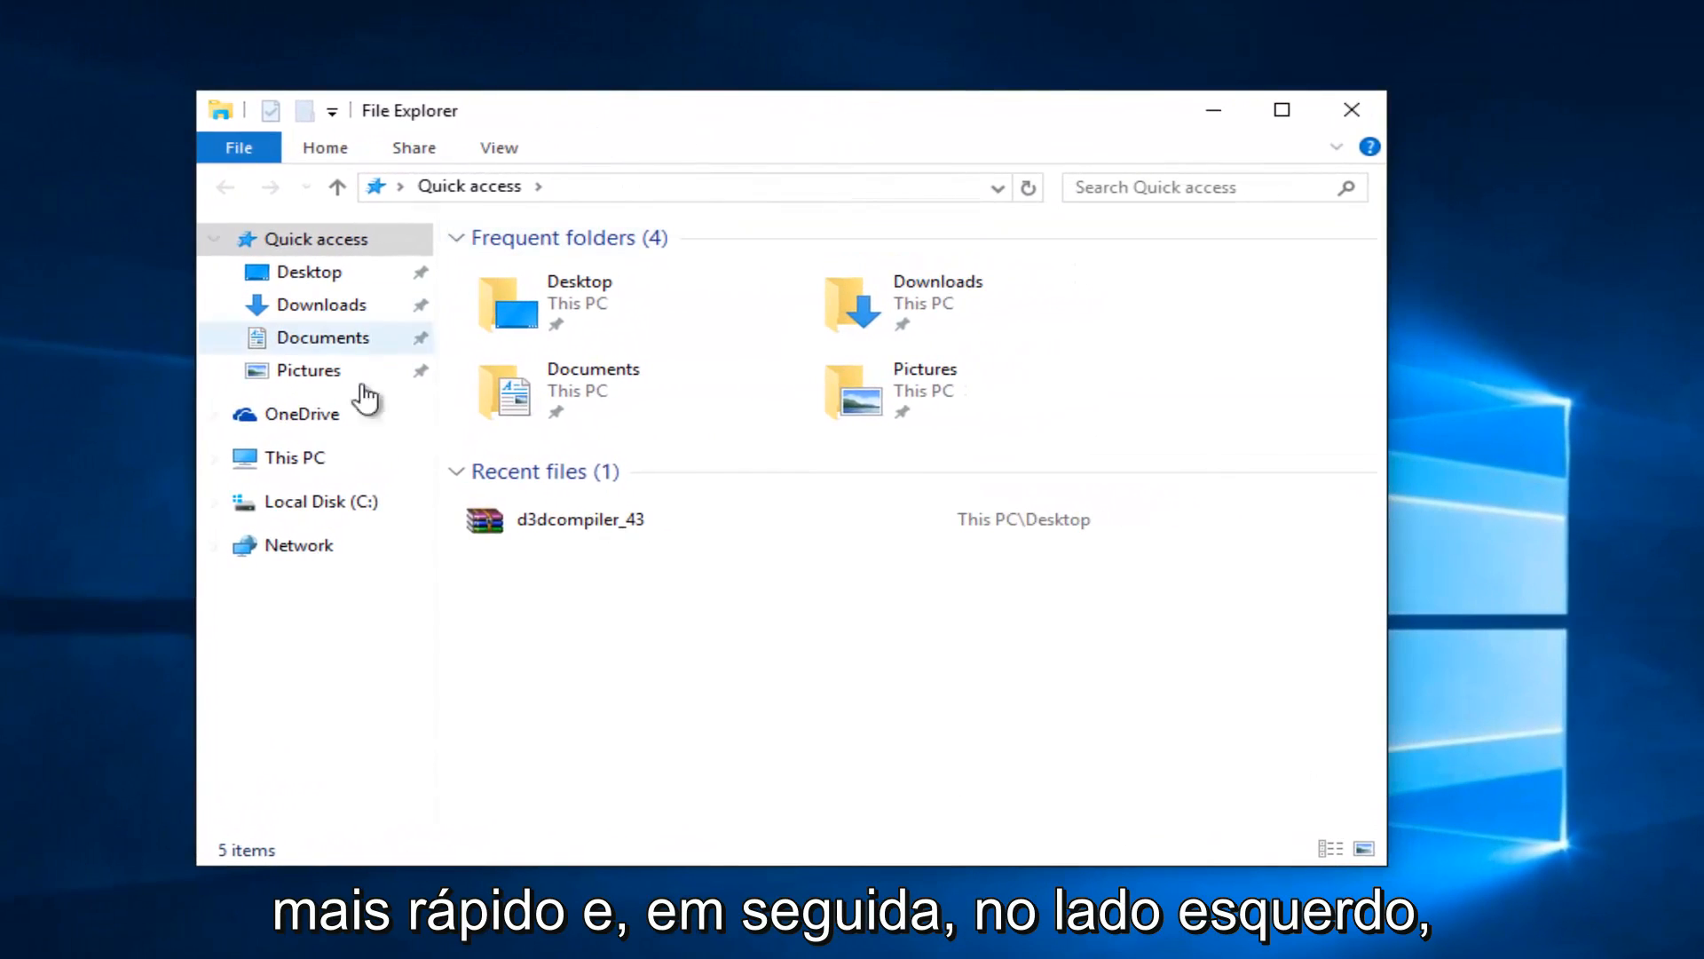
{"action": "left_click", "coordinate": [321, 501]}
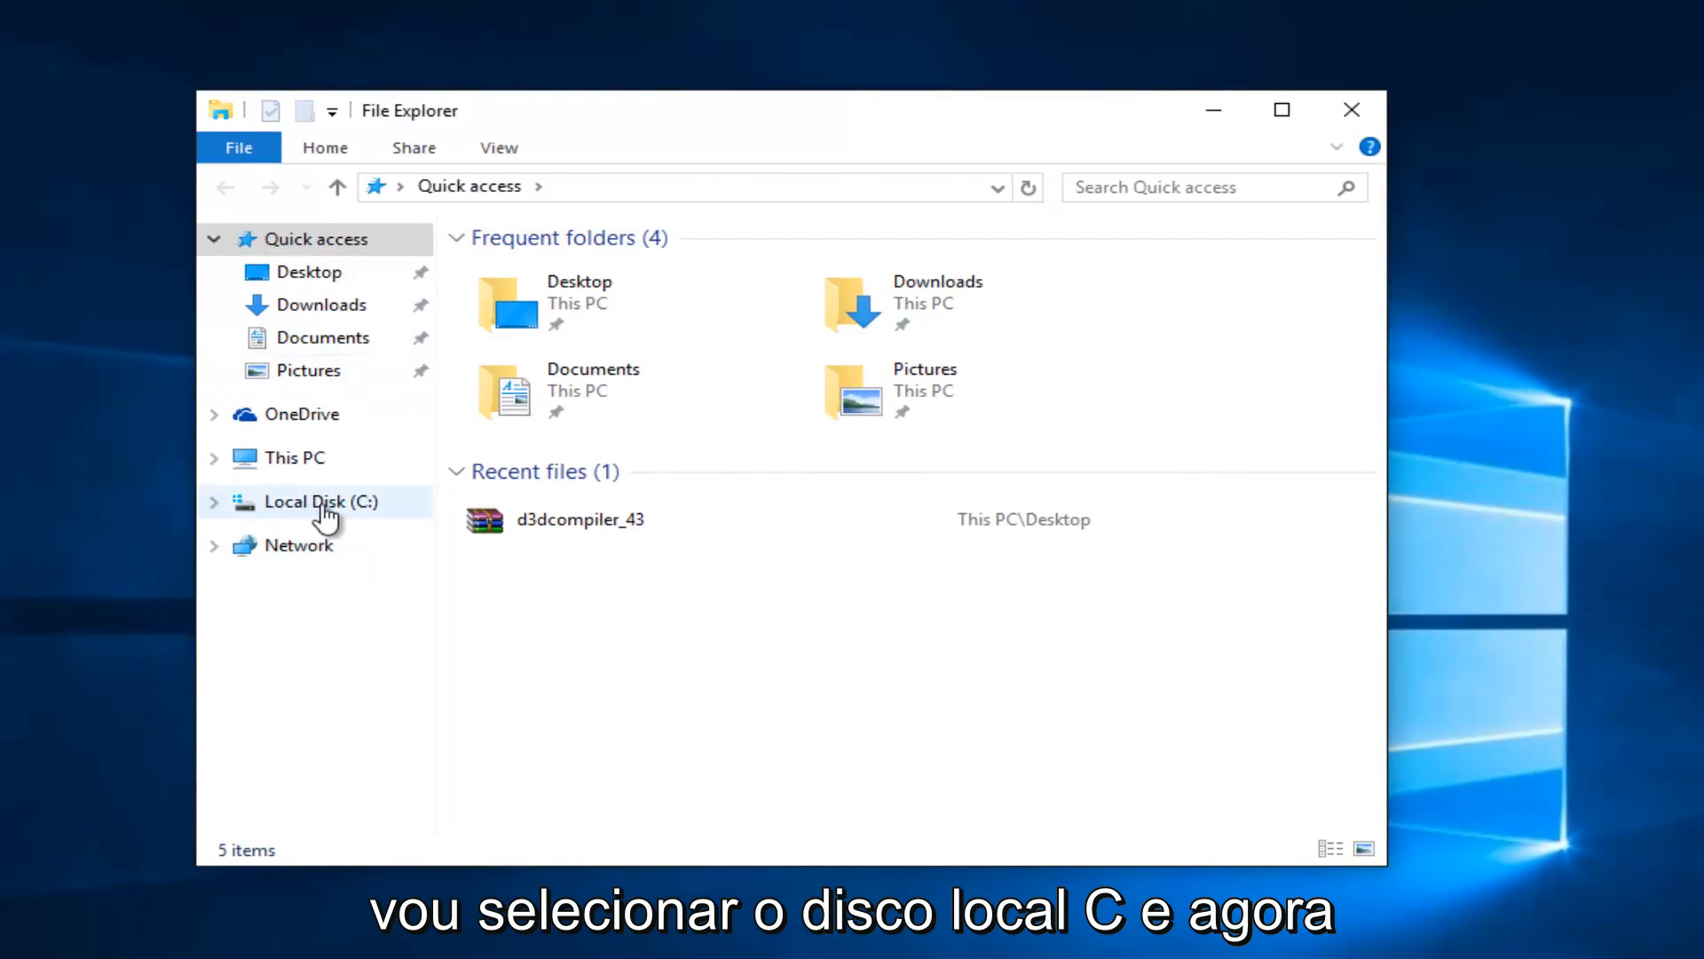
{"action": "left_click", "coordinate": [320, 501]}
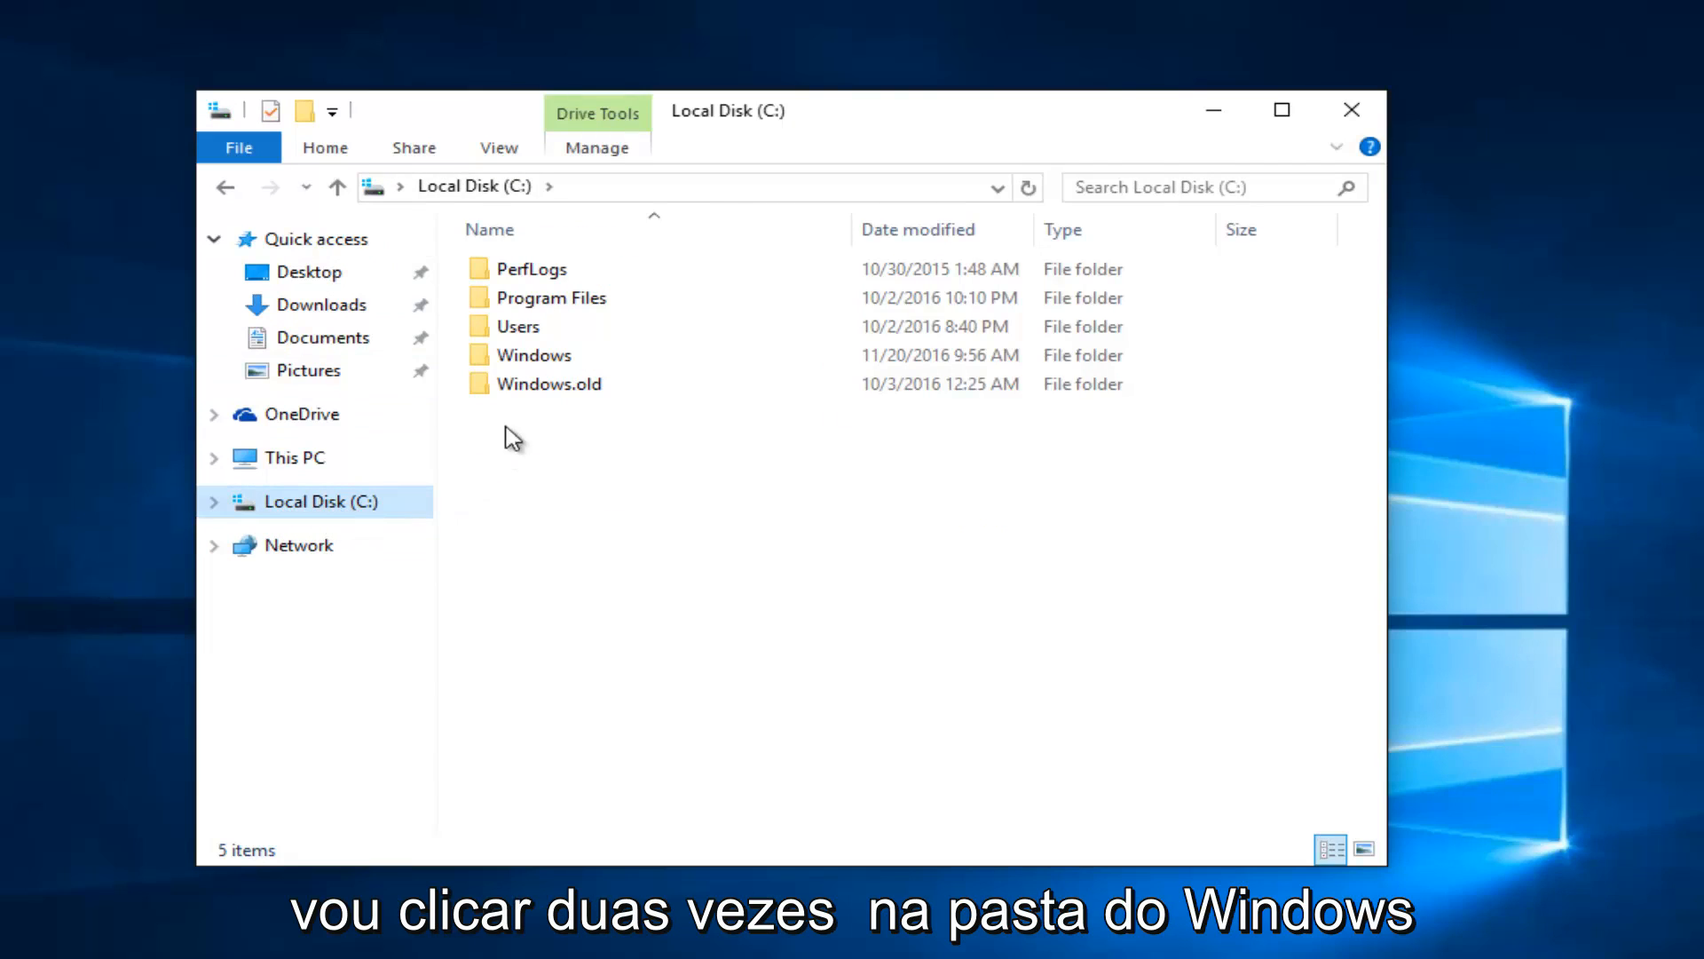
{"action": "double_click", "coordinate": [534, 354]}
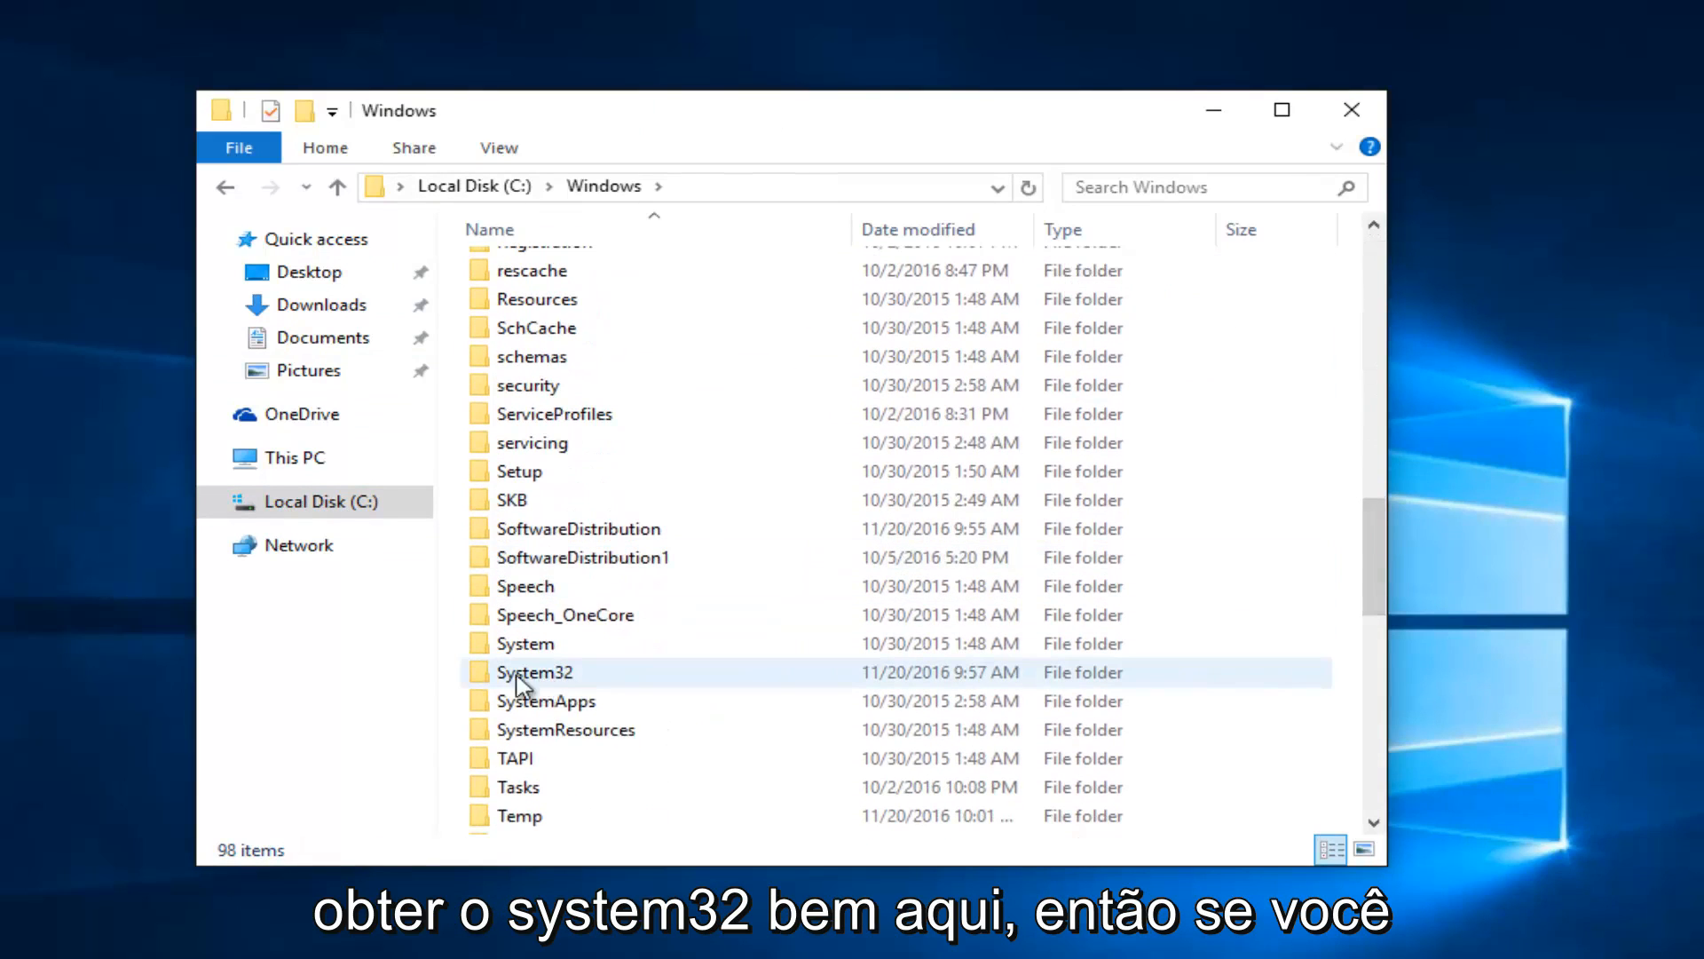
{"action": "double_click", "coordinate": [536, 672]}
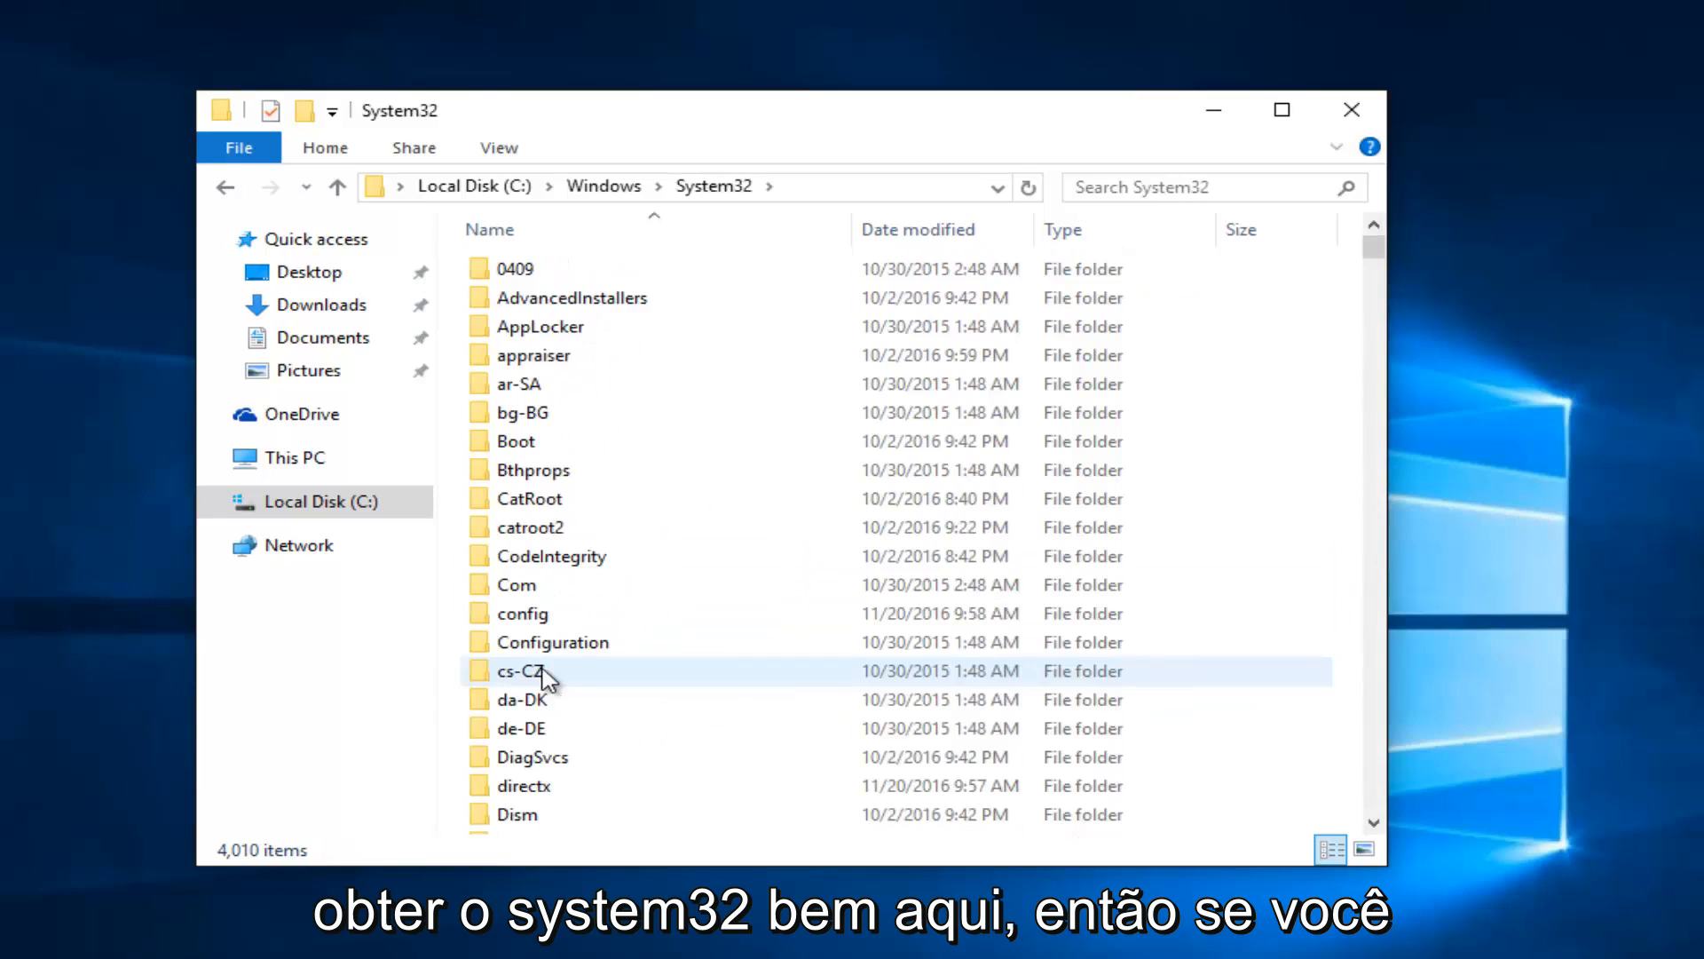
{"action": "scroll", "scroll_direction": "down", "scroll_amount": 3}
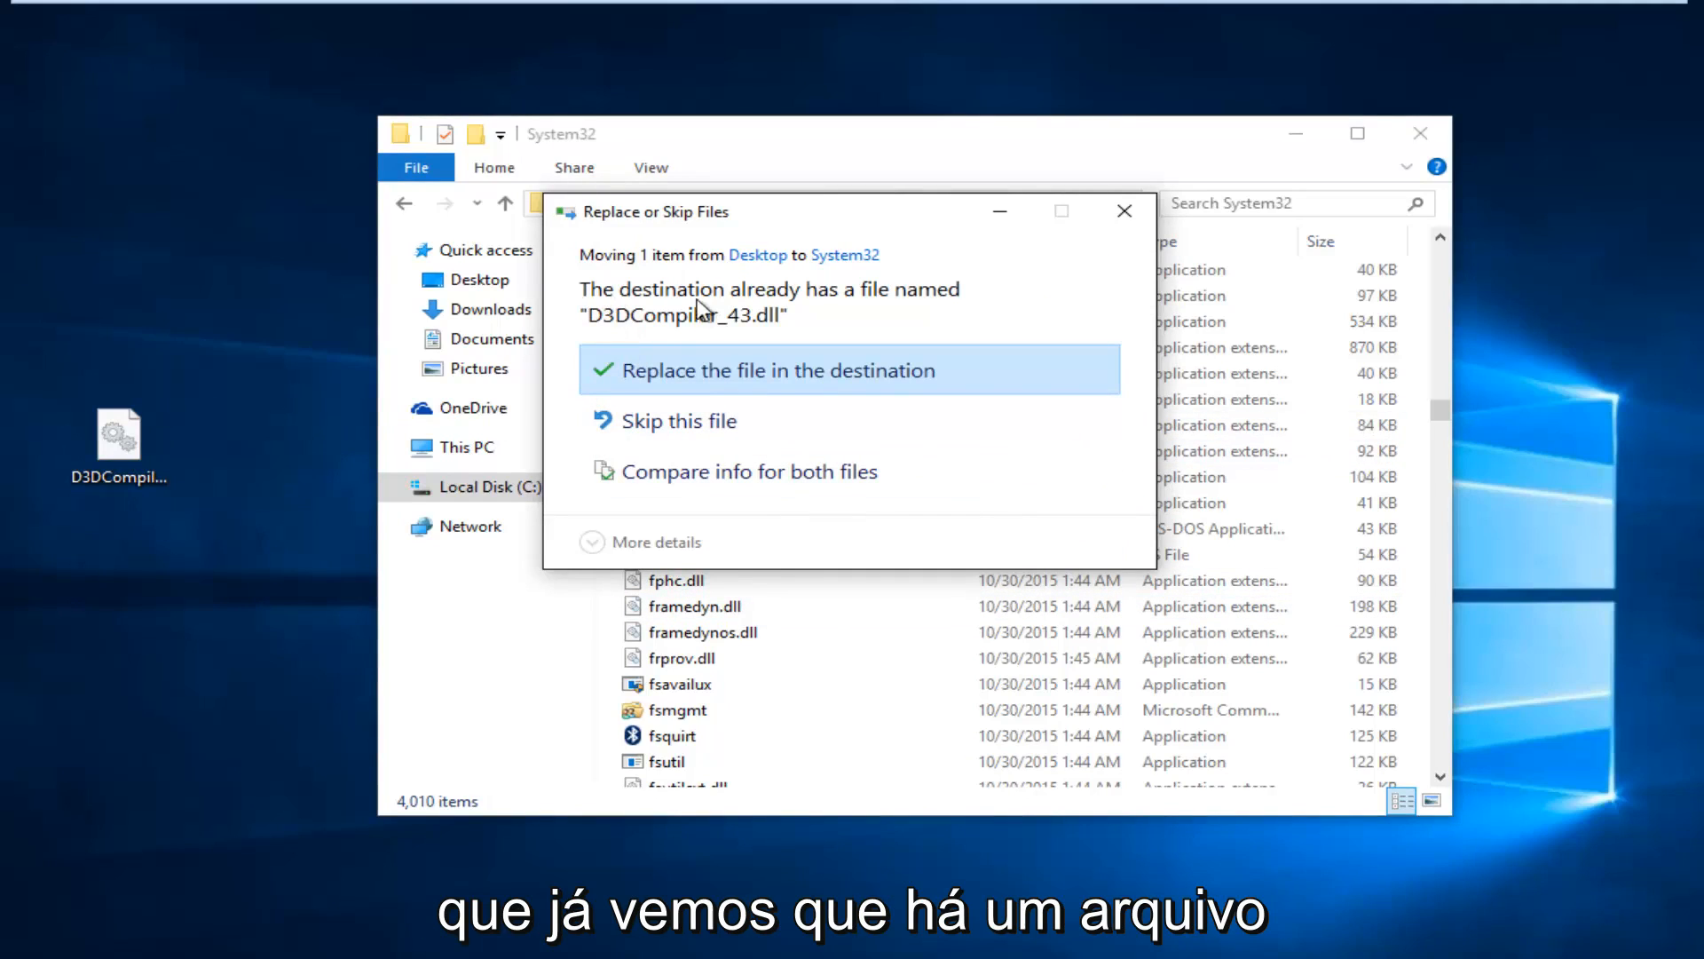
{"action": "mouse_move", "coordinate": [740, 331]}
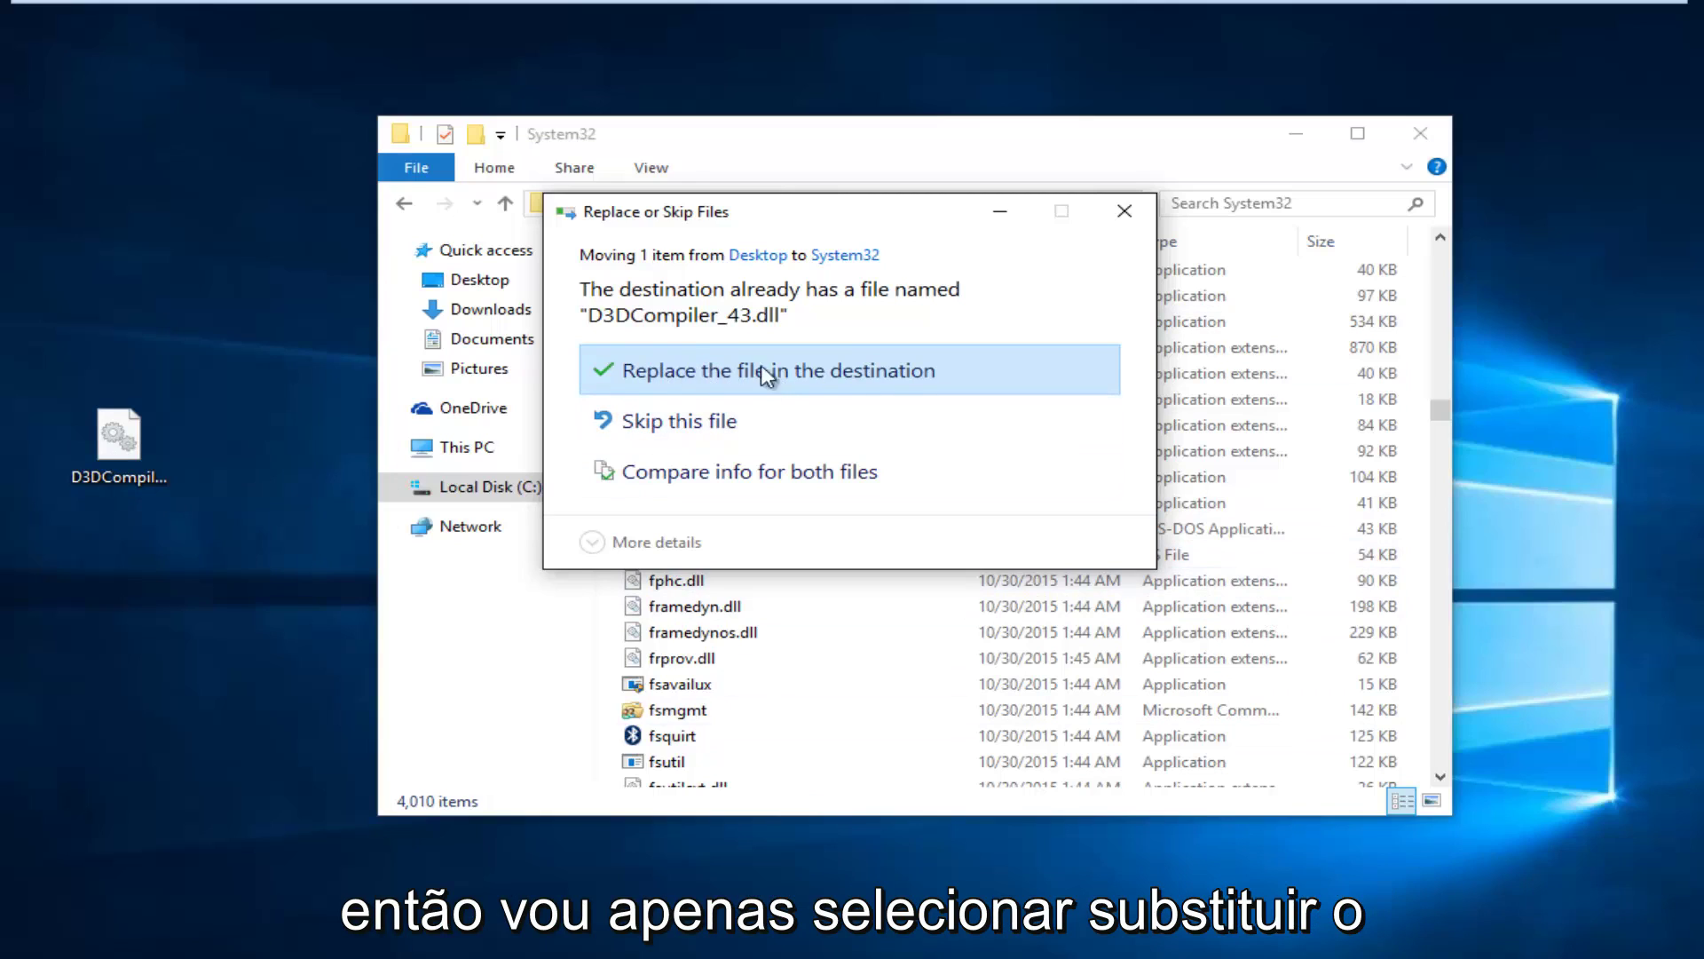
Replace the existing D3DCompiler_43.dll in System32, granting administrator permission.
{"action": "left_click", "coordinate": [774, 370]}
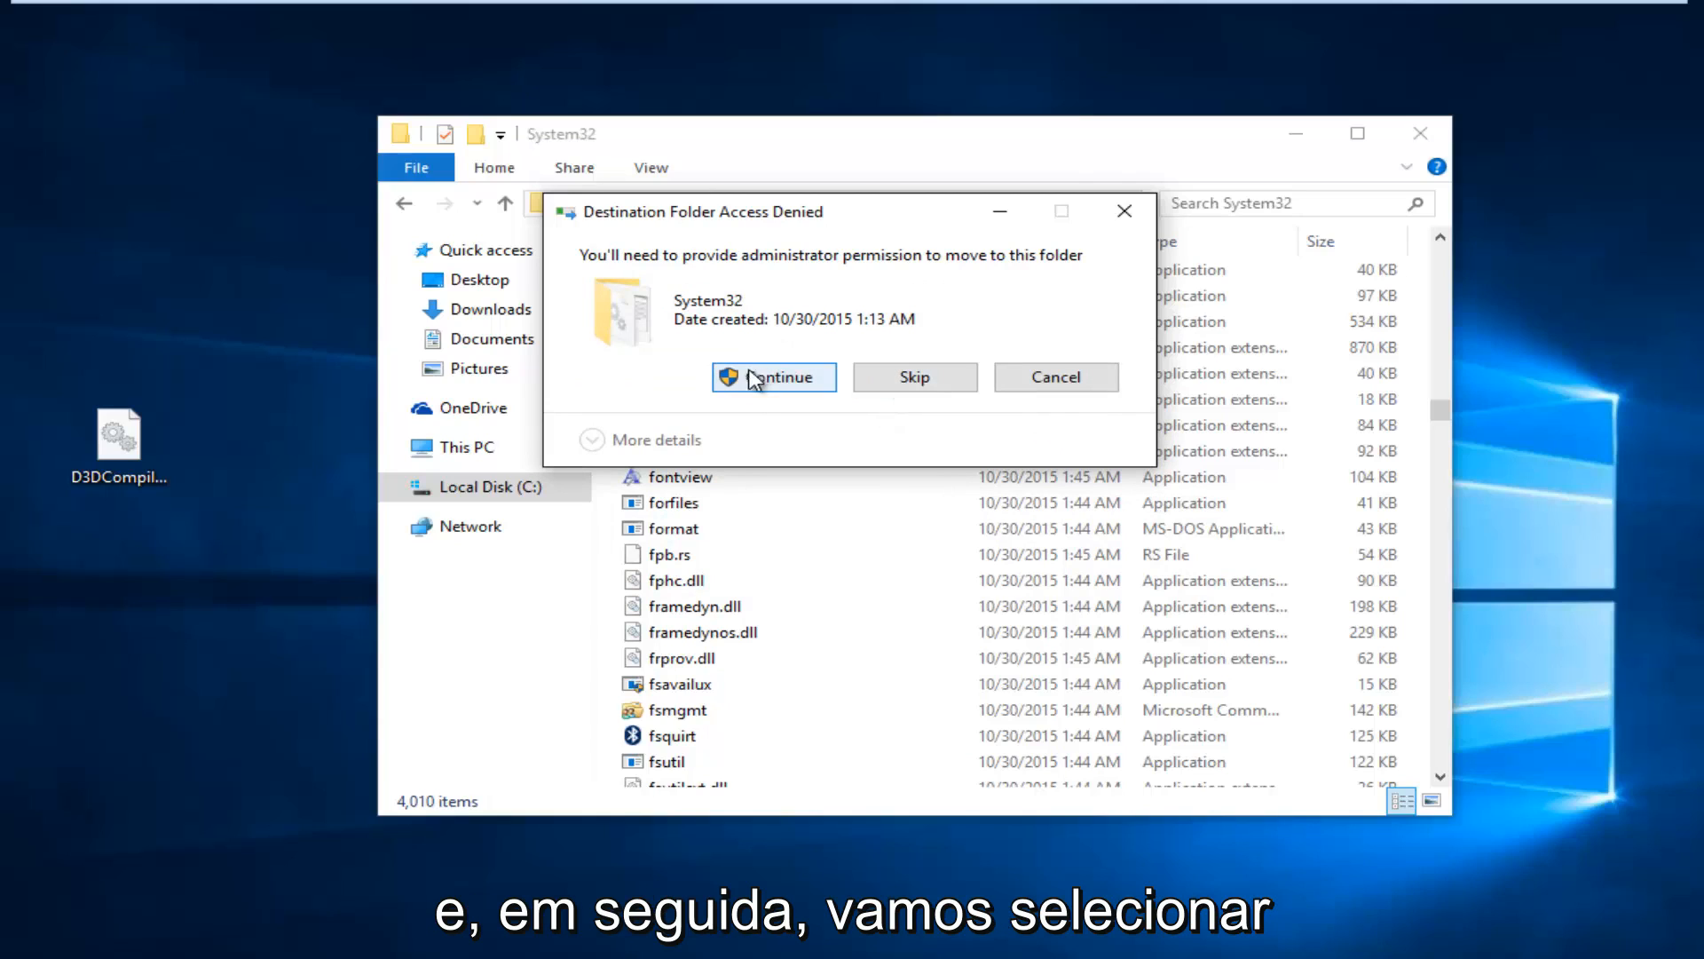
{"action": "left_click", "coordinate": [774, 376]}
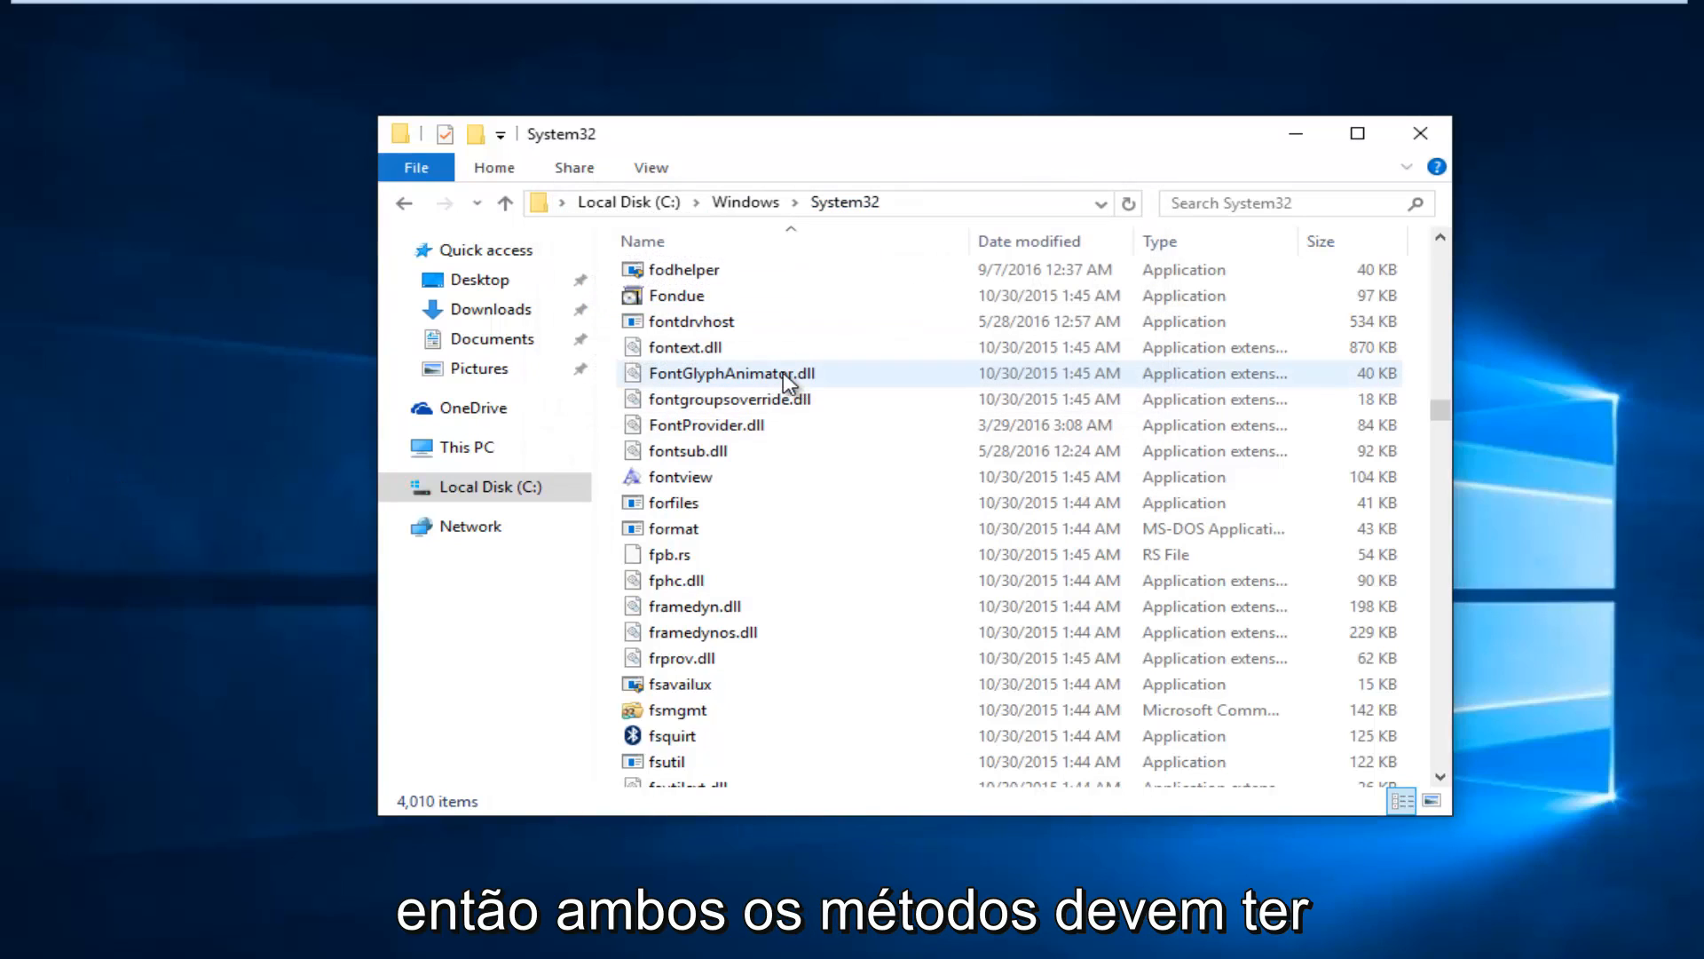
{"action": "mouse_move", "coordinate": [788, 386]}
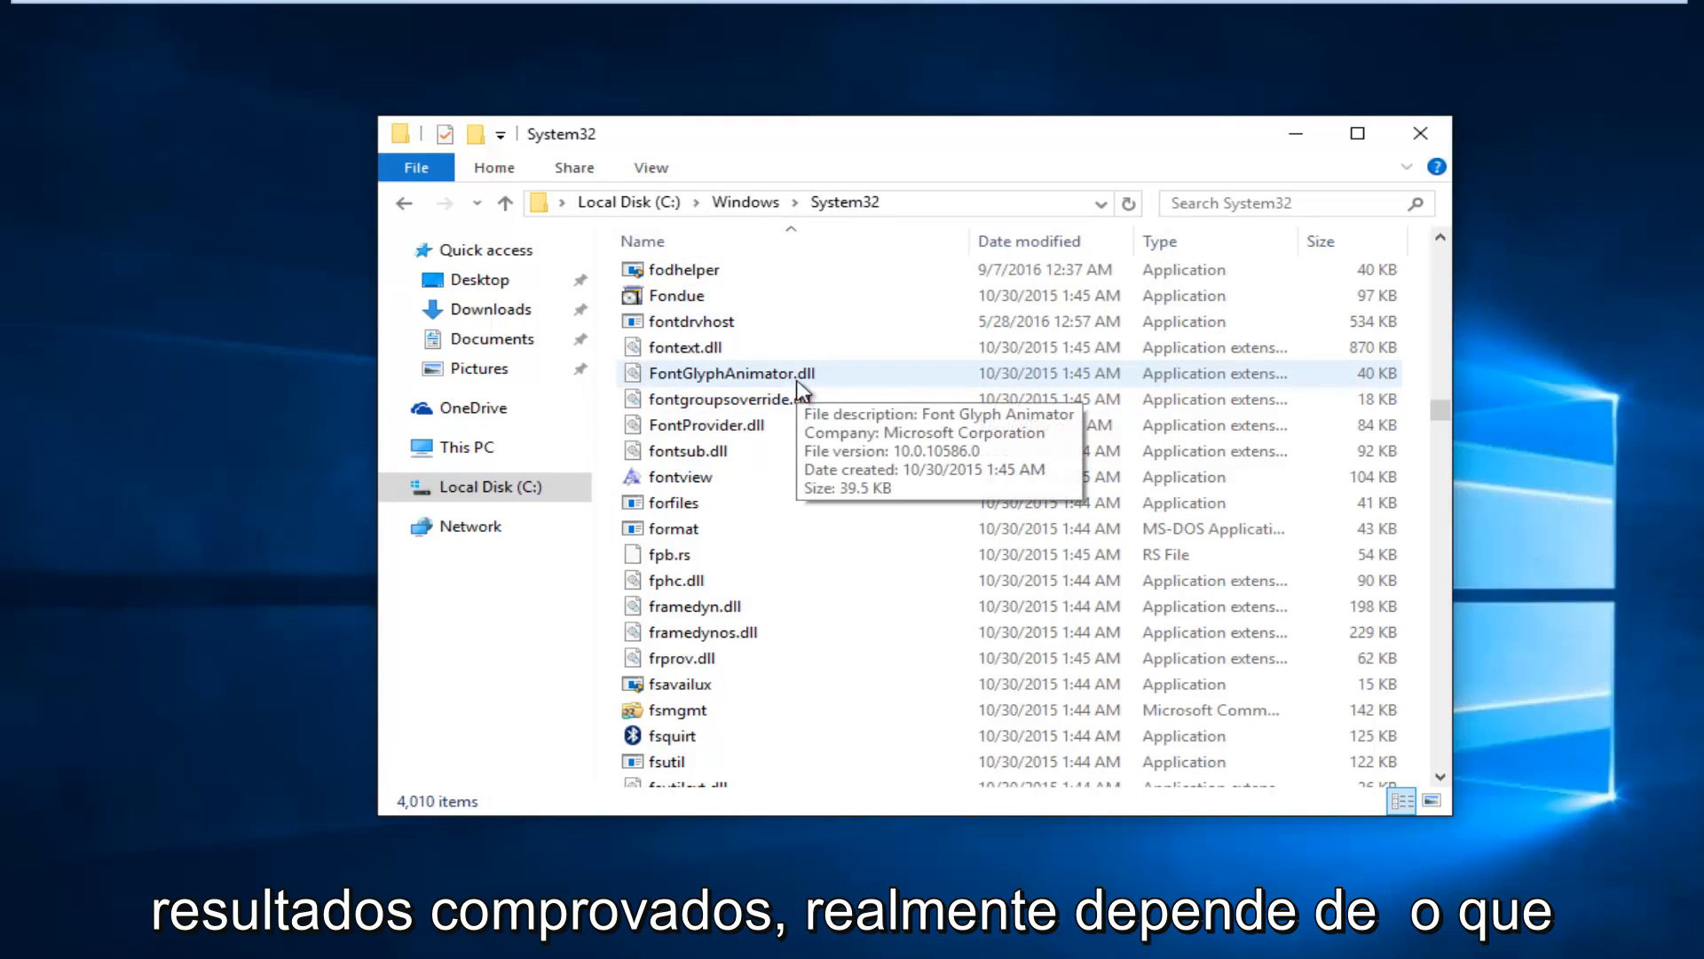